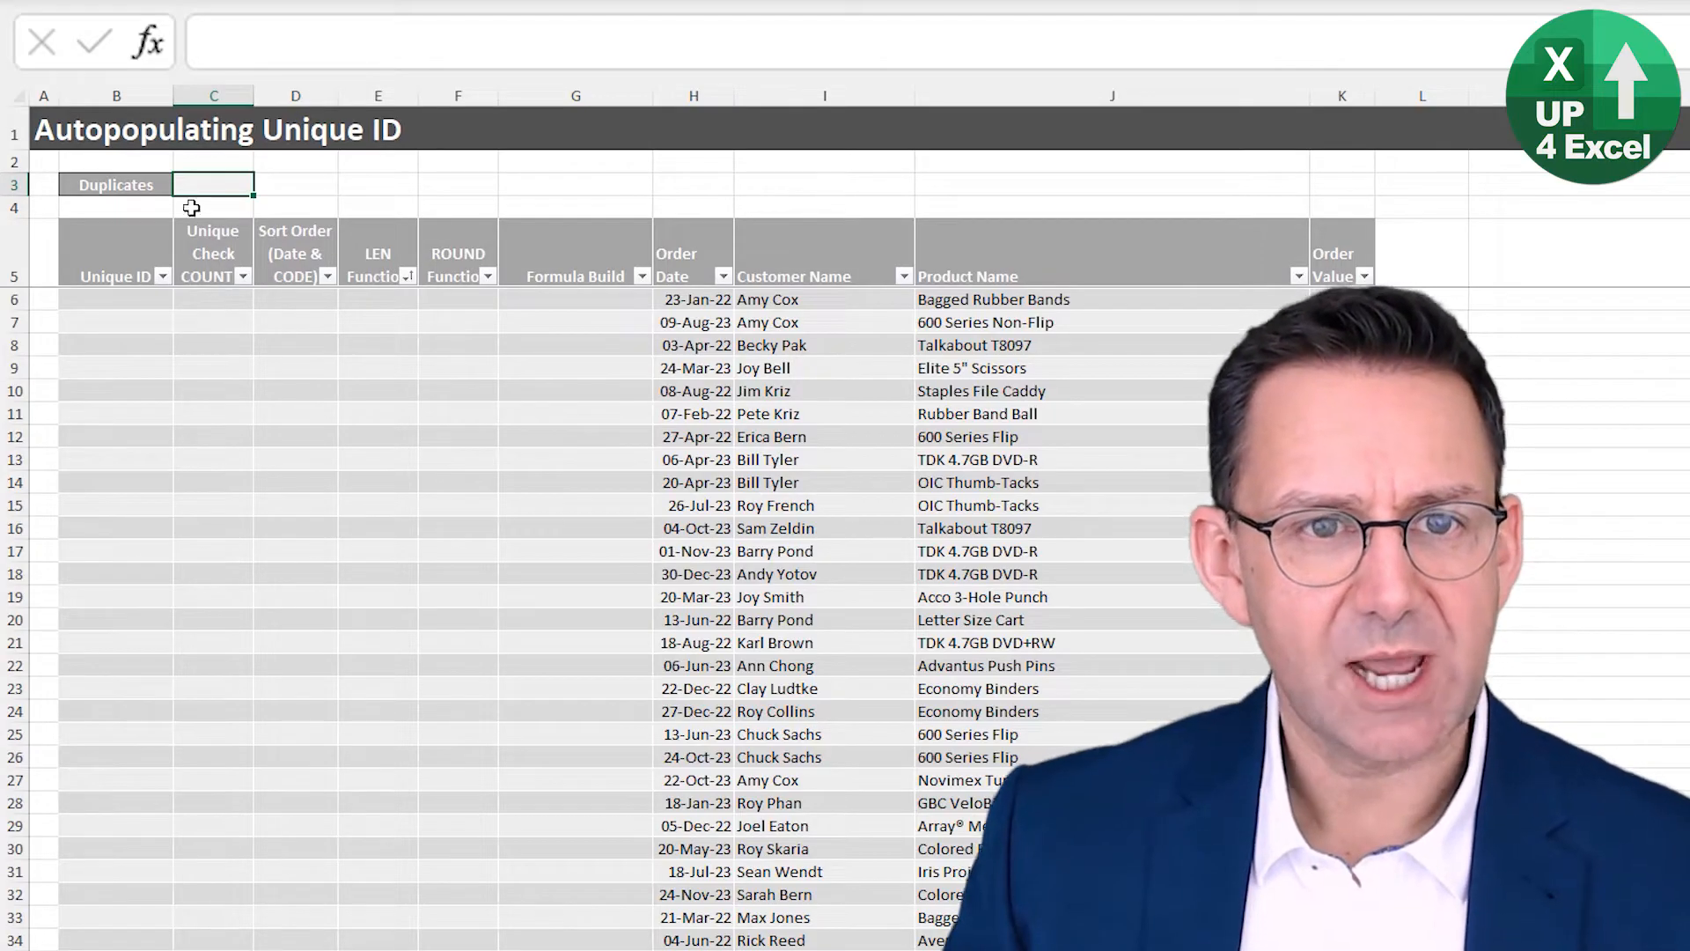
# - Enter =COUNTIF([Unique ID],[@[Unique ID]]) in C6 so the two rows with ID 1 show 2
pyautogui.click(212, 298)
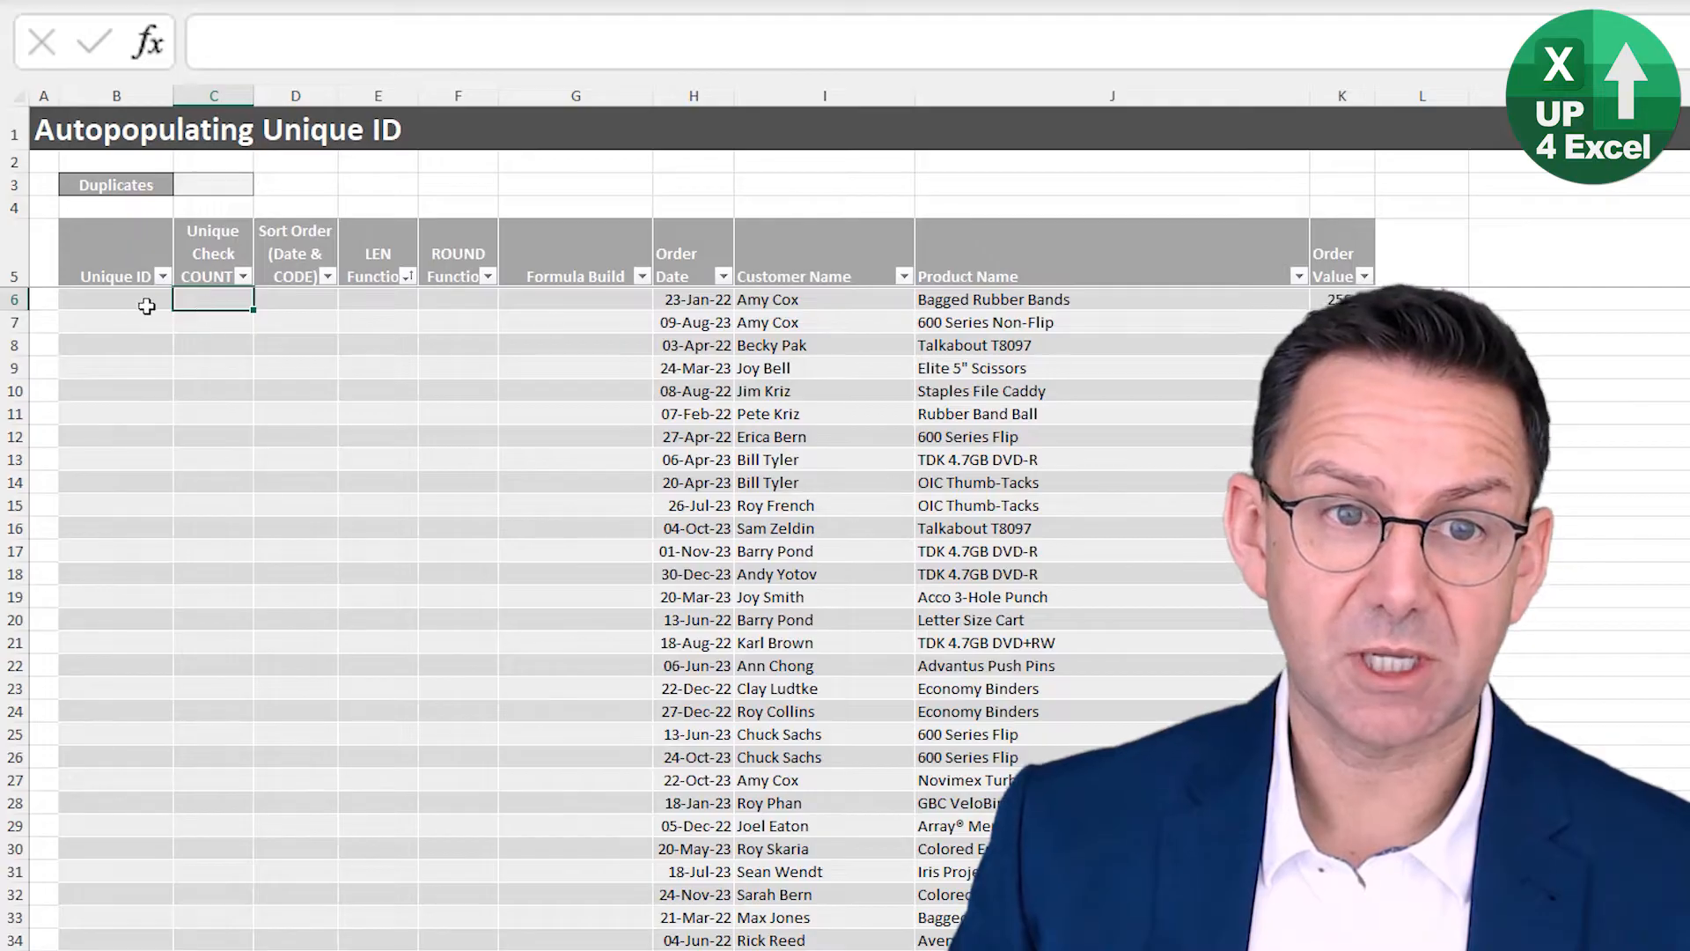
pyautogui.click(116, 299)
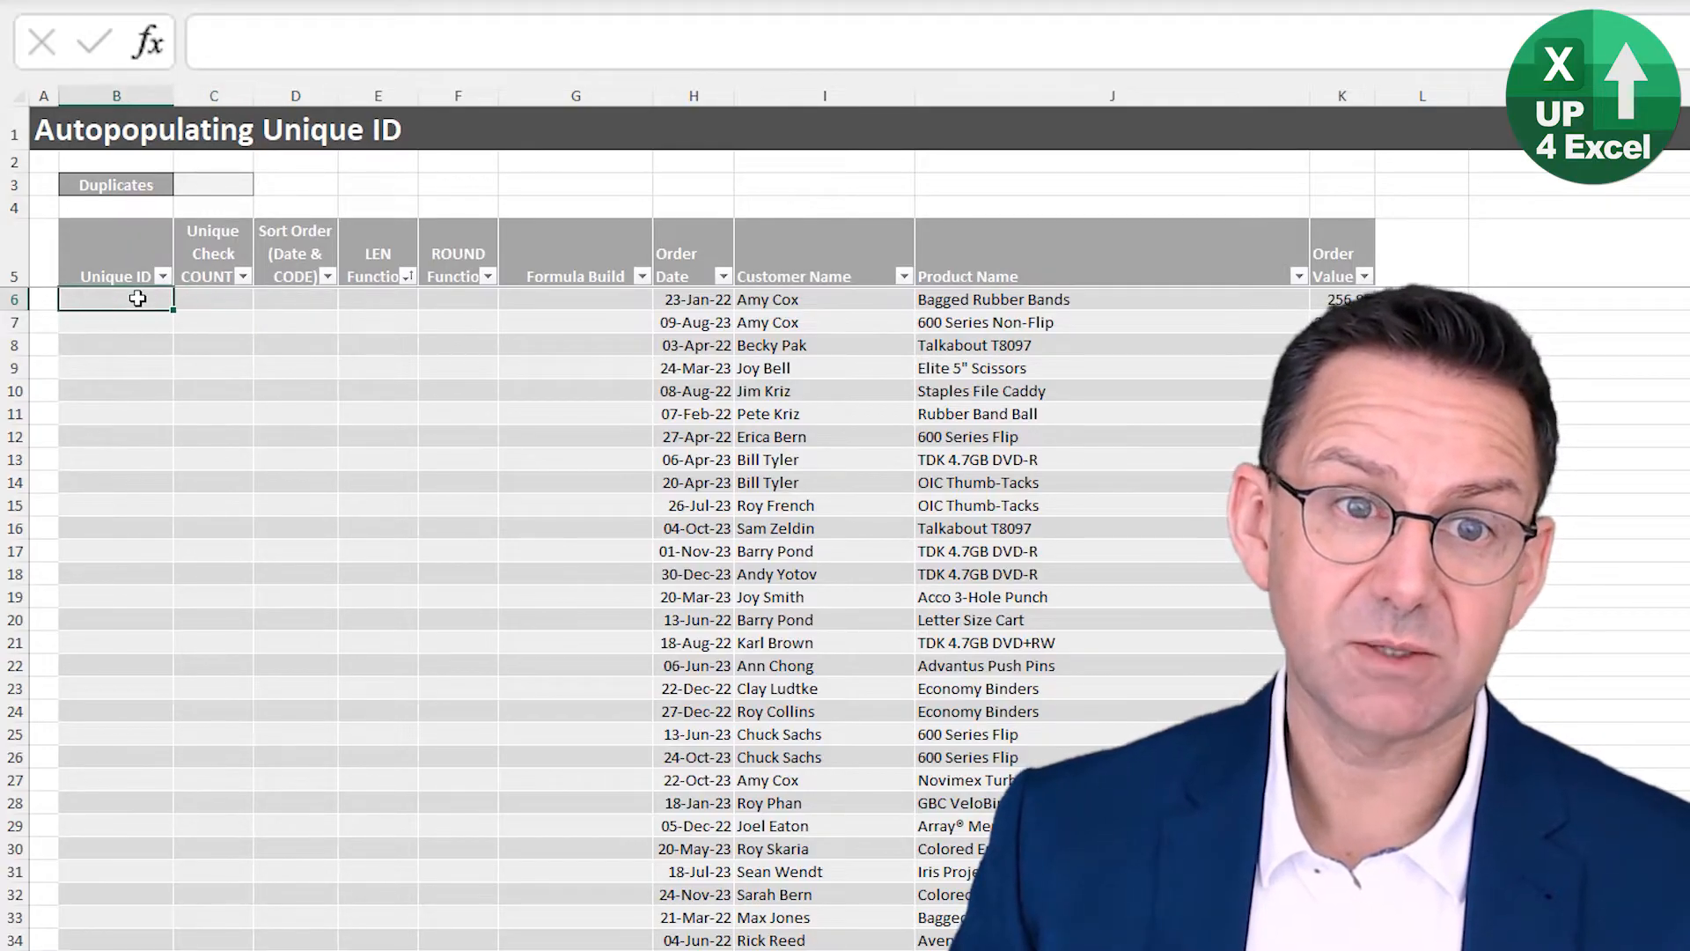
pyautogui.click(213, 299)
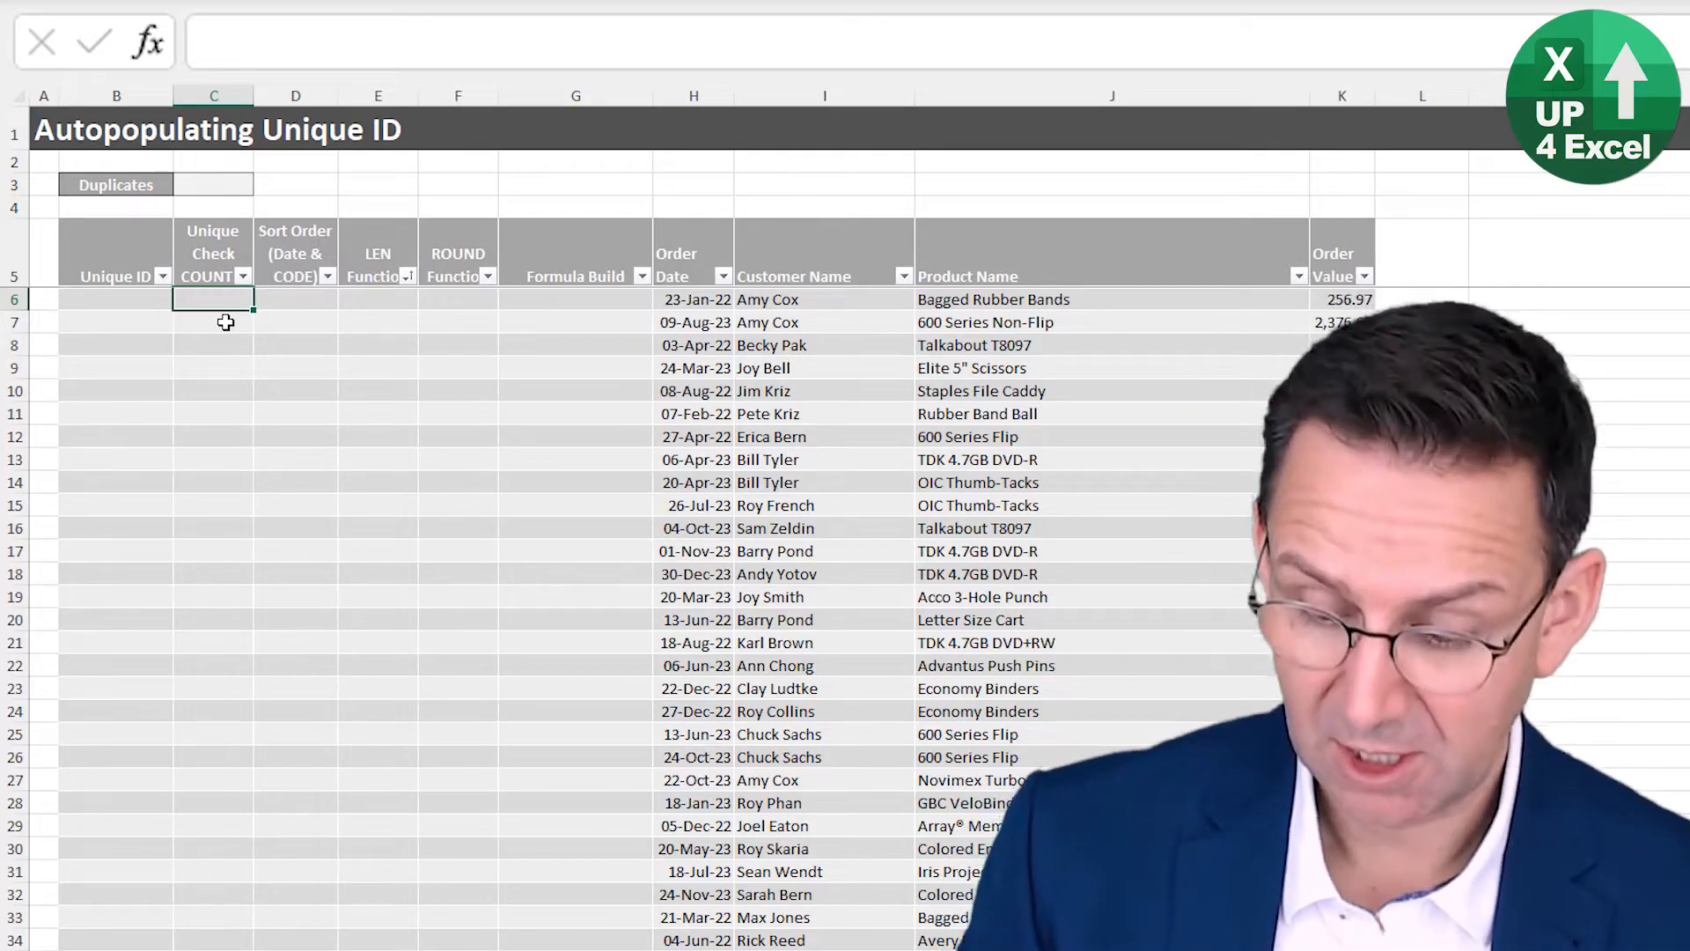
pyautogui.write('=c')
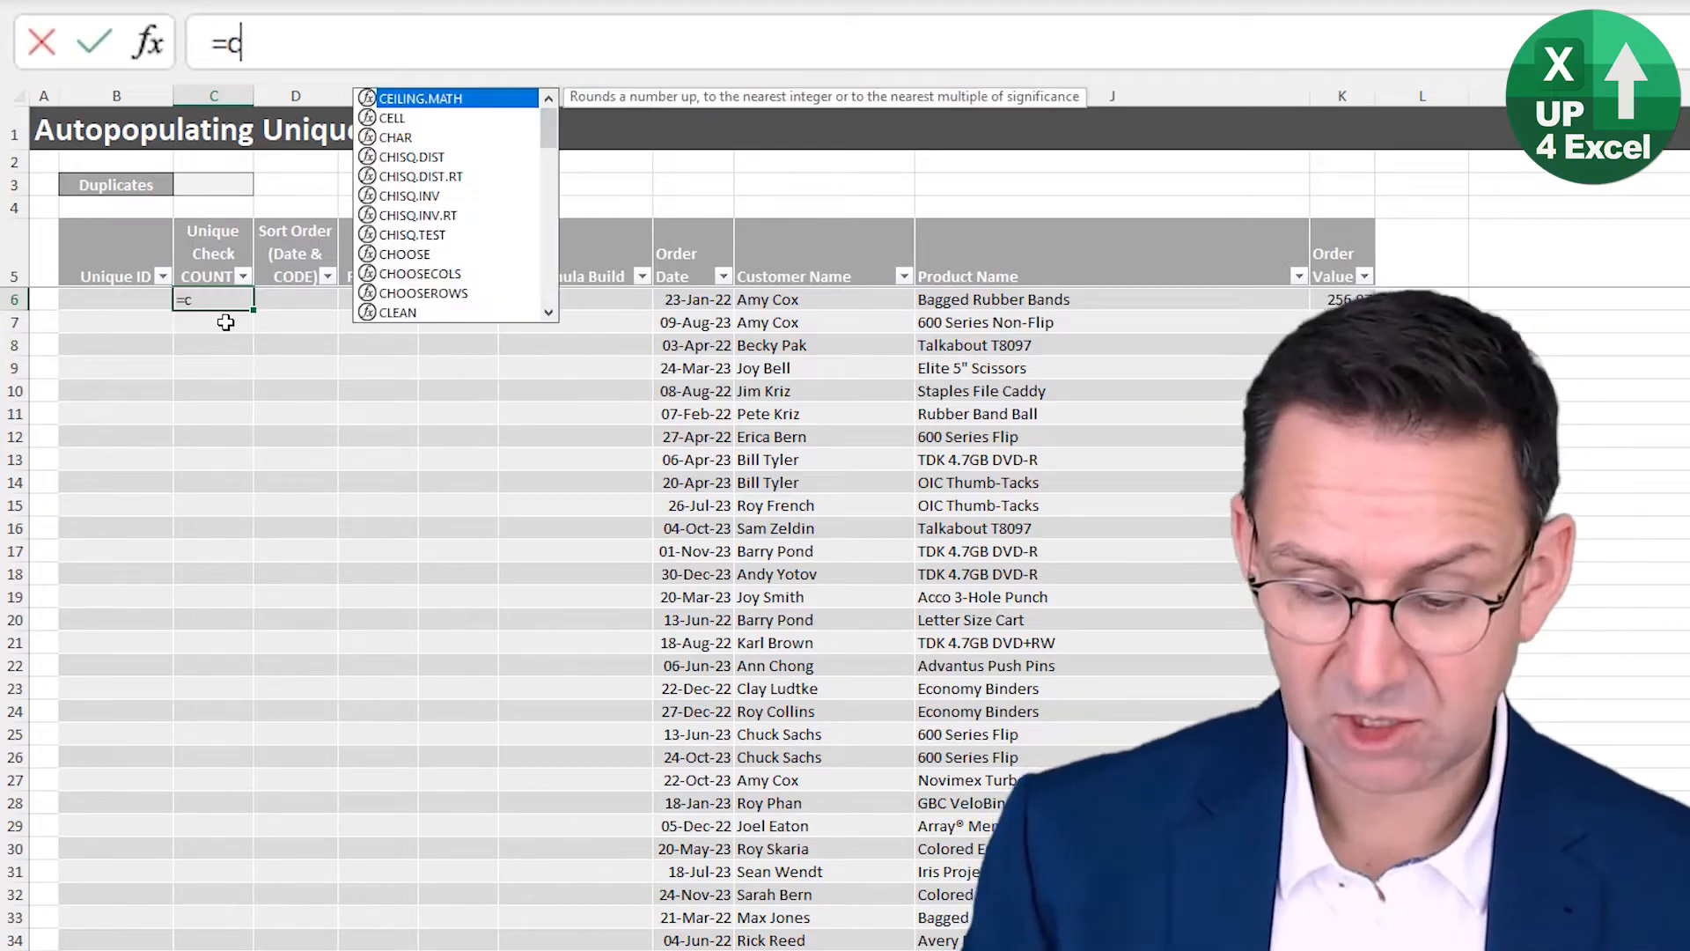
pyautogui.write('oun')
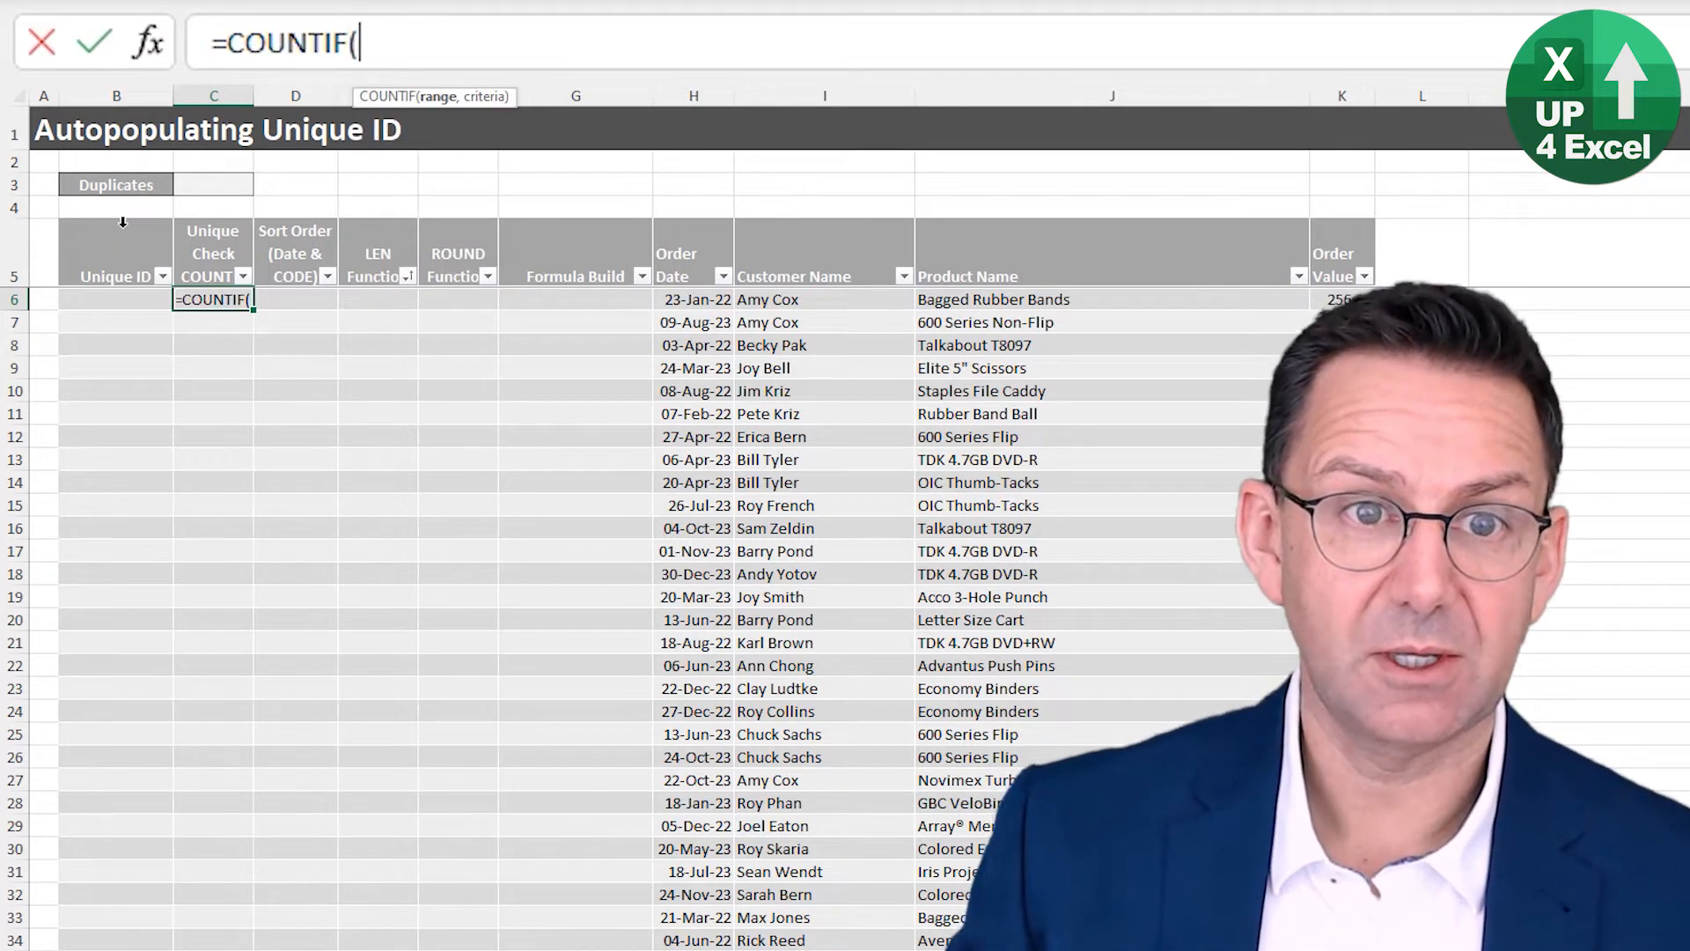
pyautogui.click(116, 254)
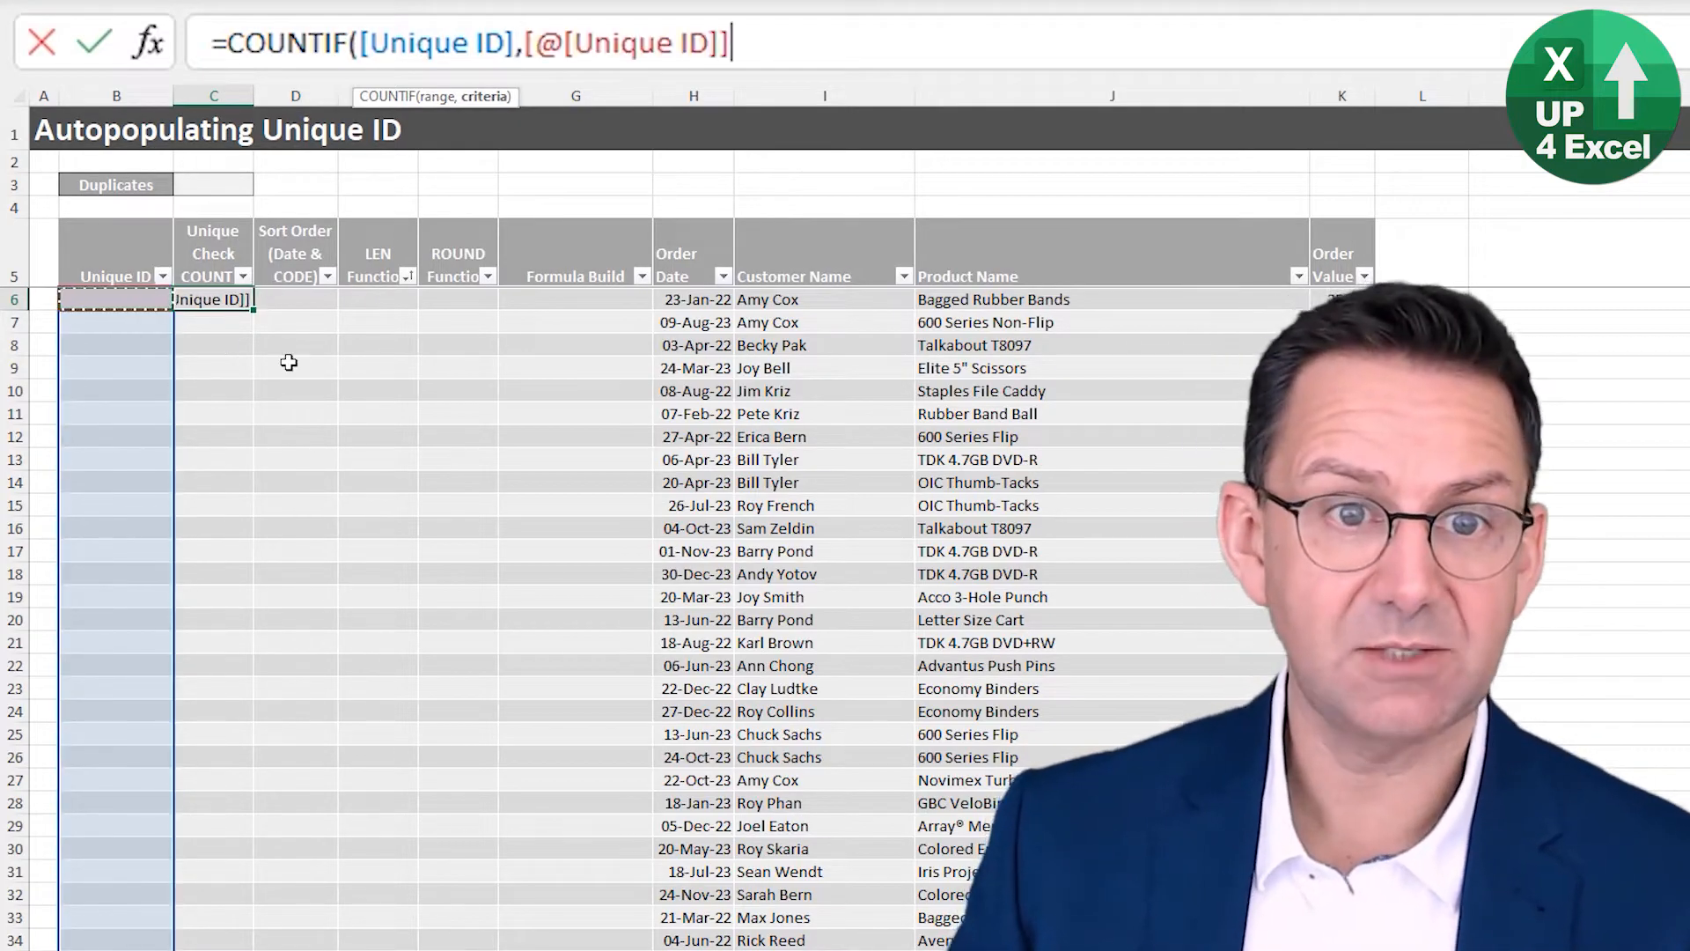
pyautogui.write(')')
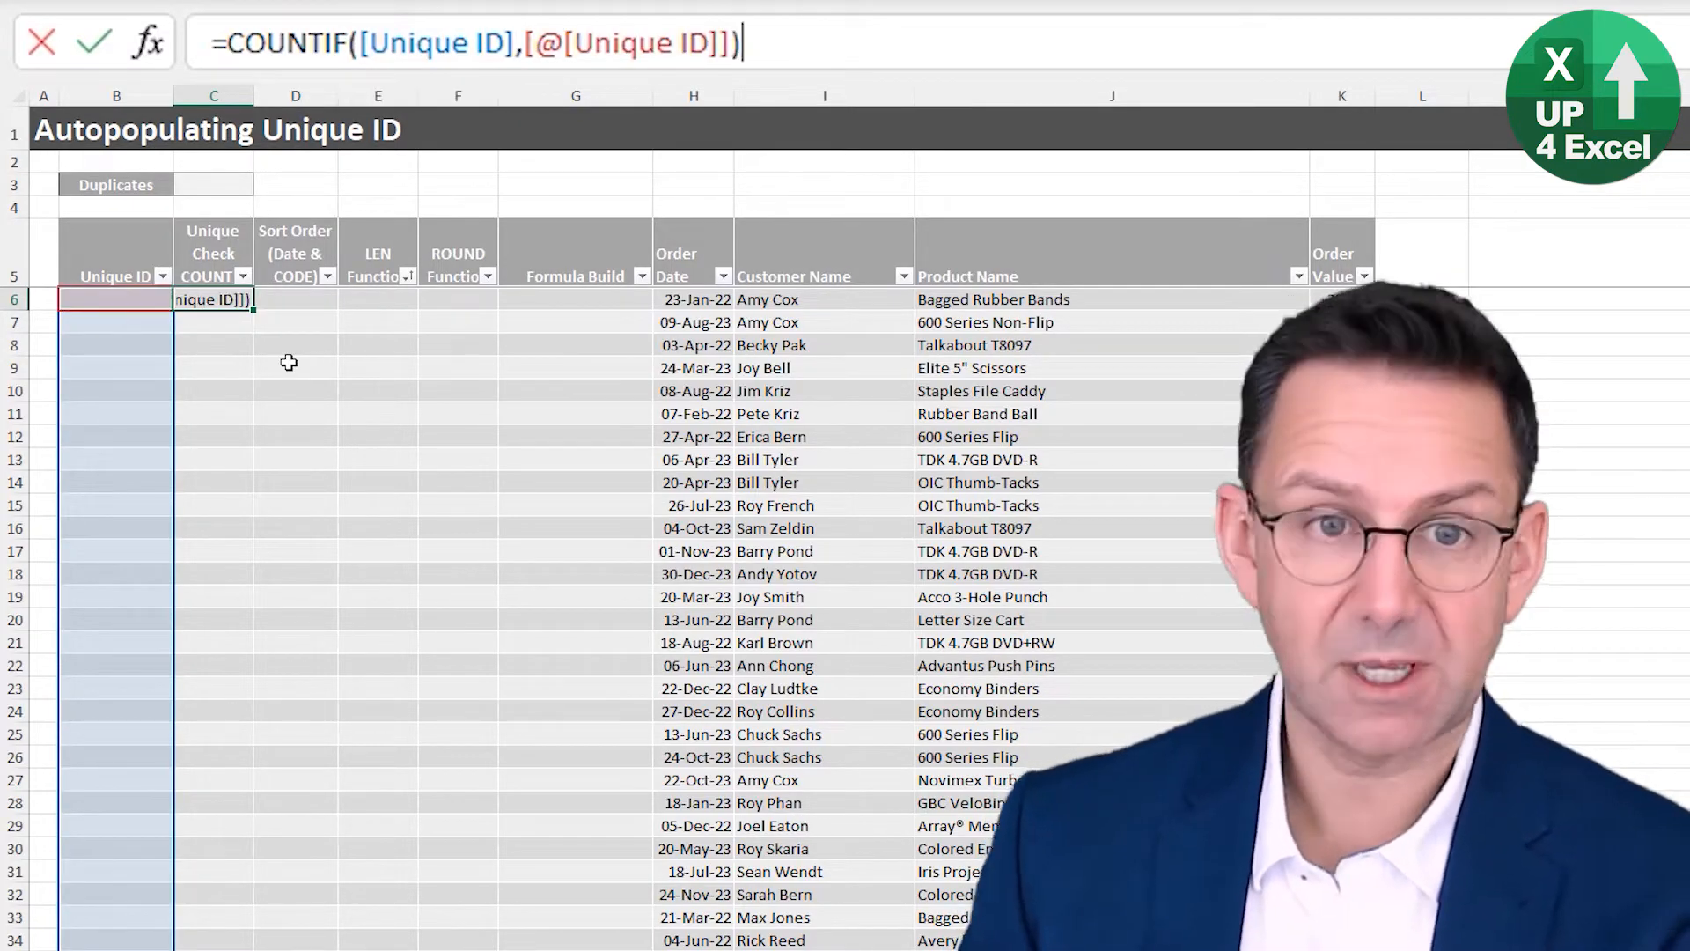
pyautogui.press('Enter')
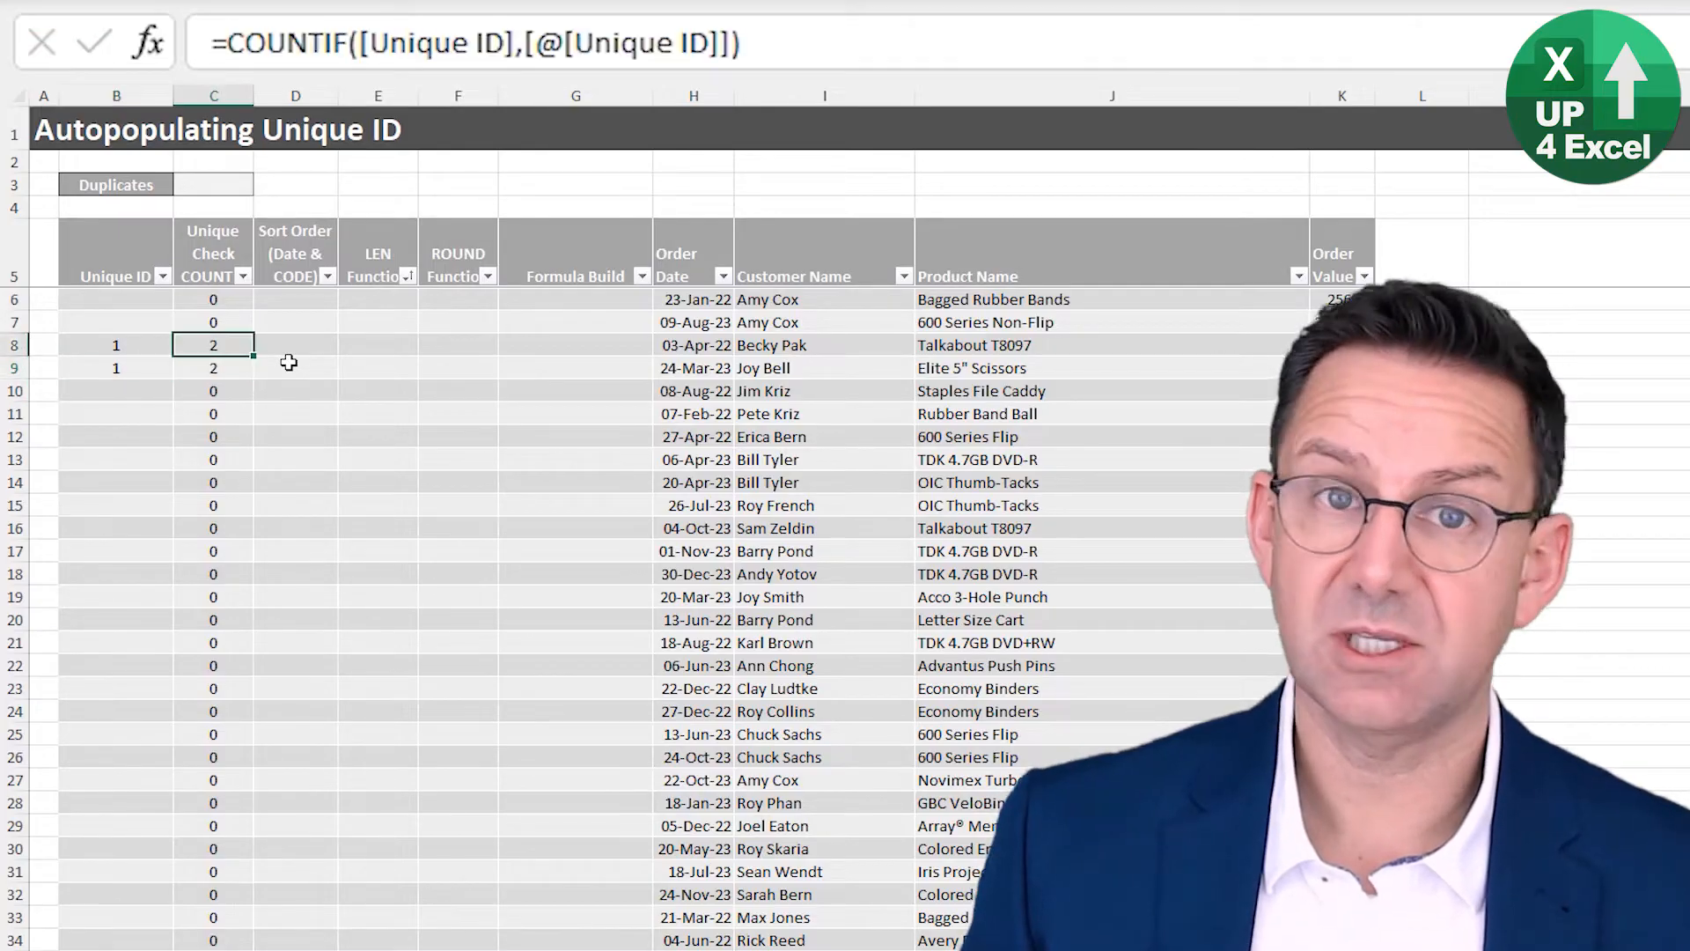
pyautogui.click(213, 368)
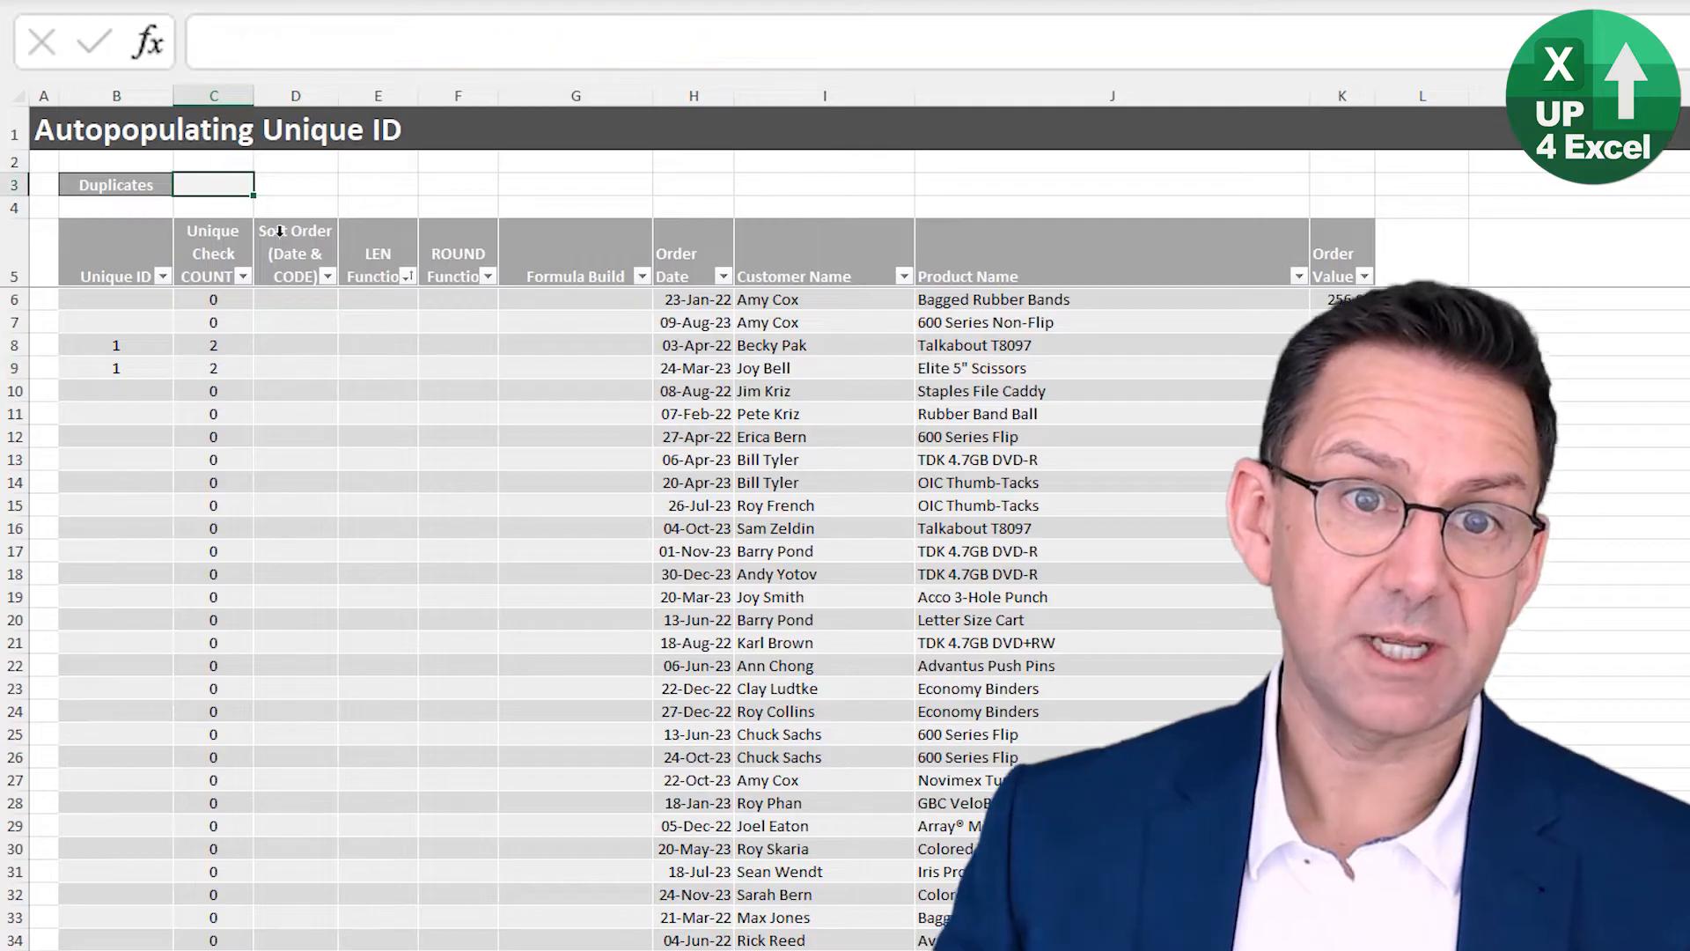
# - Make the Duplicates cell count Unique Check values ">1" with COUNTIF, then clear the test IDs
pyautogui.write('=c')
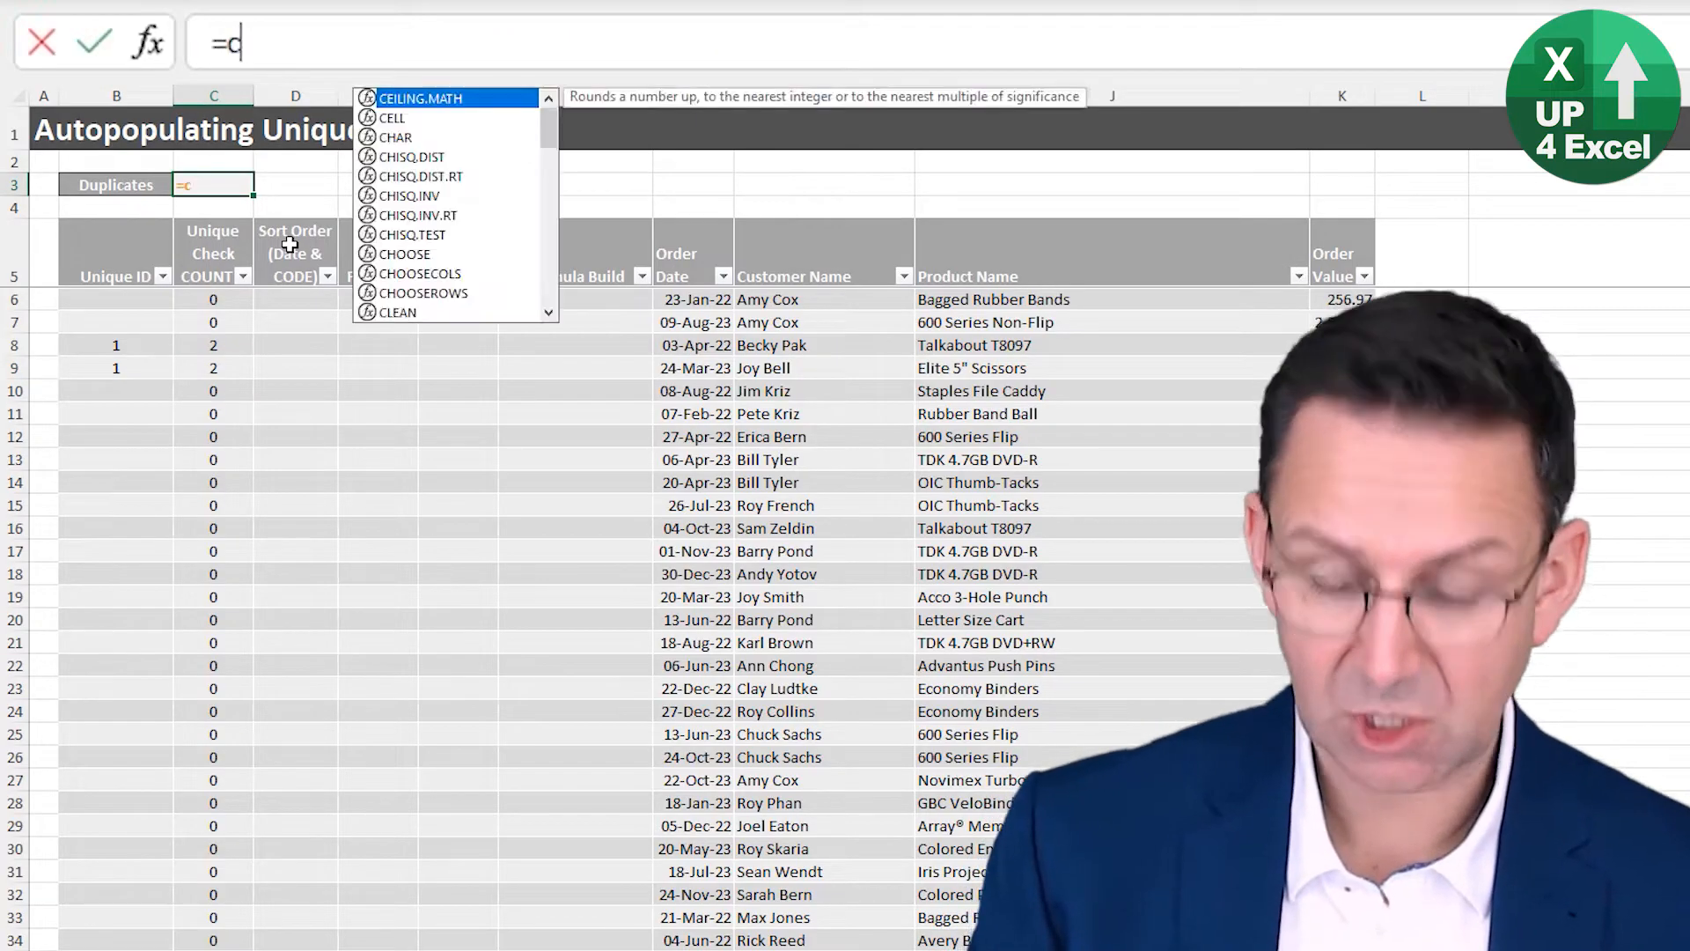
pyautogui.write('OUNTIF(')
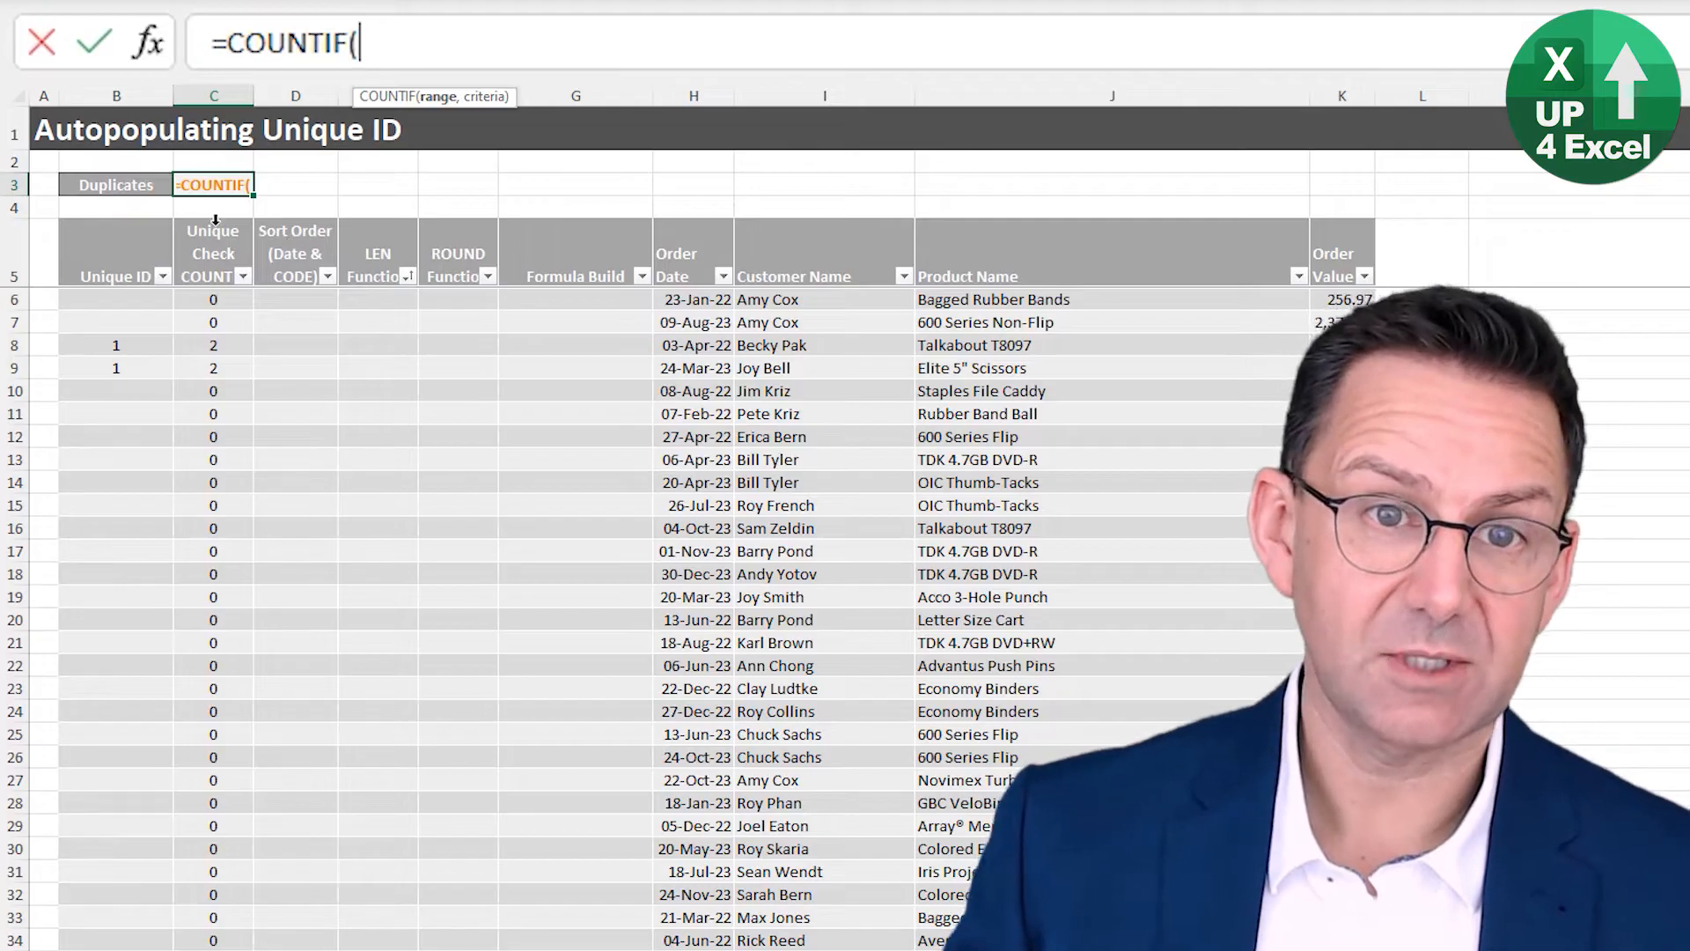
pyautogui.click(212, 299)
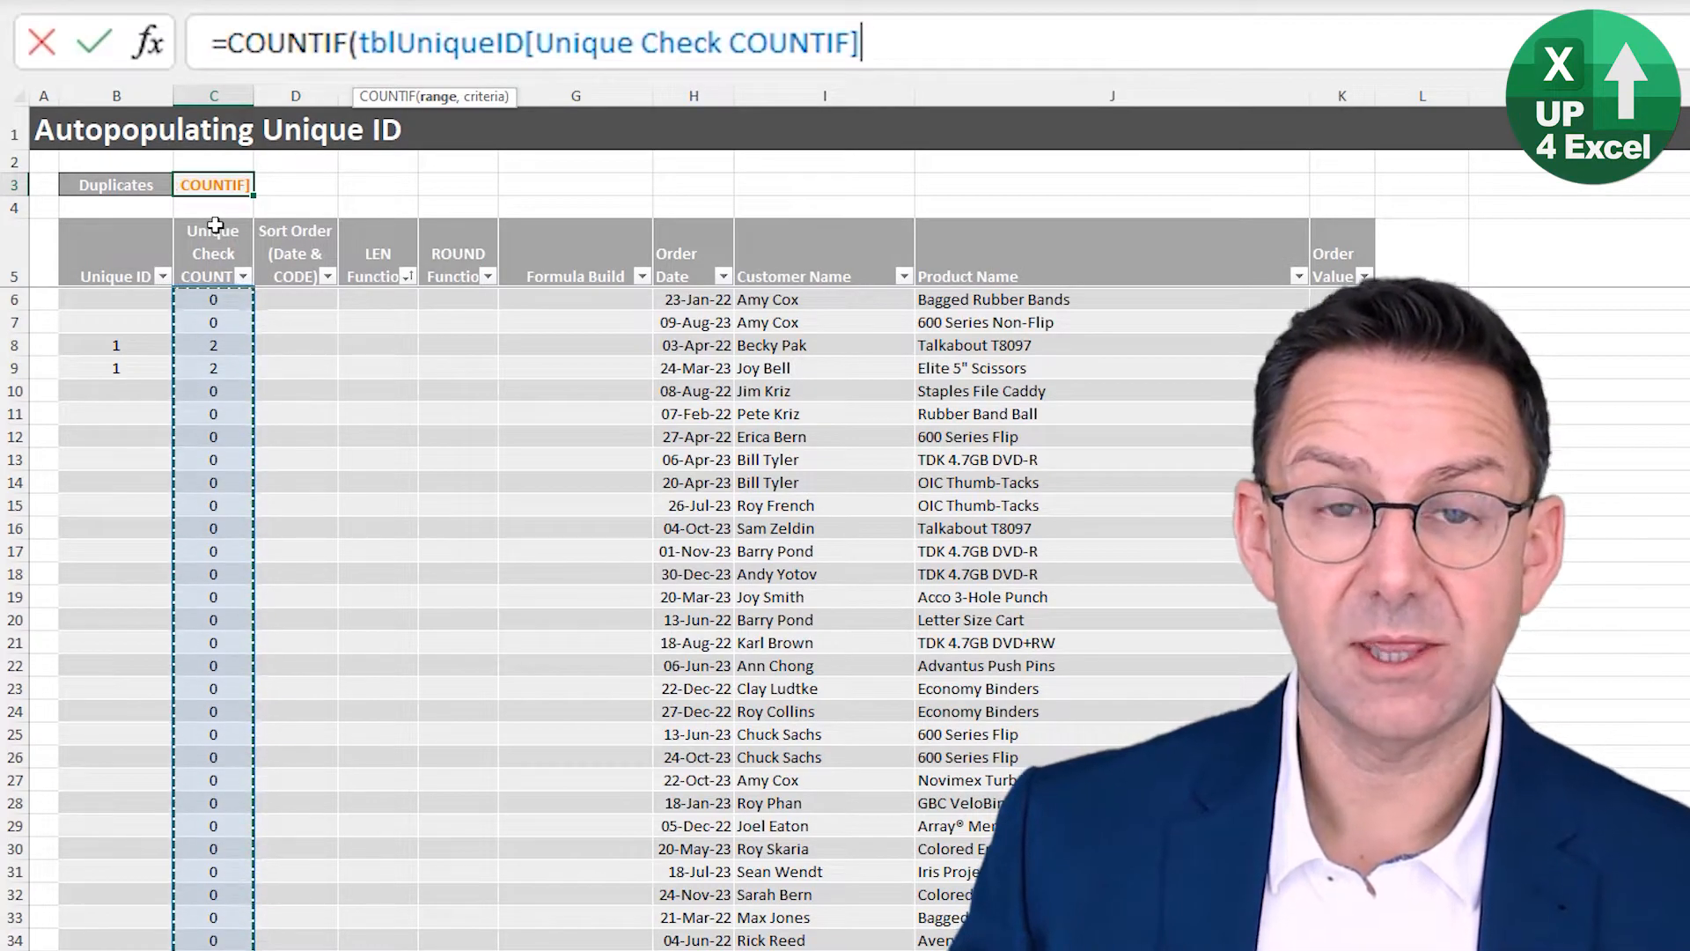
pyautogui.write(',"')
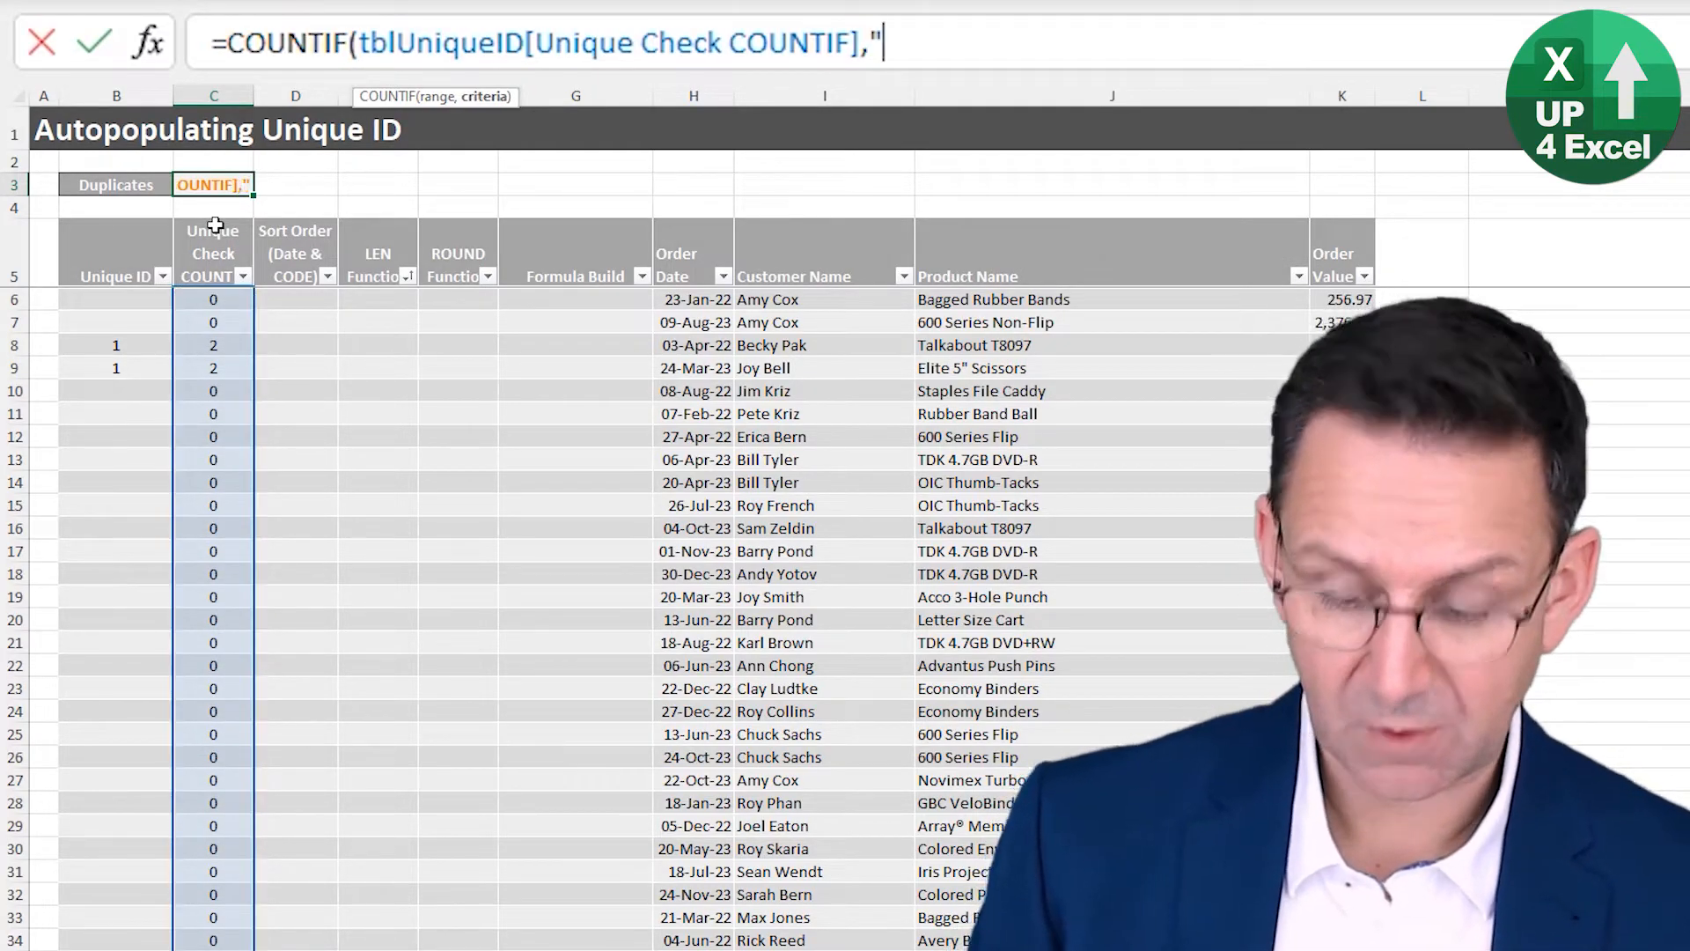
pyautogui.write('>1')
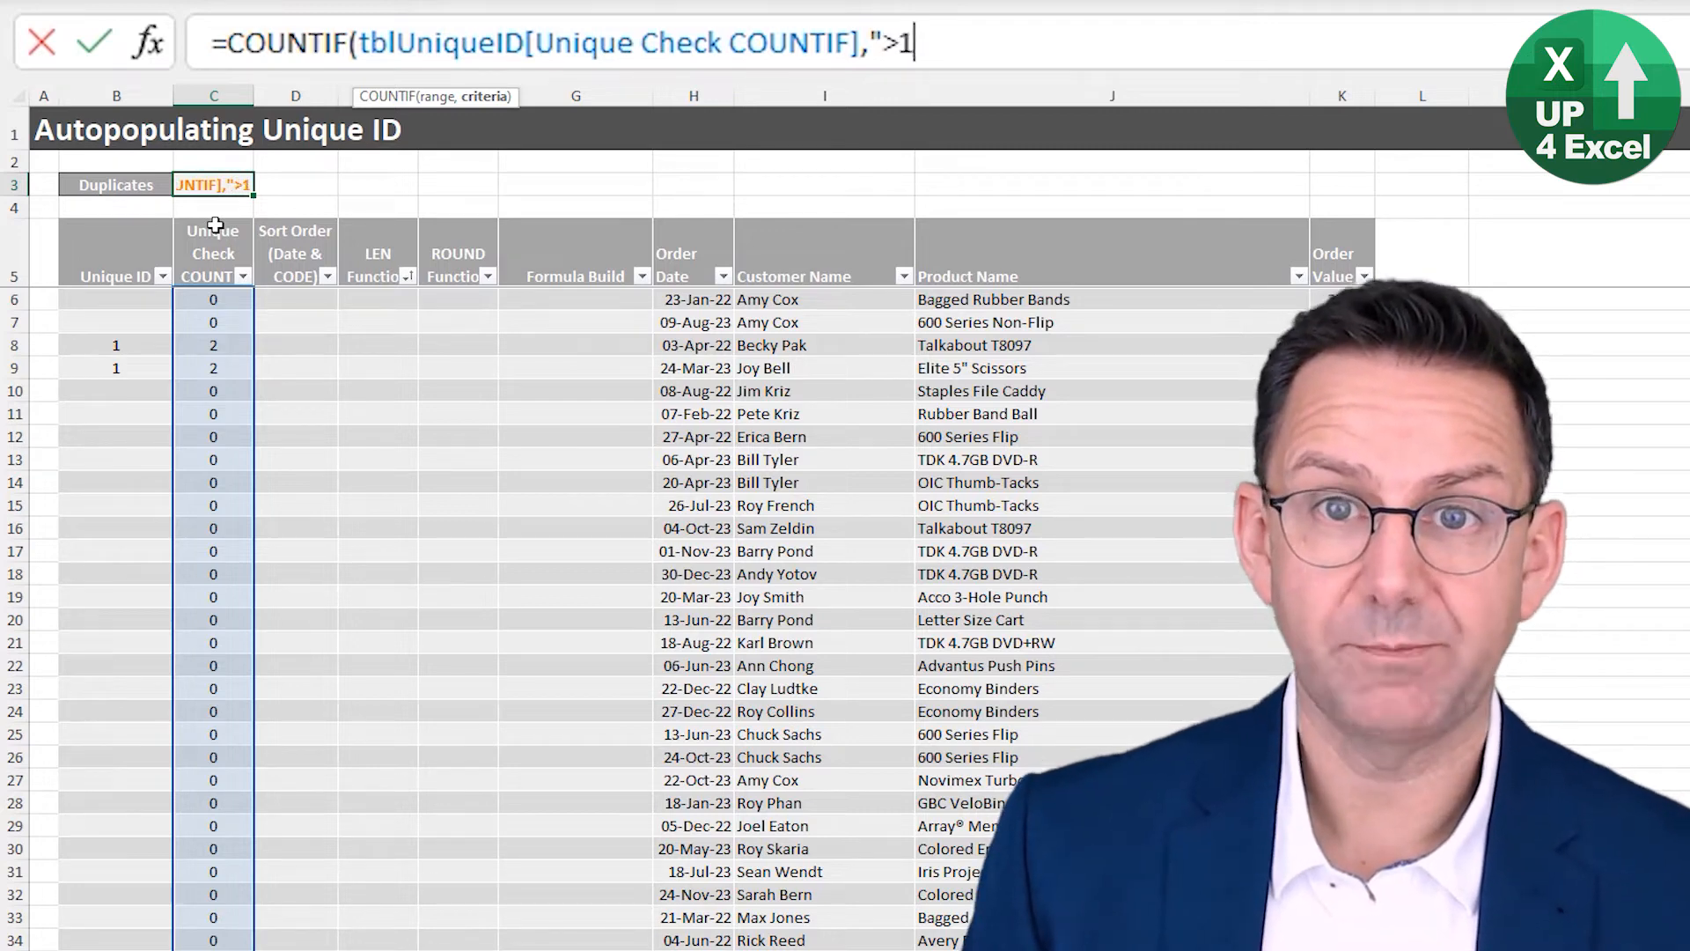
pyautogui.write('"')
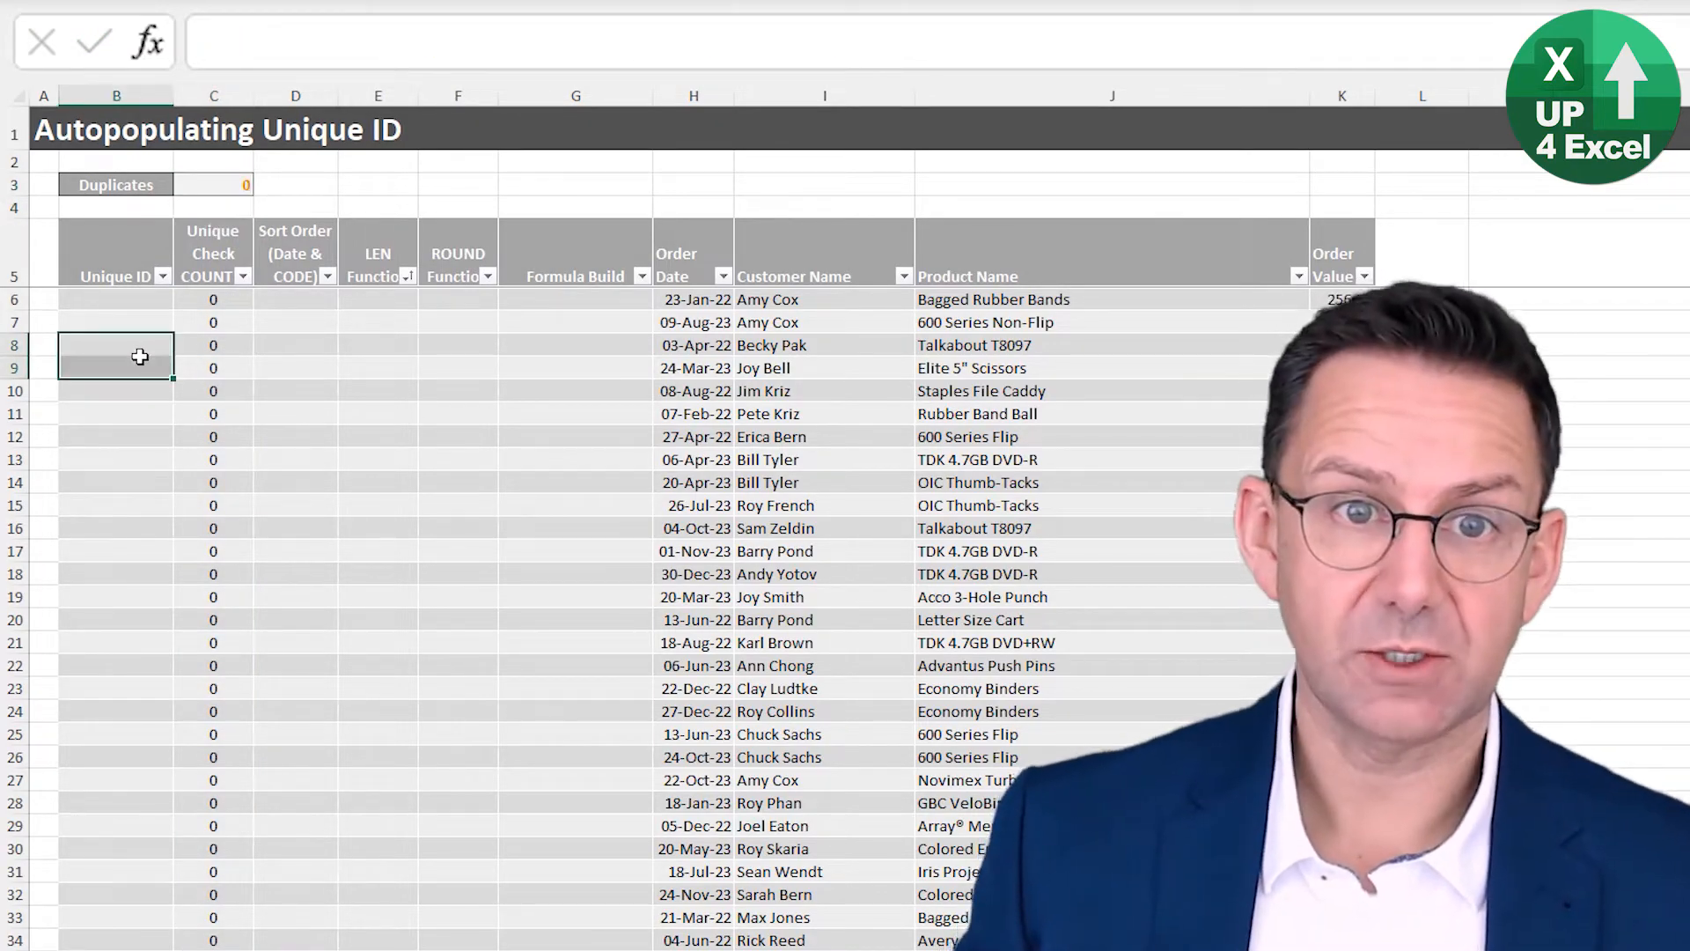
pyautogui.click(212, 345)
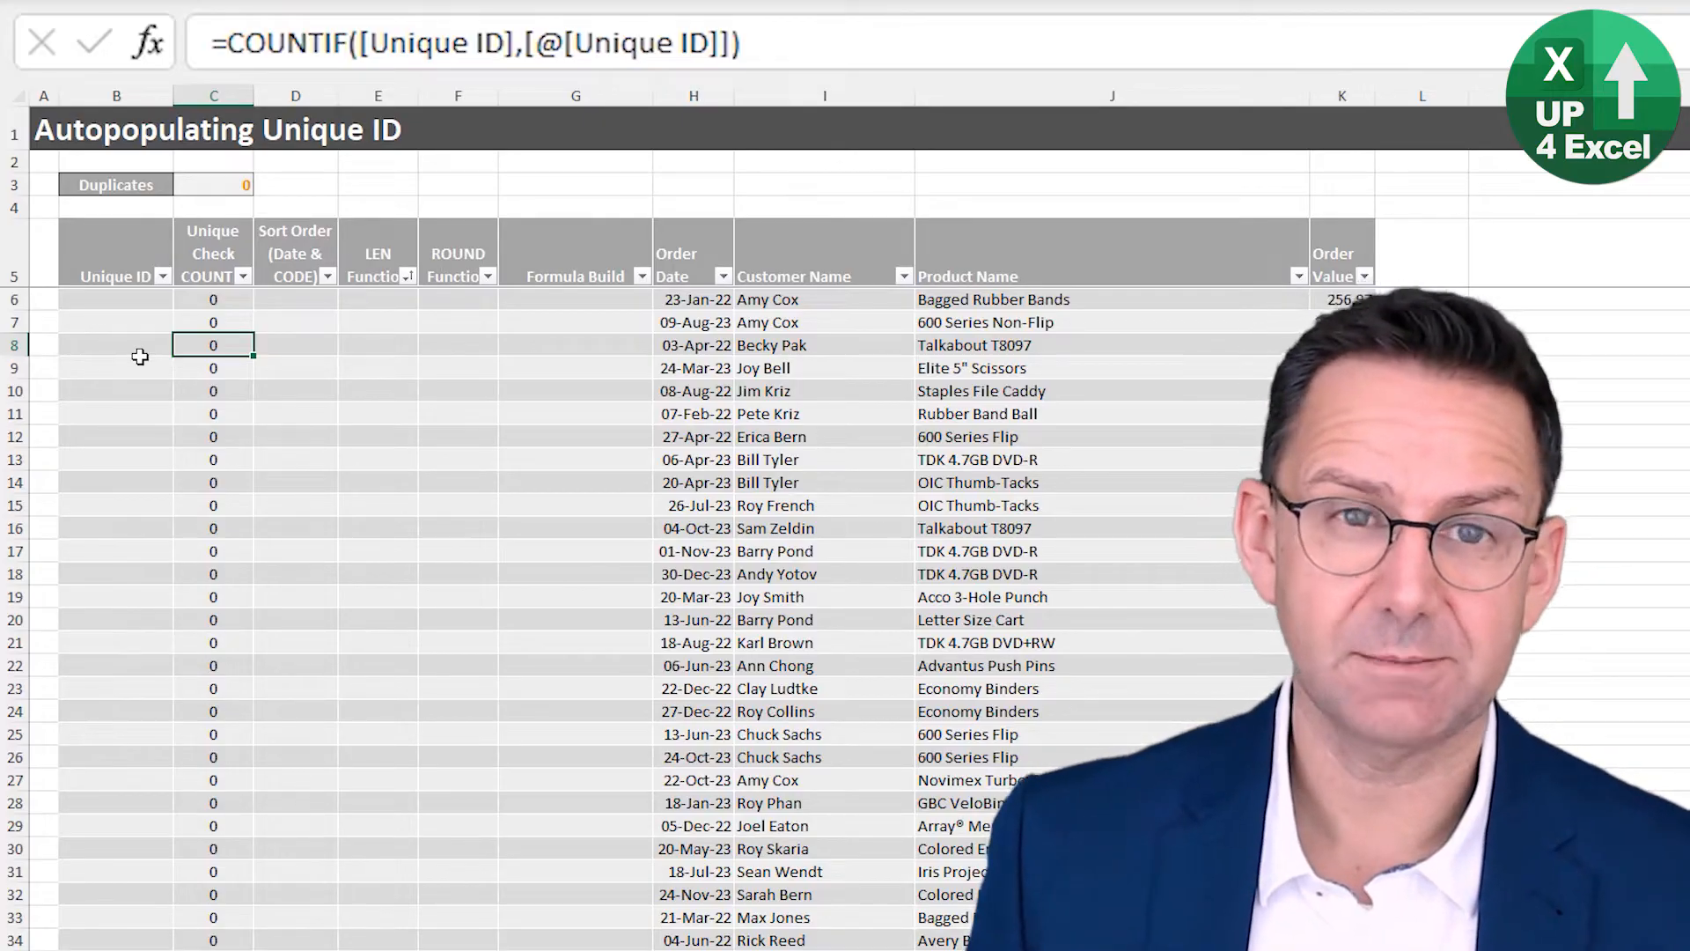
pyautogui.click(296, 344)
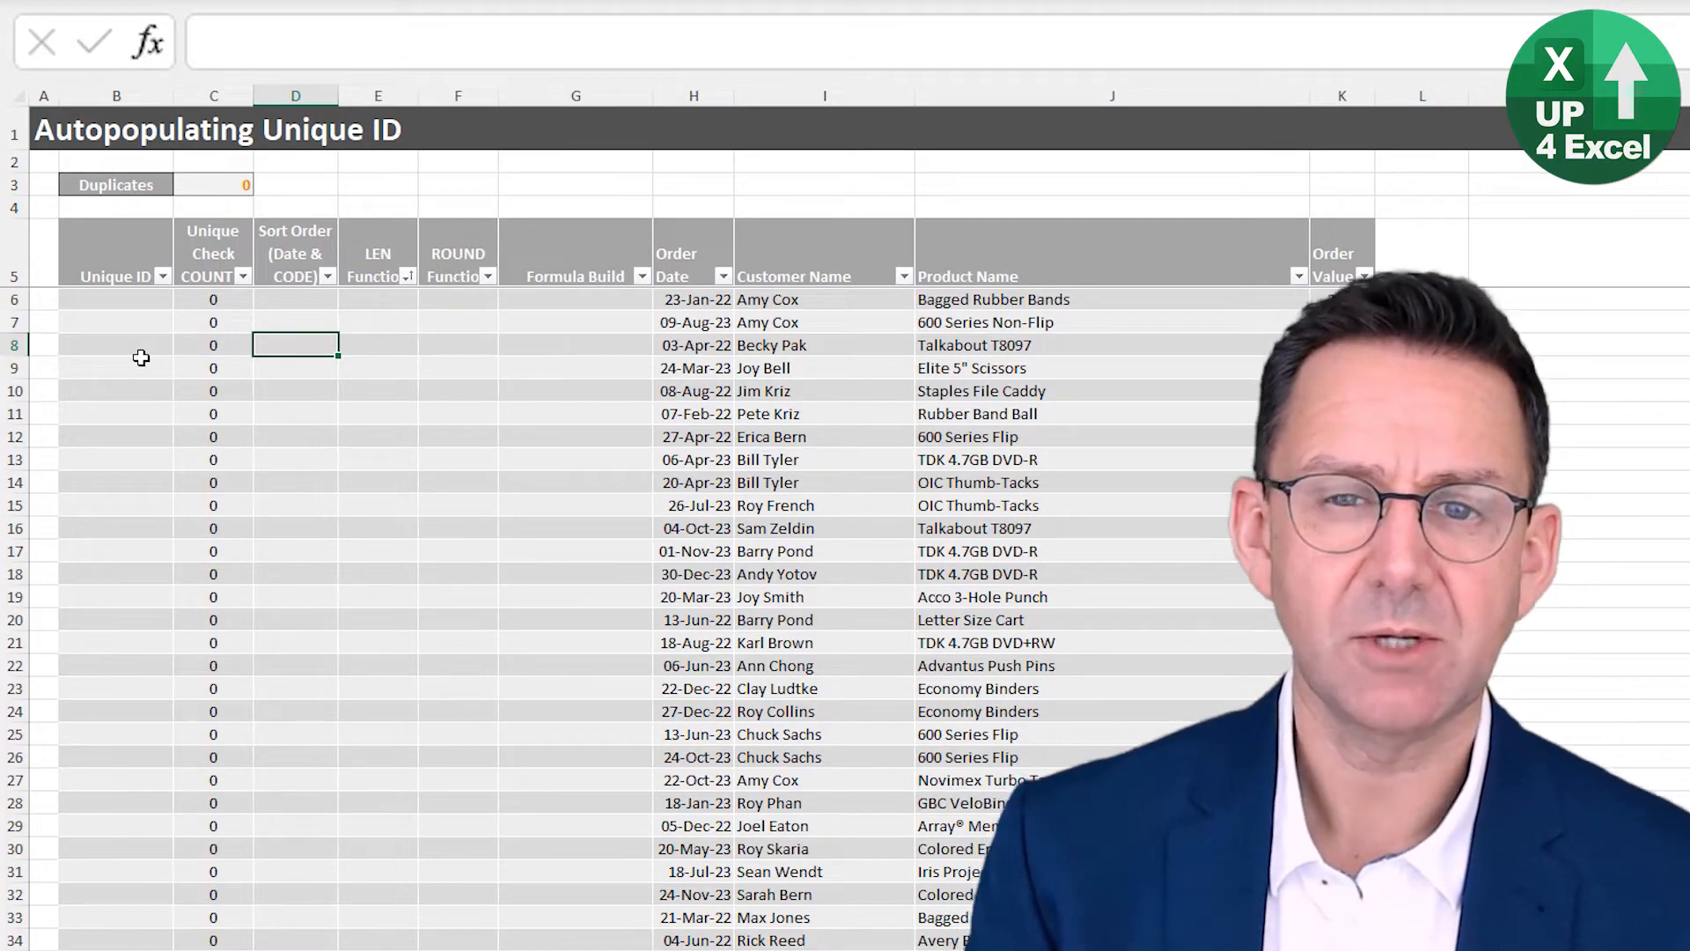
# - Set Sort Order to =[@[Order Date]] and Unique ID to Sort Order, yielding 3300 duplicates
pyautogui.click(294, 321)
pyautogui.write('=[@[Order Date]]')
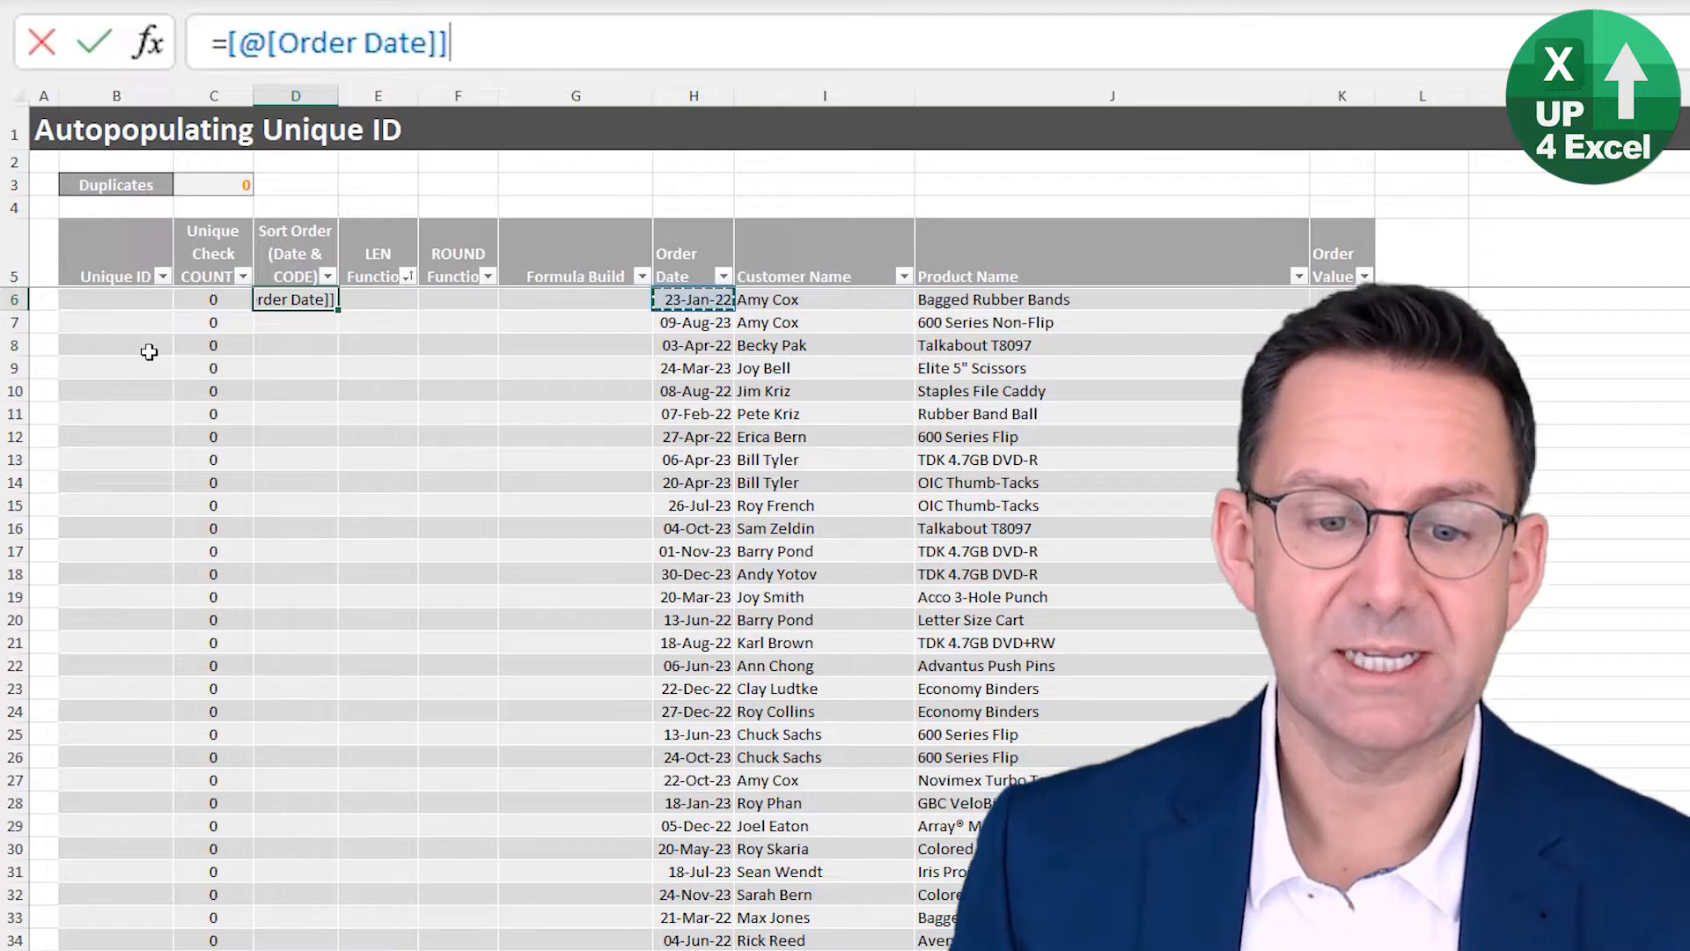
pyautogui.press('Enter')
pyautogui.write('=')
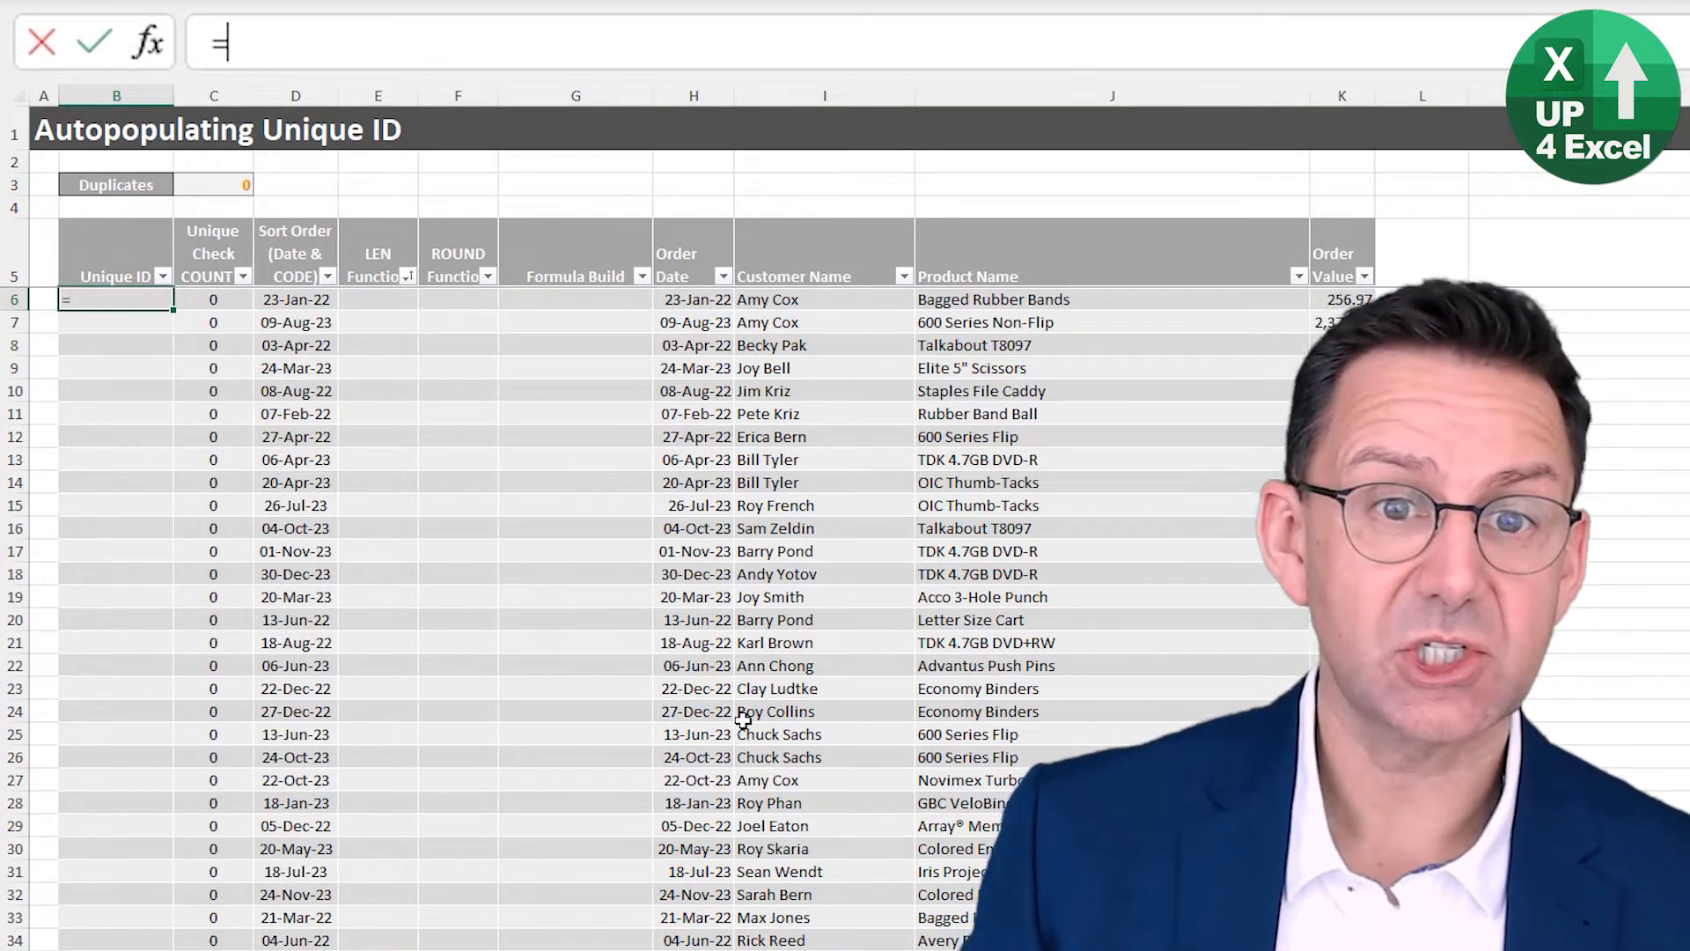
pyautogui.click(294, 298)
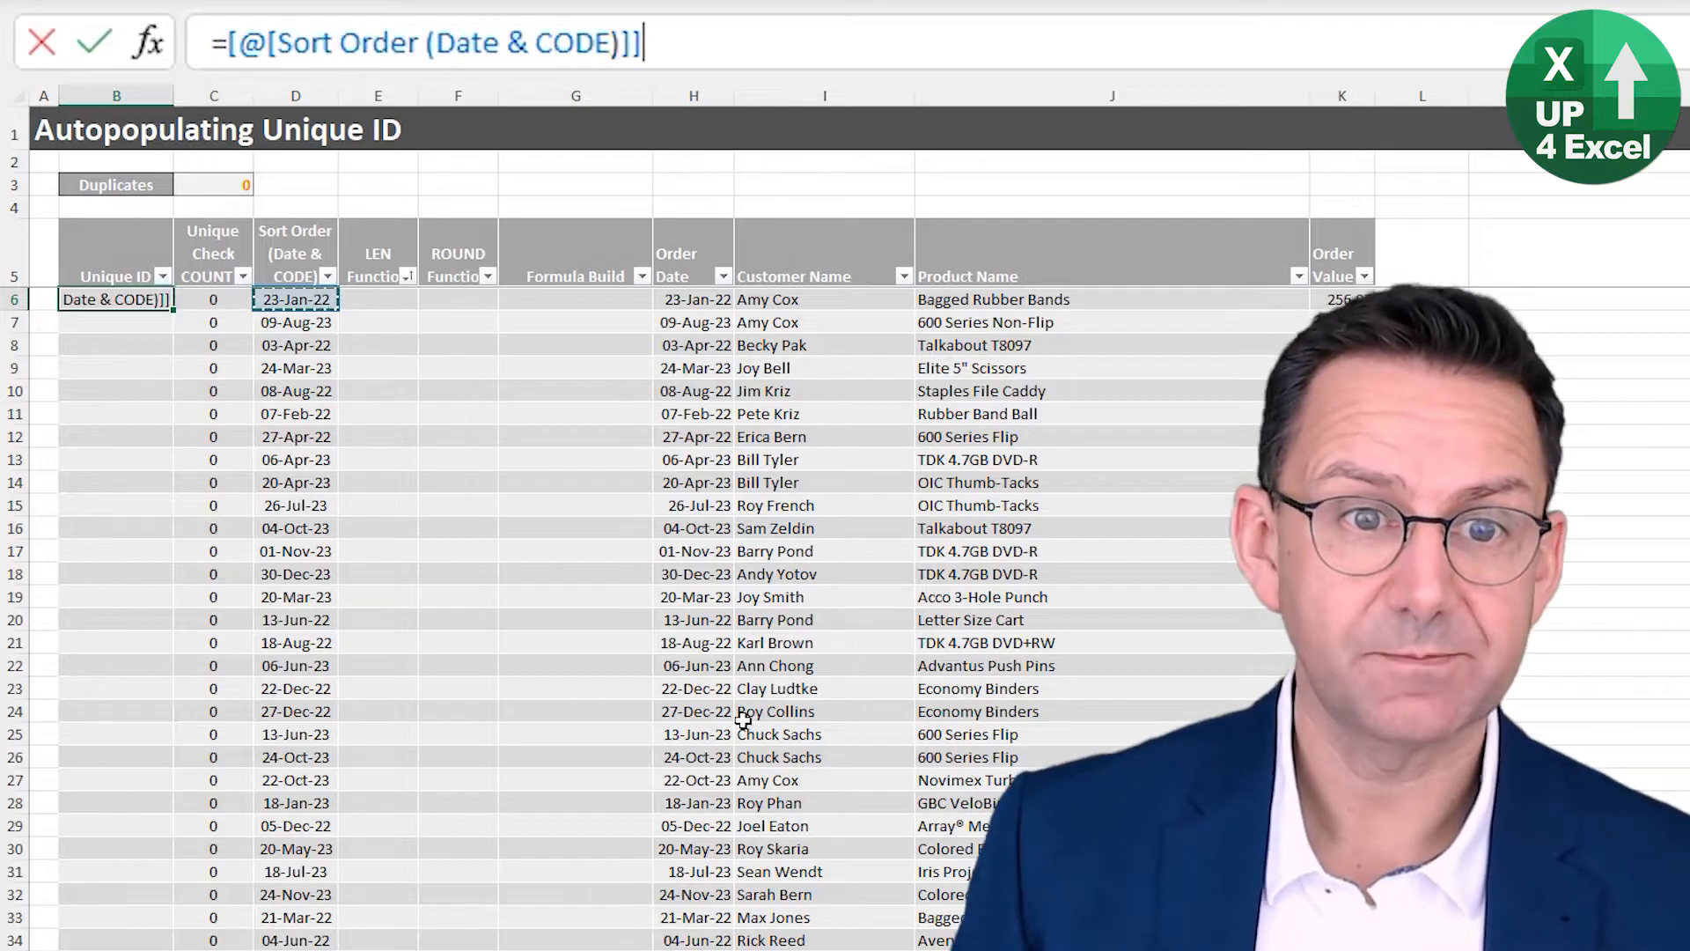
pyautogui.press('Enter')
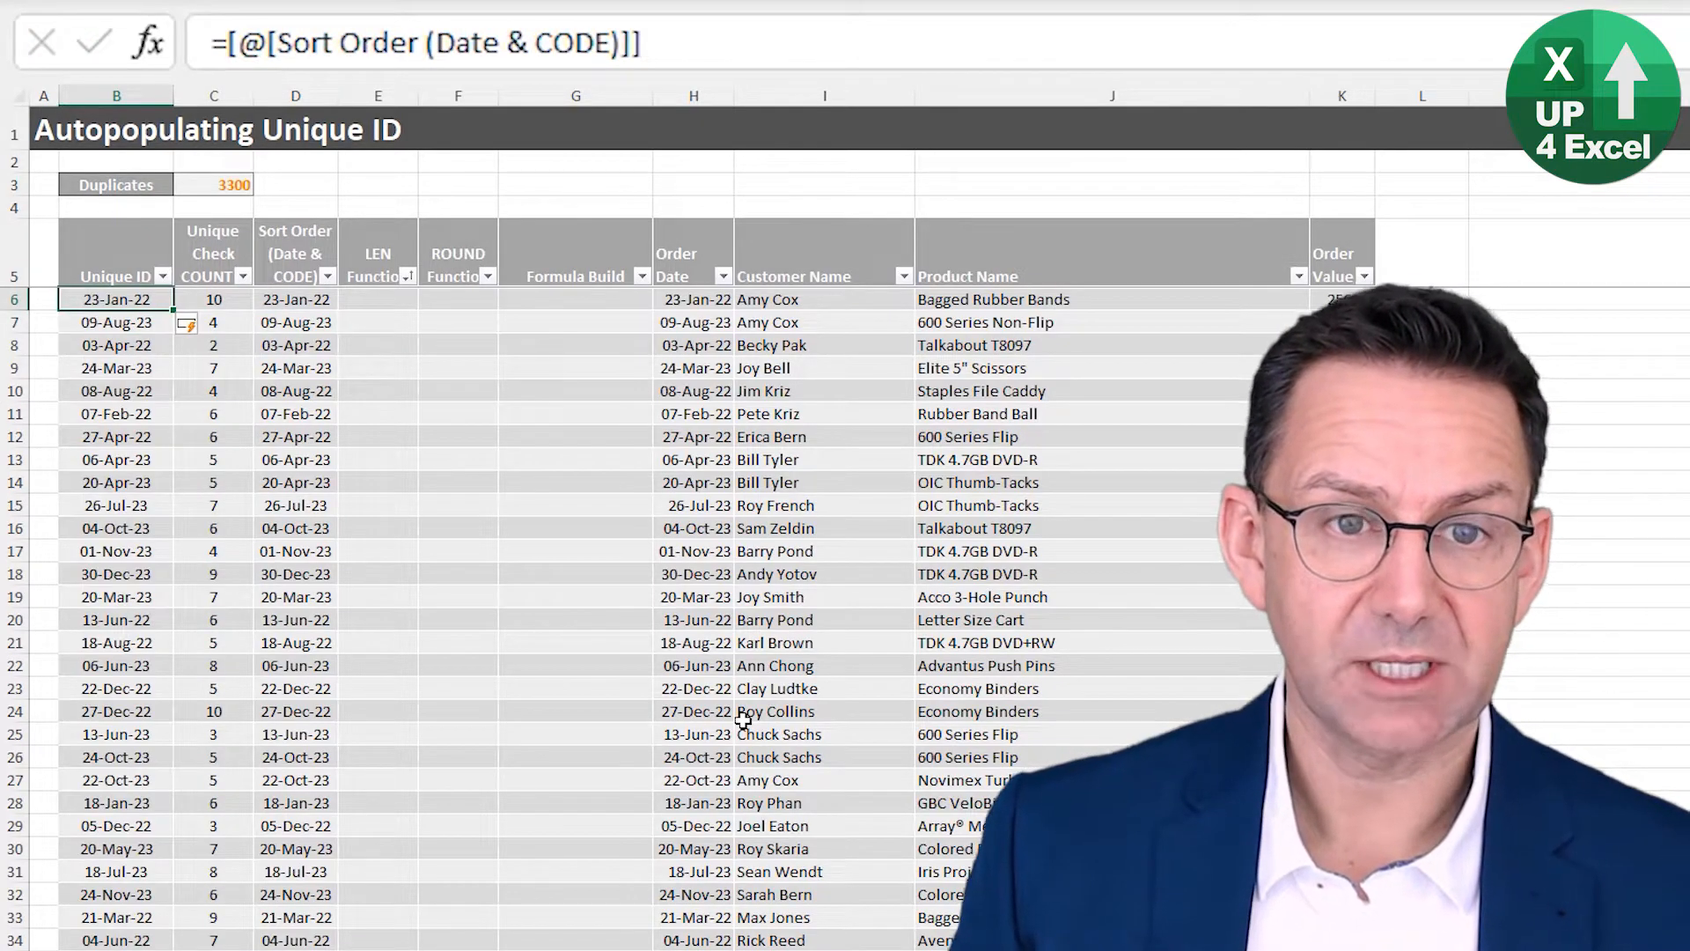
pyautogui.click(215, 184)
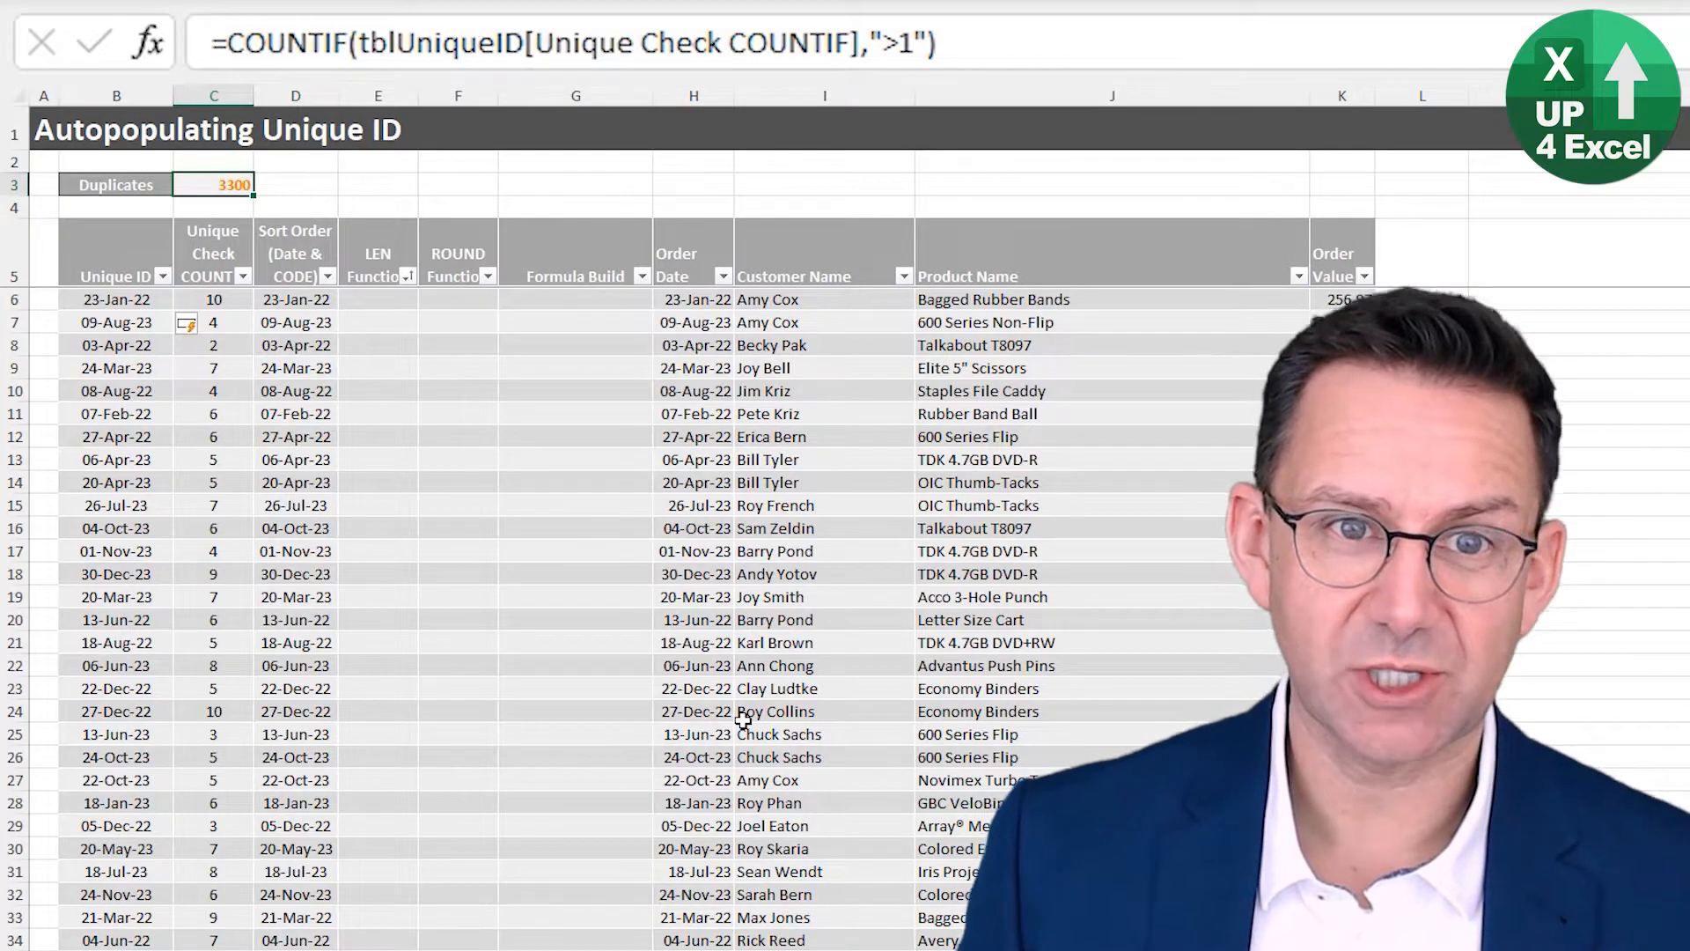
pyautogui.click(296, 299)
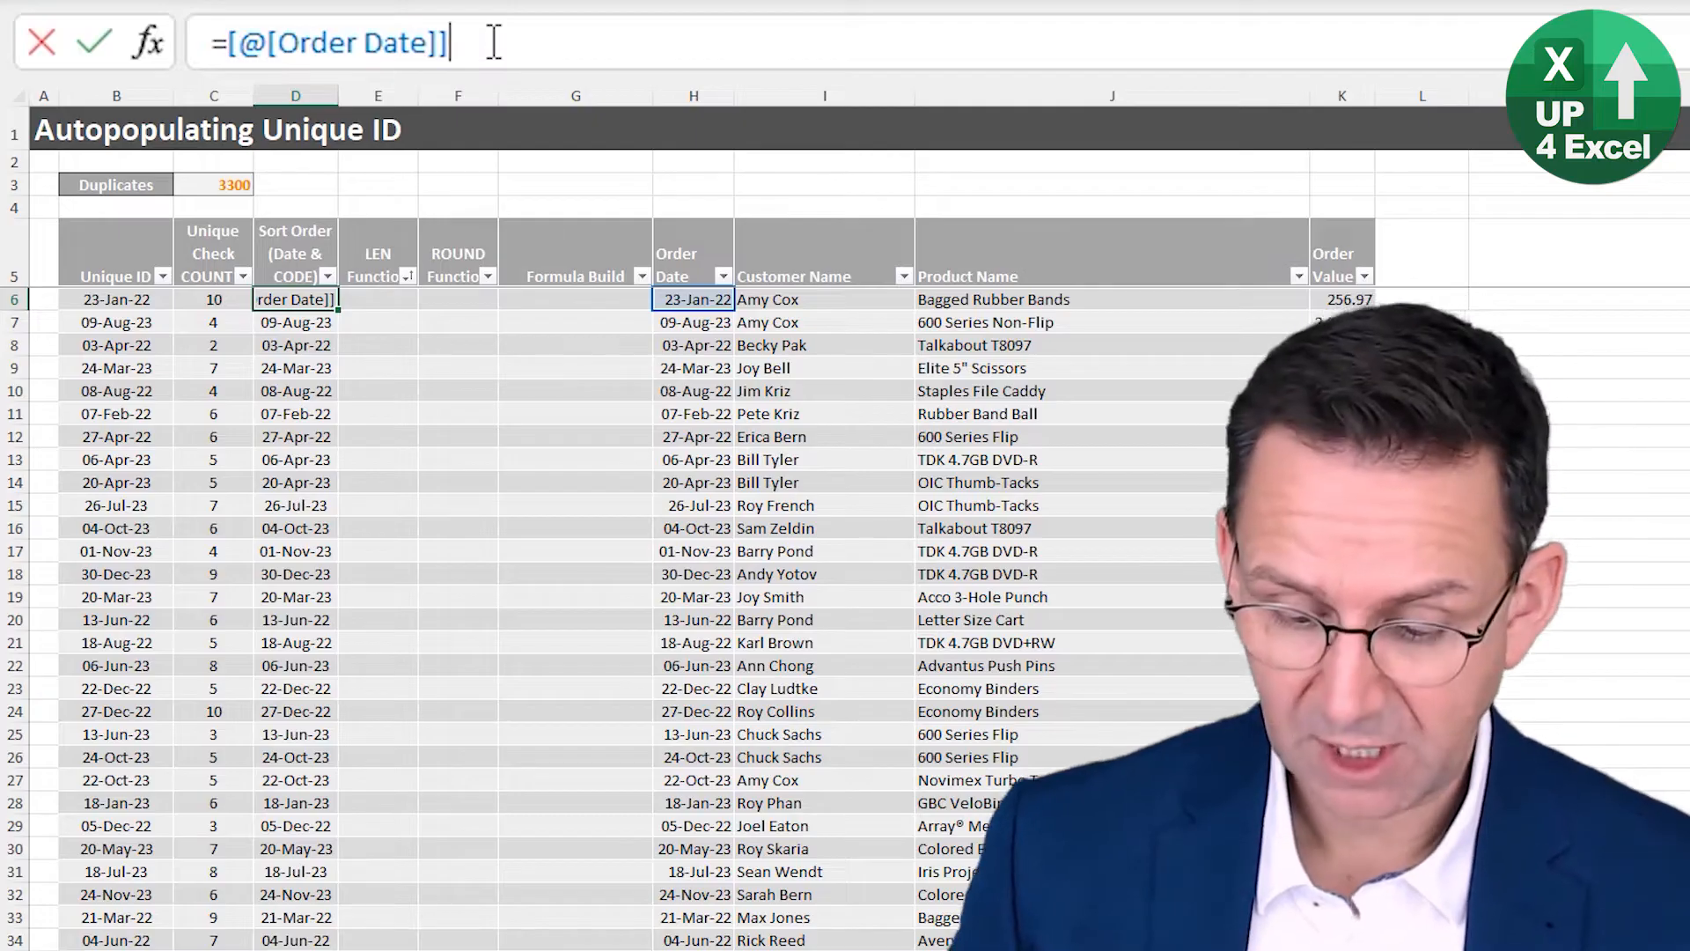
# - Append &CODE([@[Customer Name]]) to the Sort Order formula, reducing duplicates to 844
pyautogui.write('&')
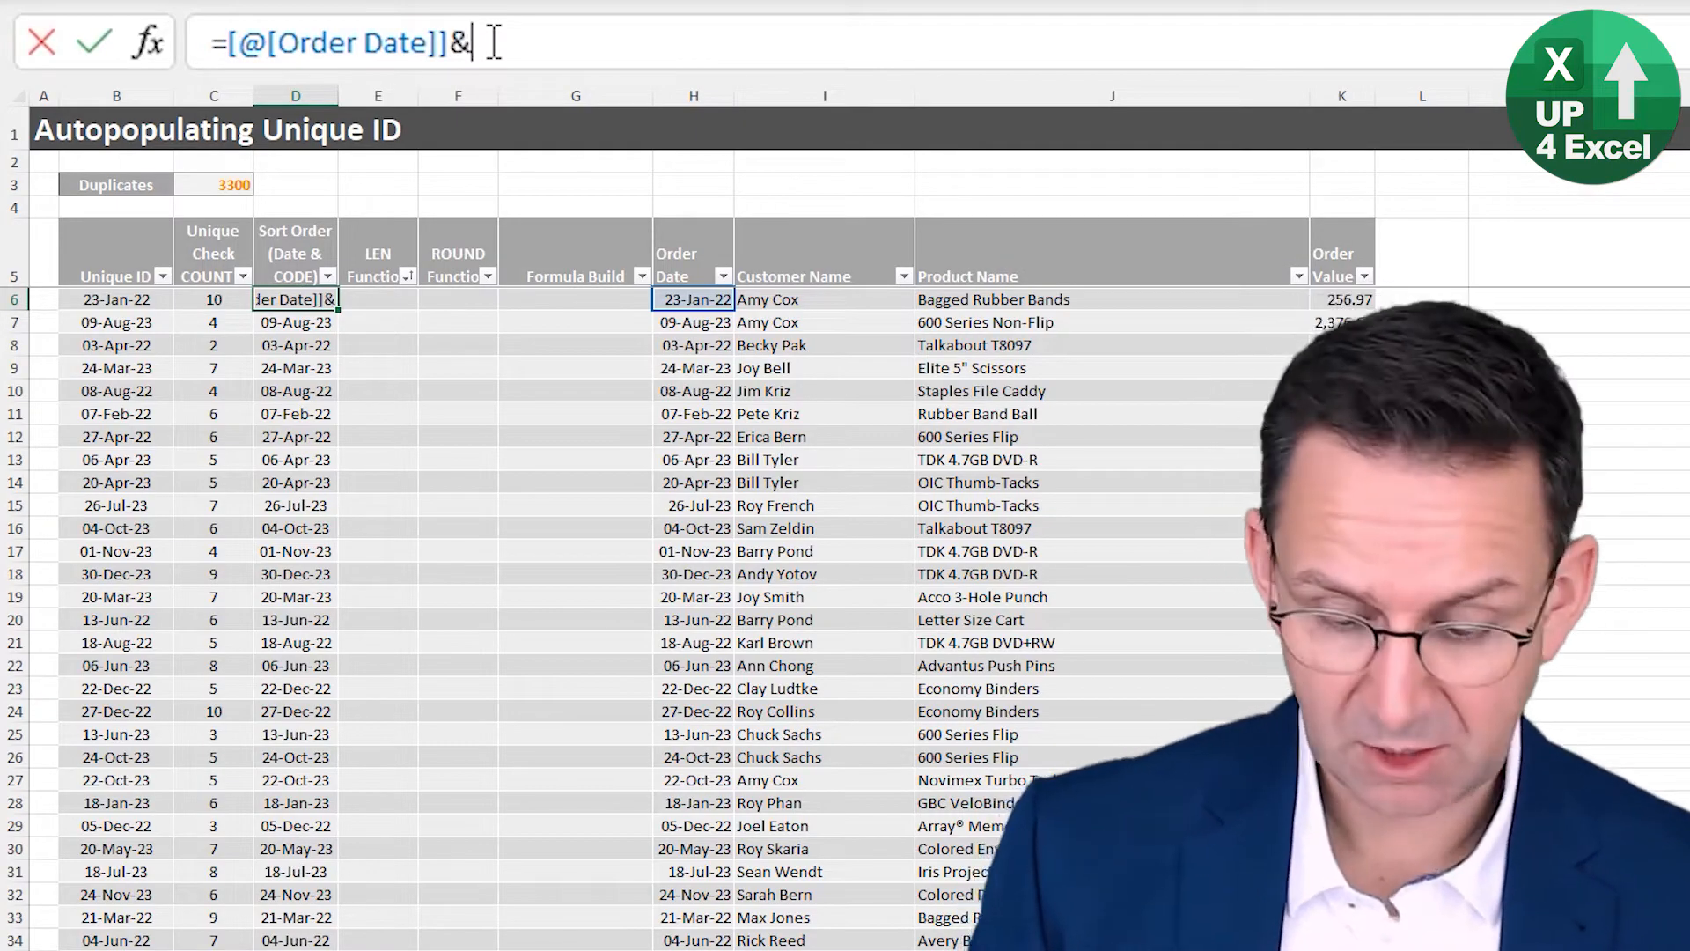
pyautogui.write('CODE(')
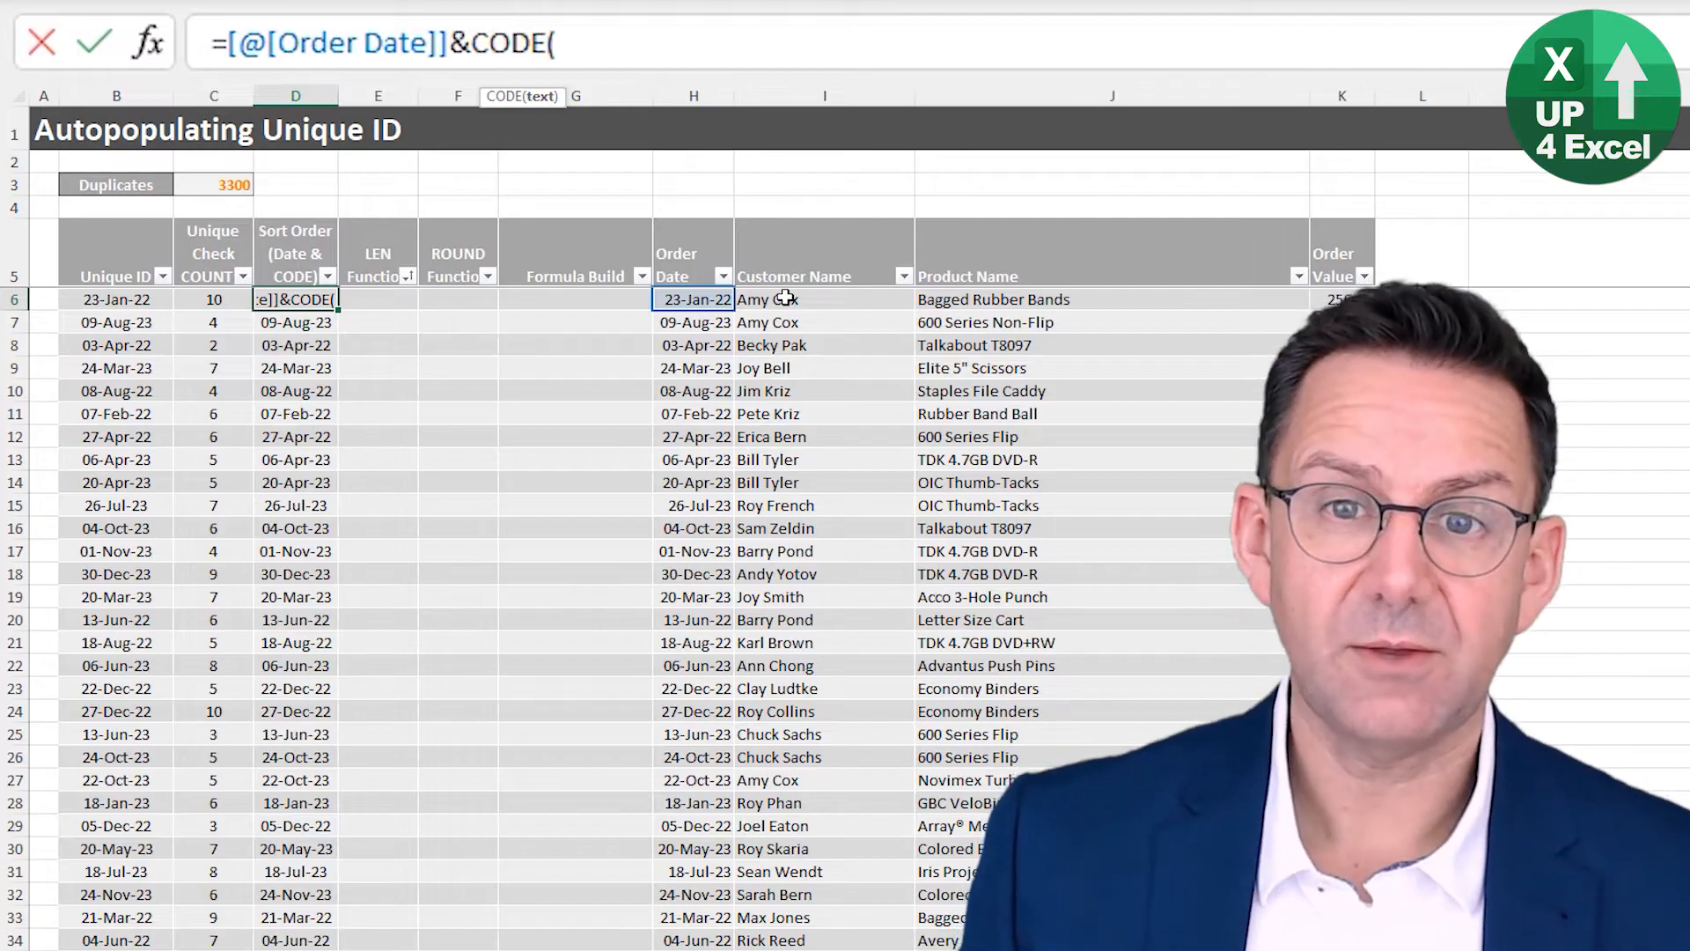
pyautogui.click(825, 298)
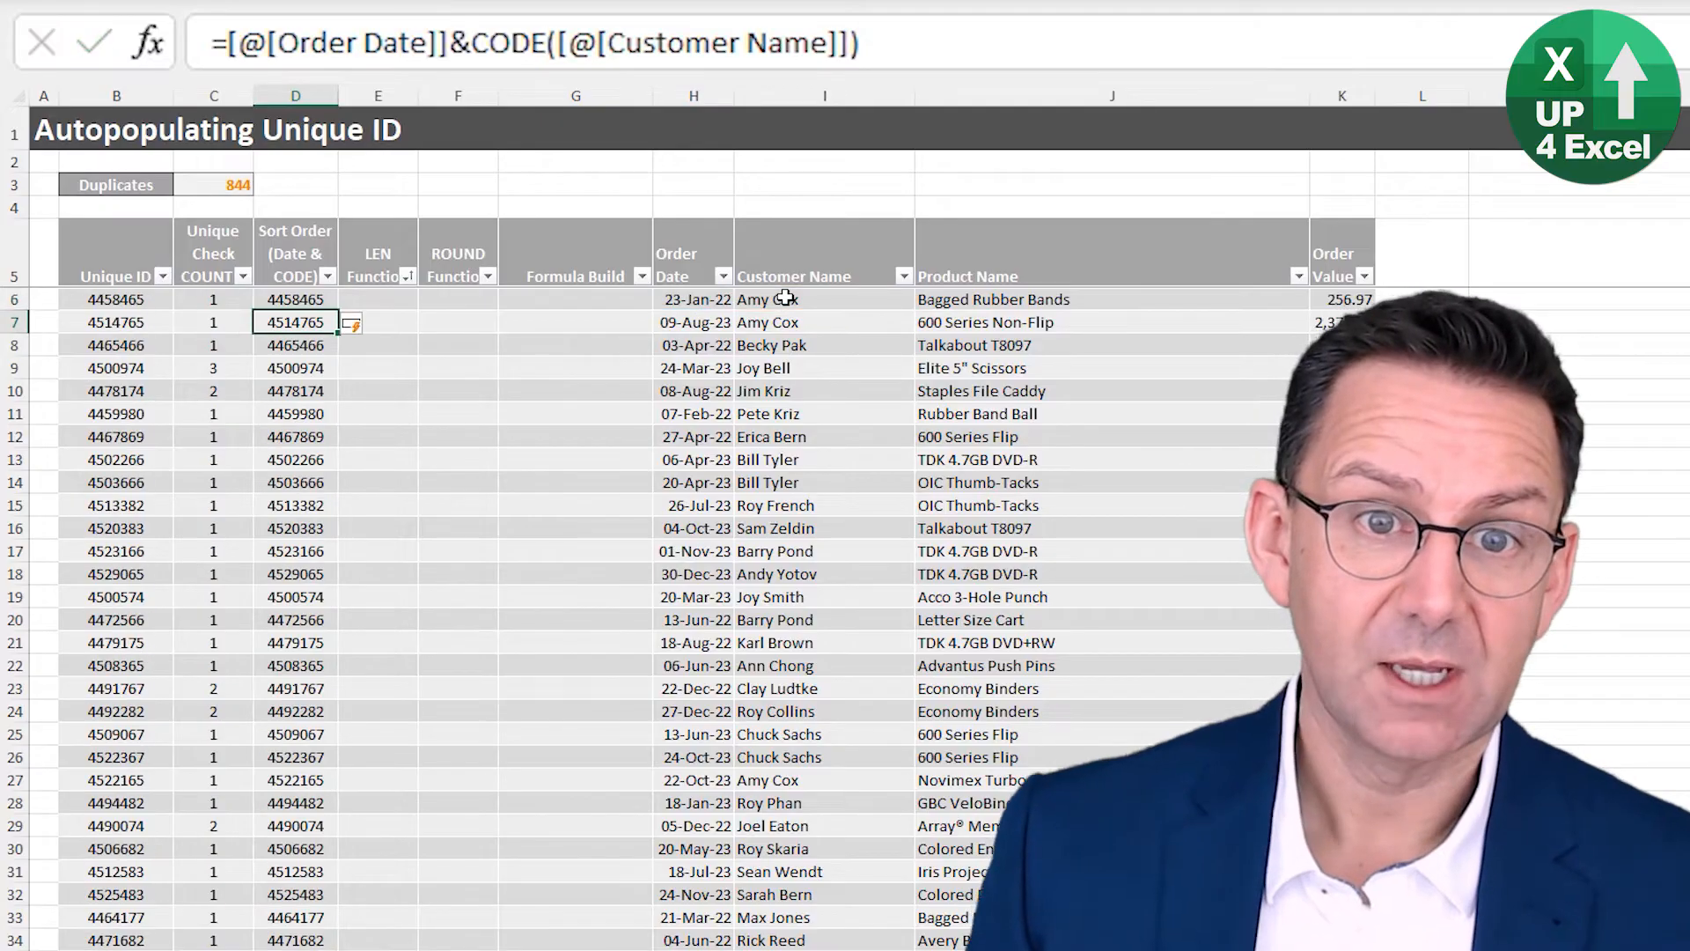
pyautogui.click(296, 299)
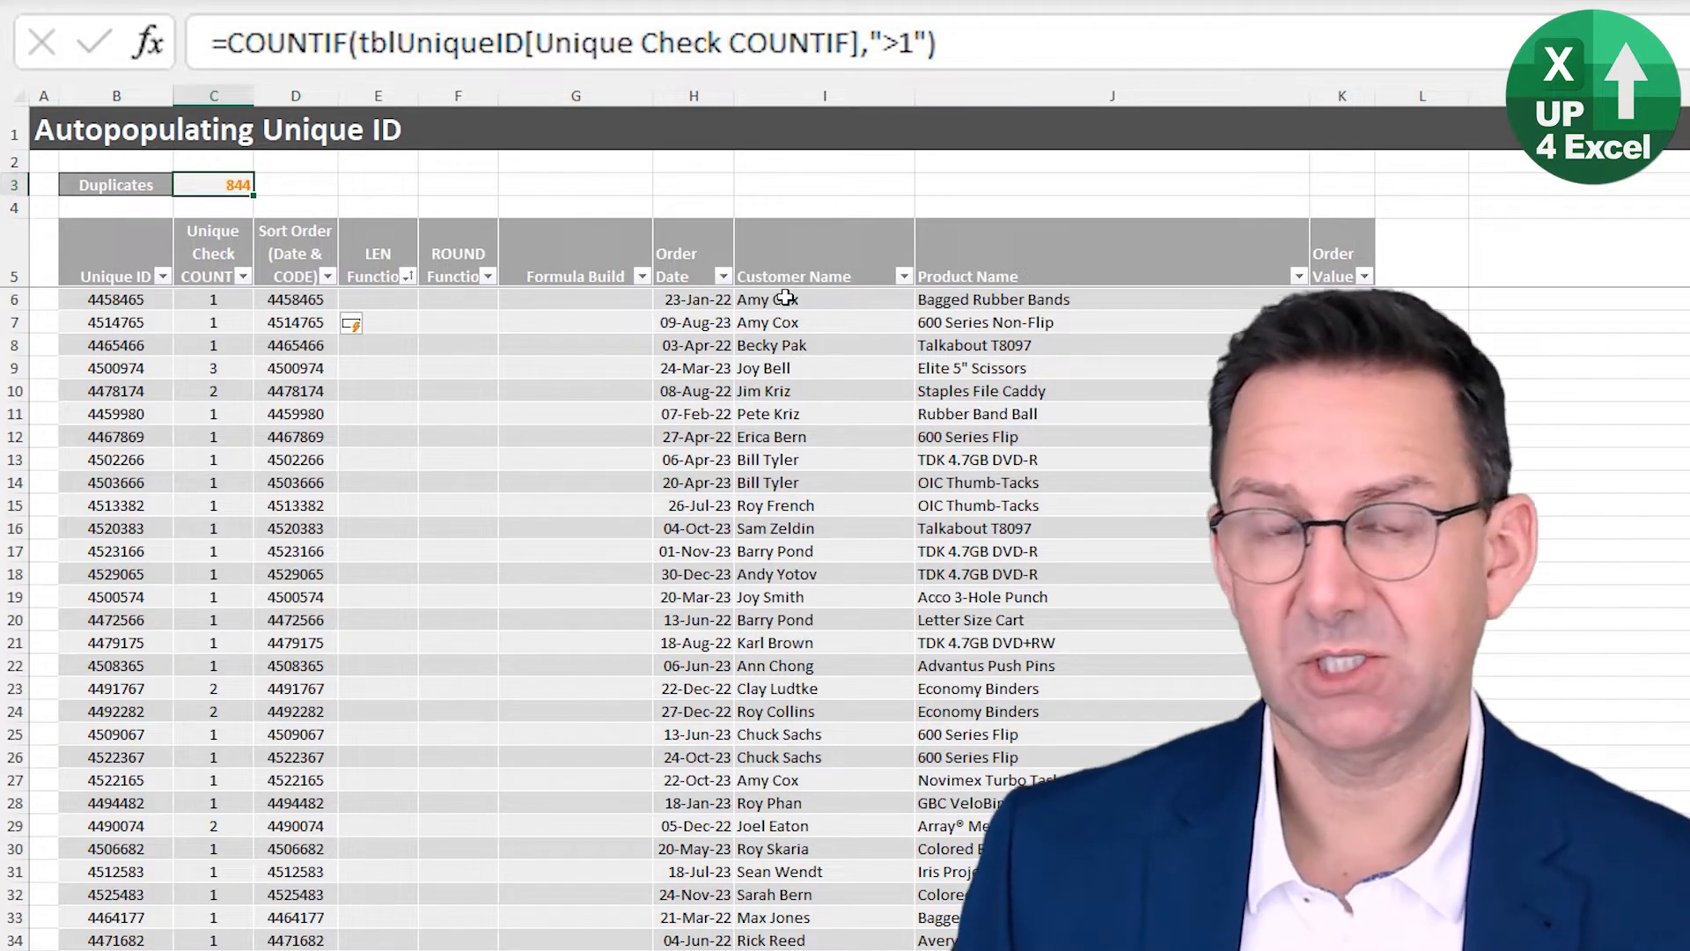
pyautogui.click(294, 298)
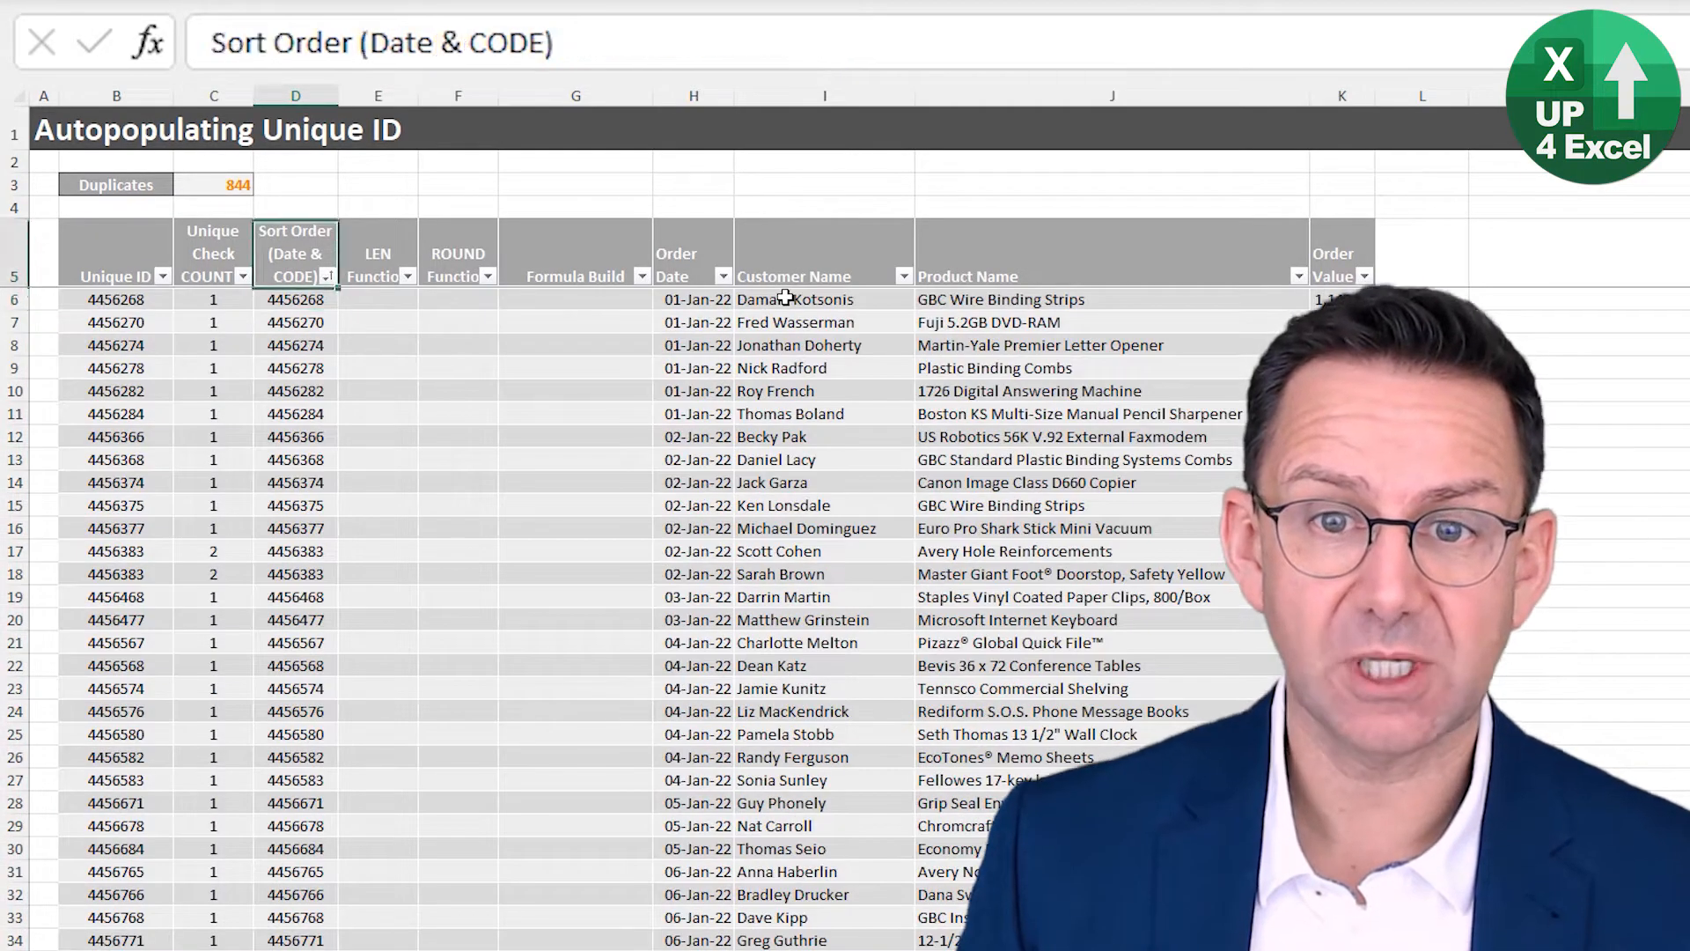
# - Inspect the first row's Order Date, Customer Name and Sort Order, then undo the sort
pyautogui.click(693, 298)
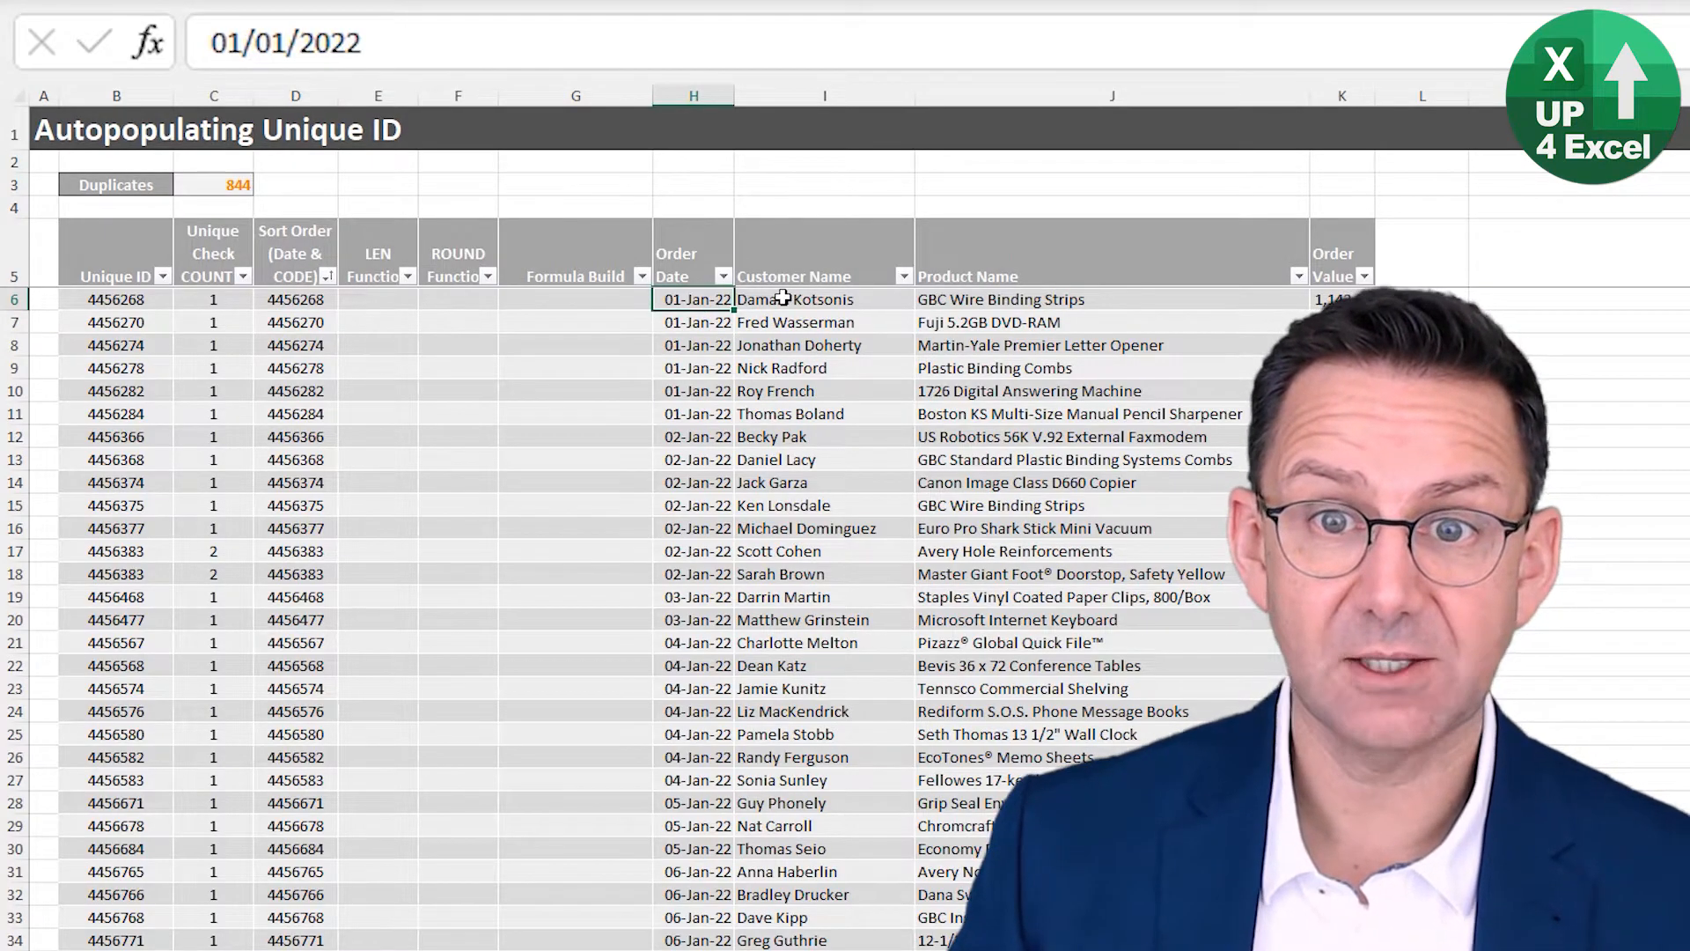
pyautogui.click(825, 299)
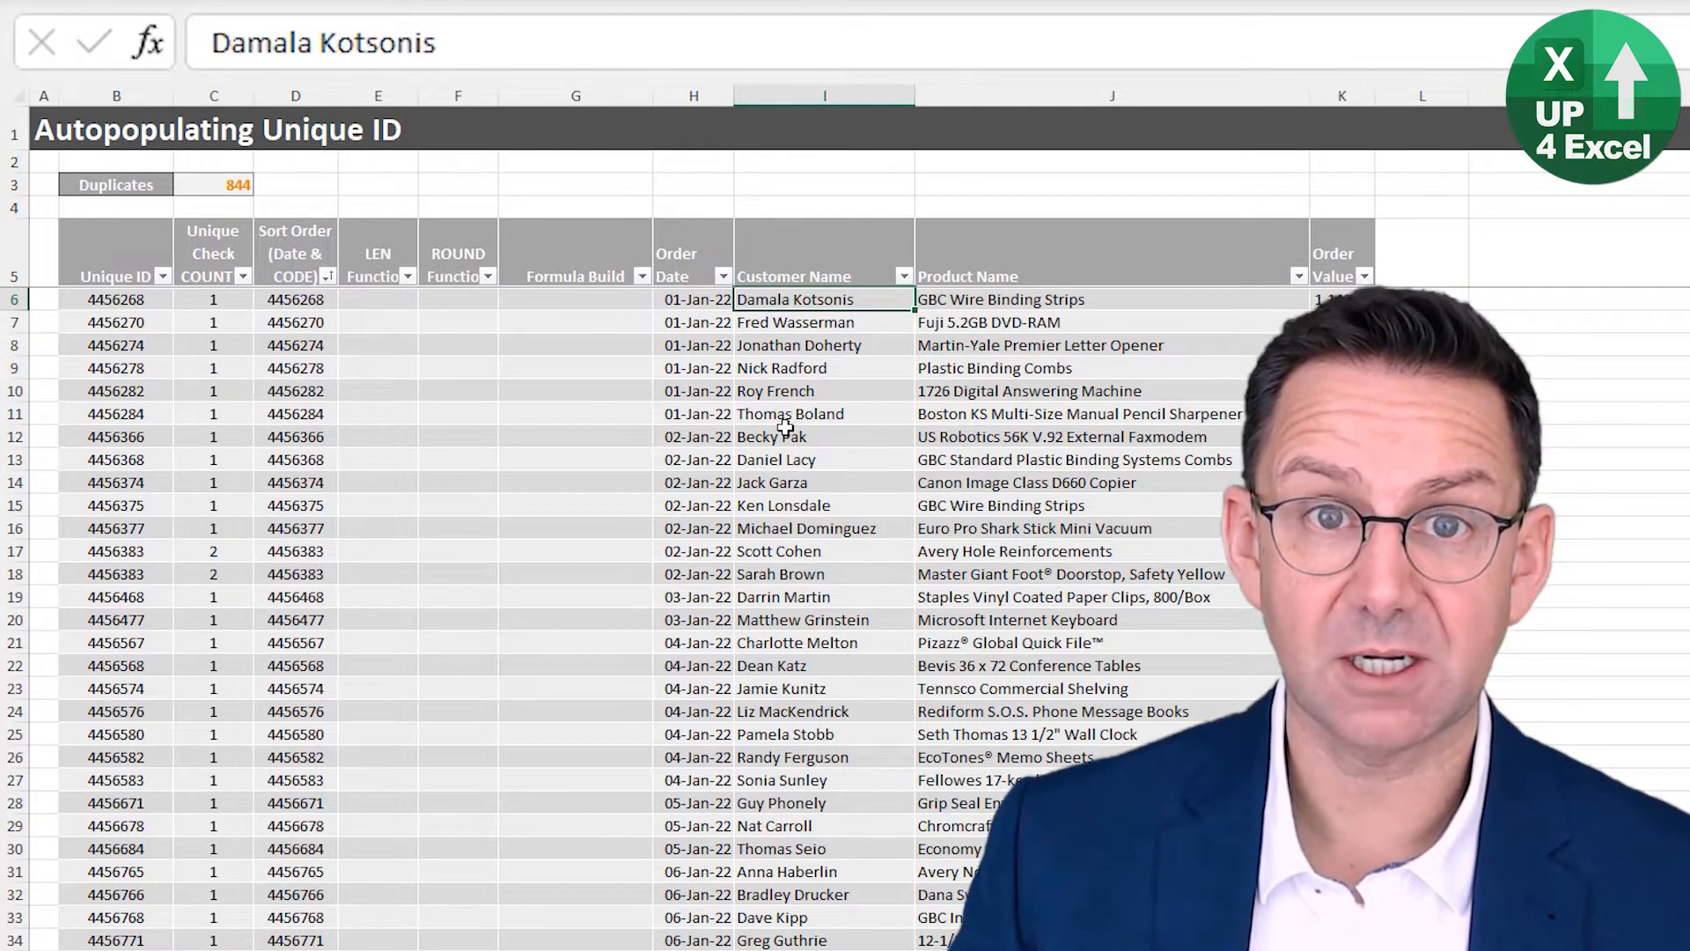
pyautogui.click(294, 298)
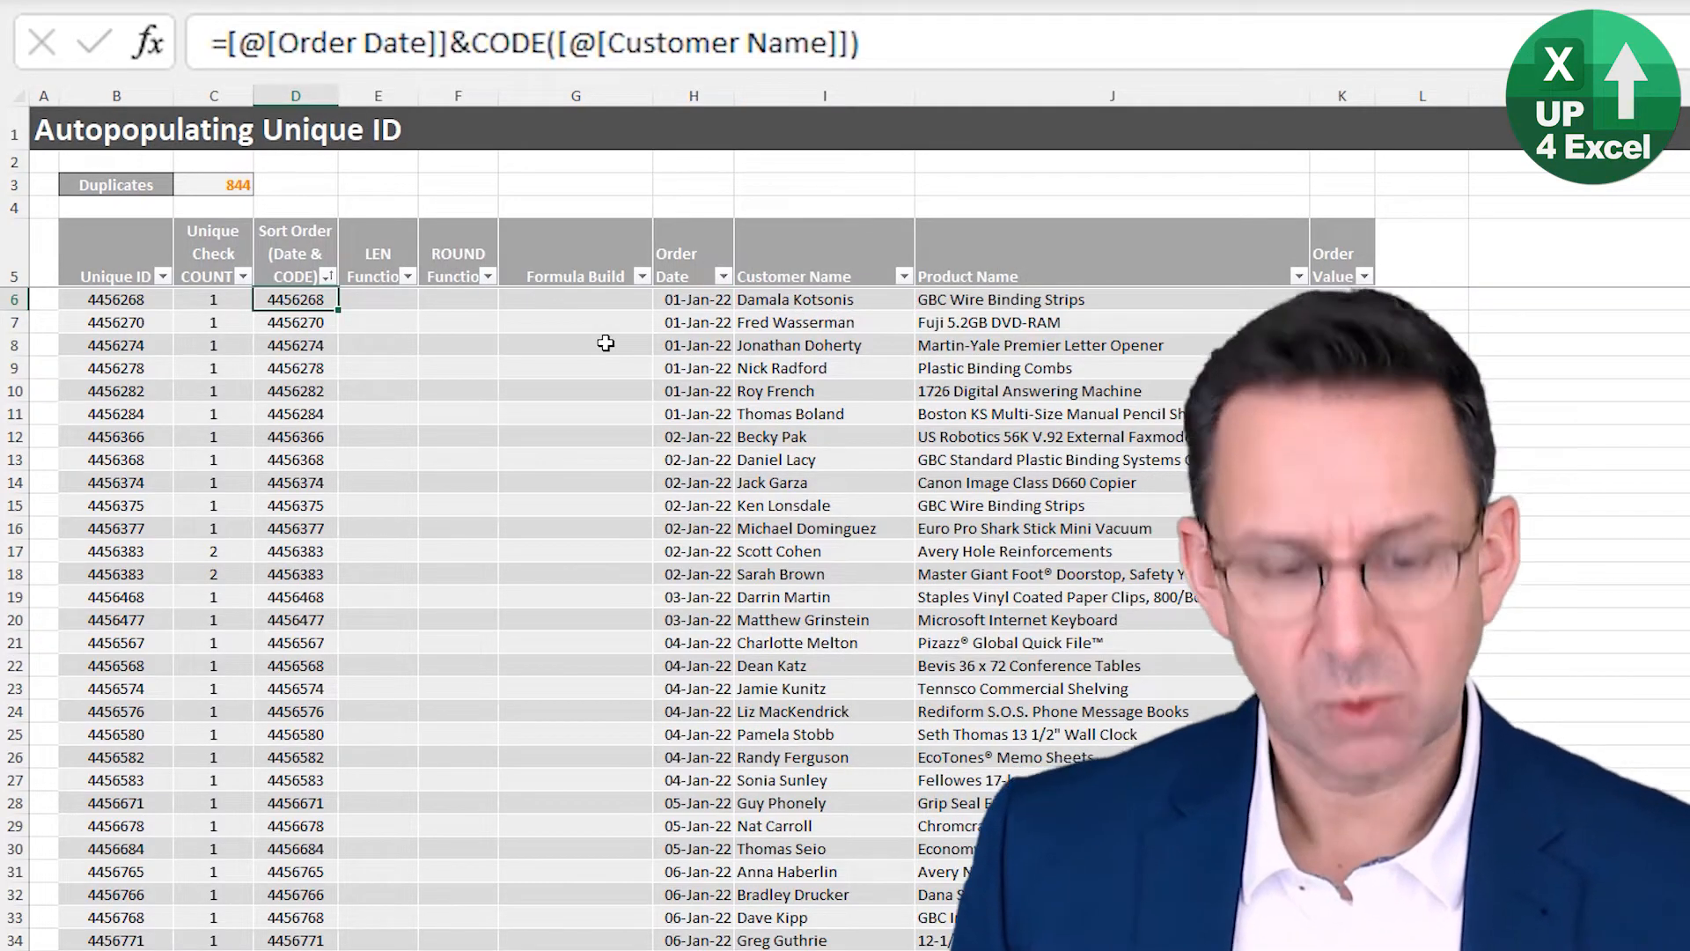
pyautogui.press('ctrl+z')
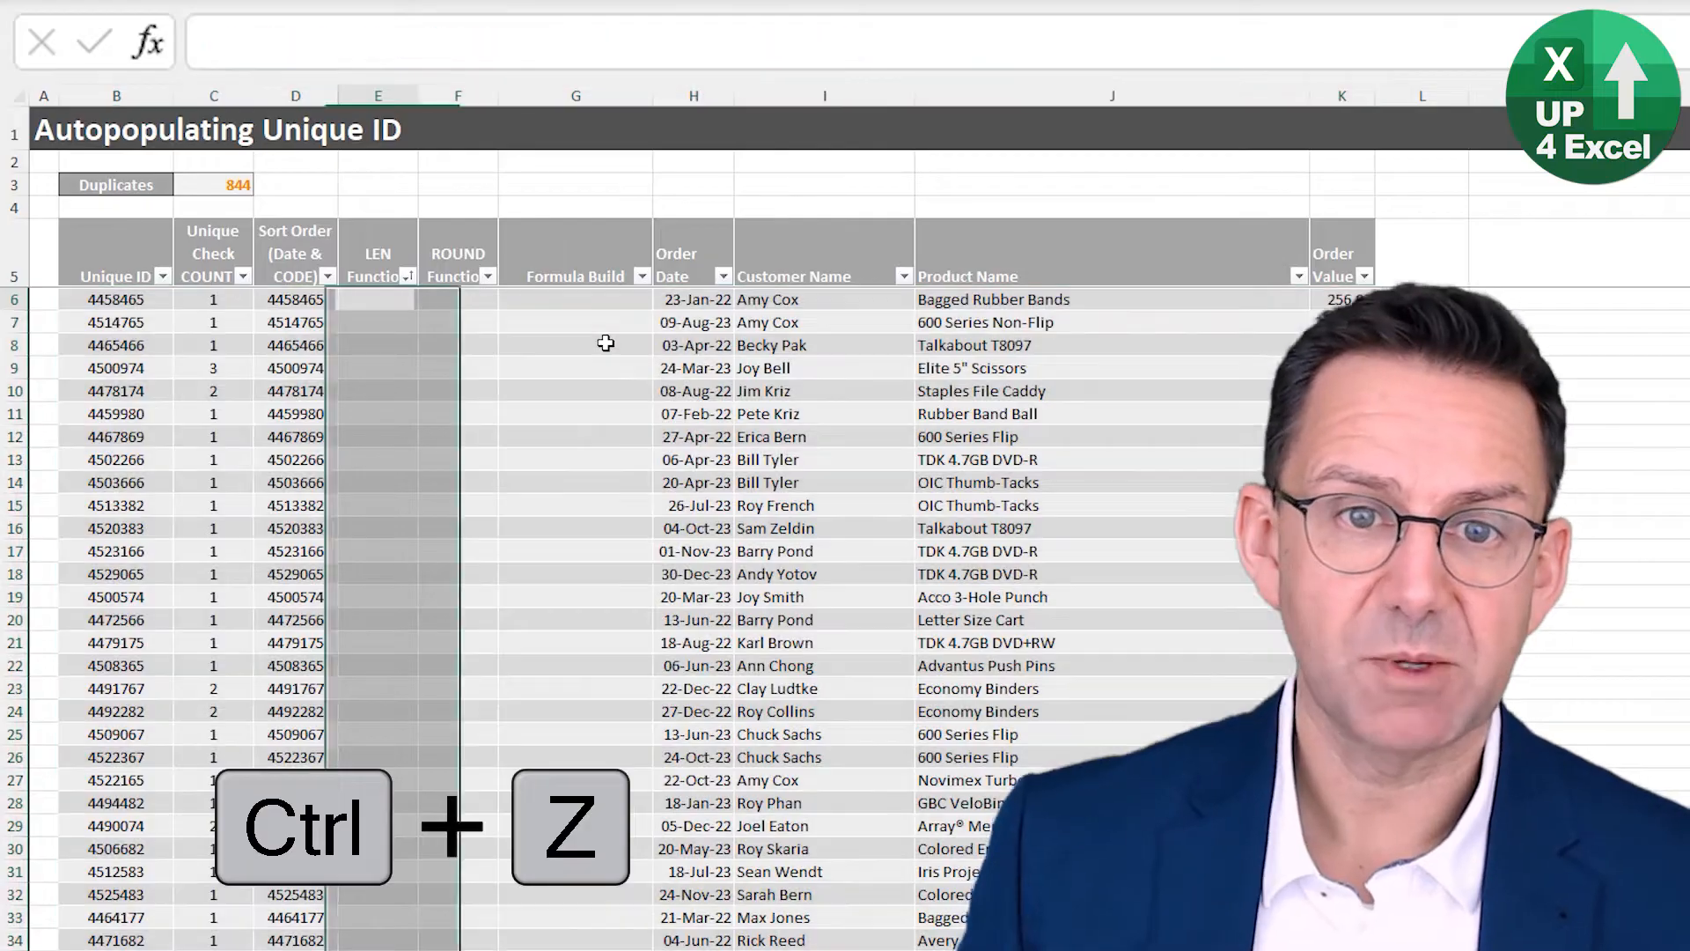
pyautogui.press('ctrl+z')
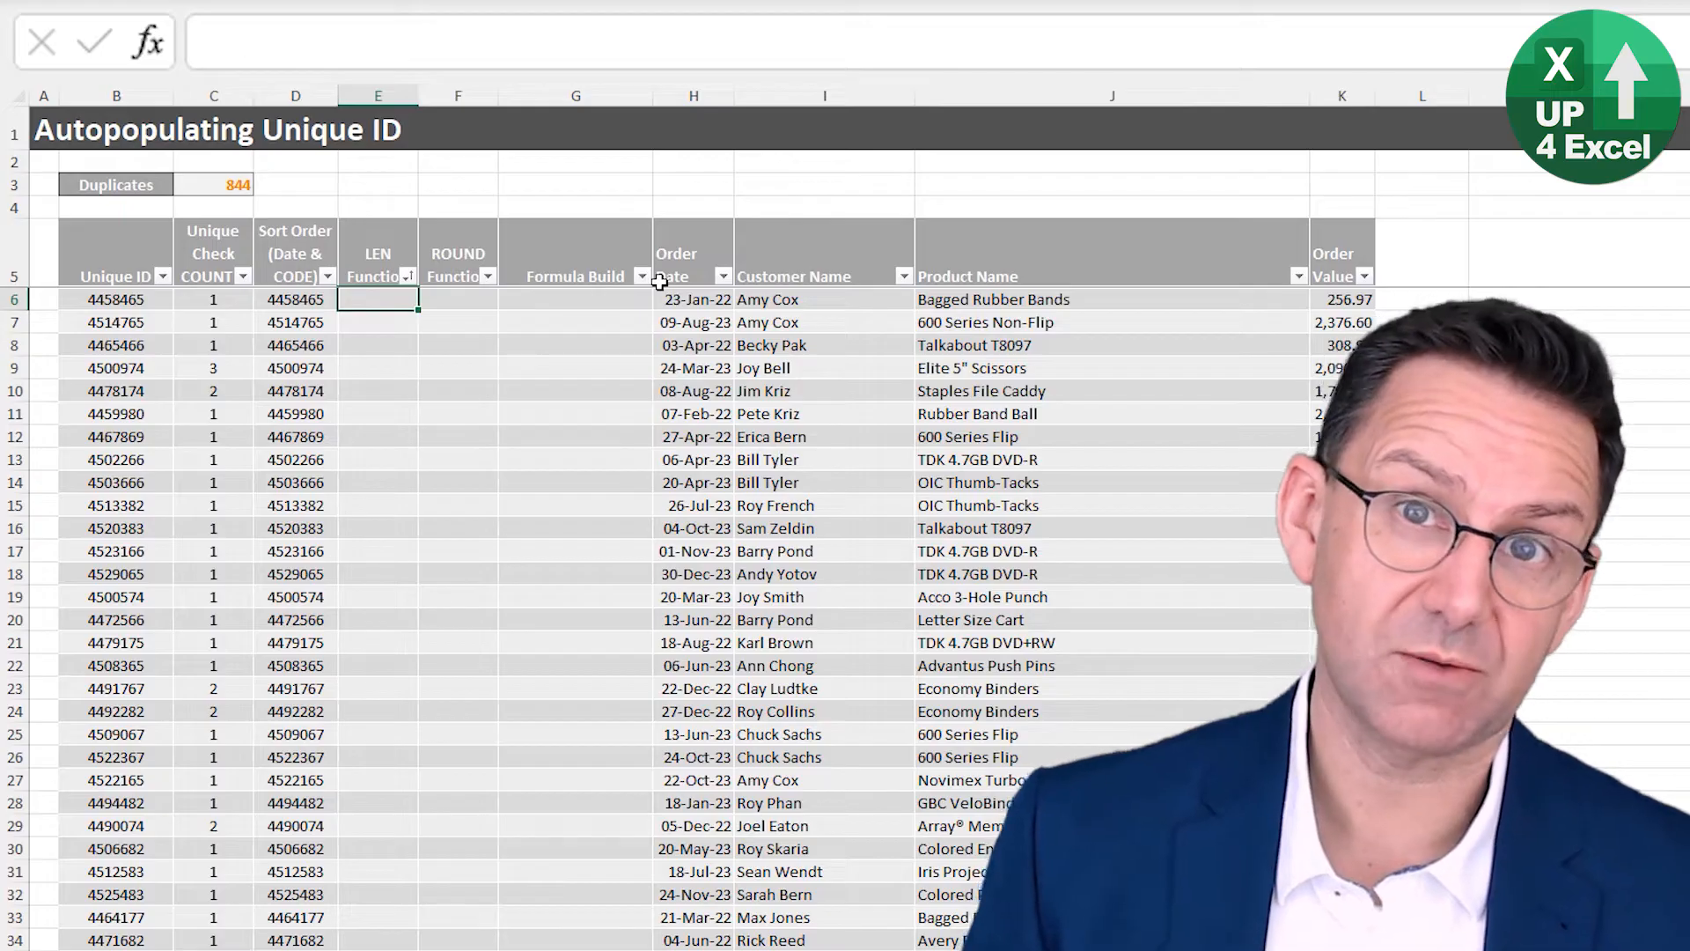
# - Enter =LEN([@[Customer Name]])*LEN([@[Product Name]]) in the LEN Function column, giving values like 133
pyautogui.write('=len([@[Customer Name')
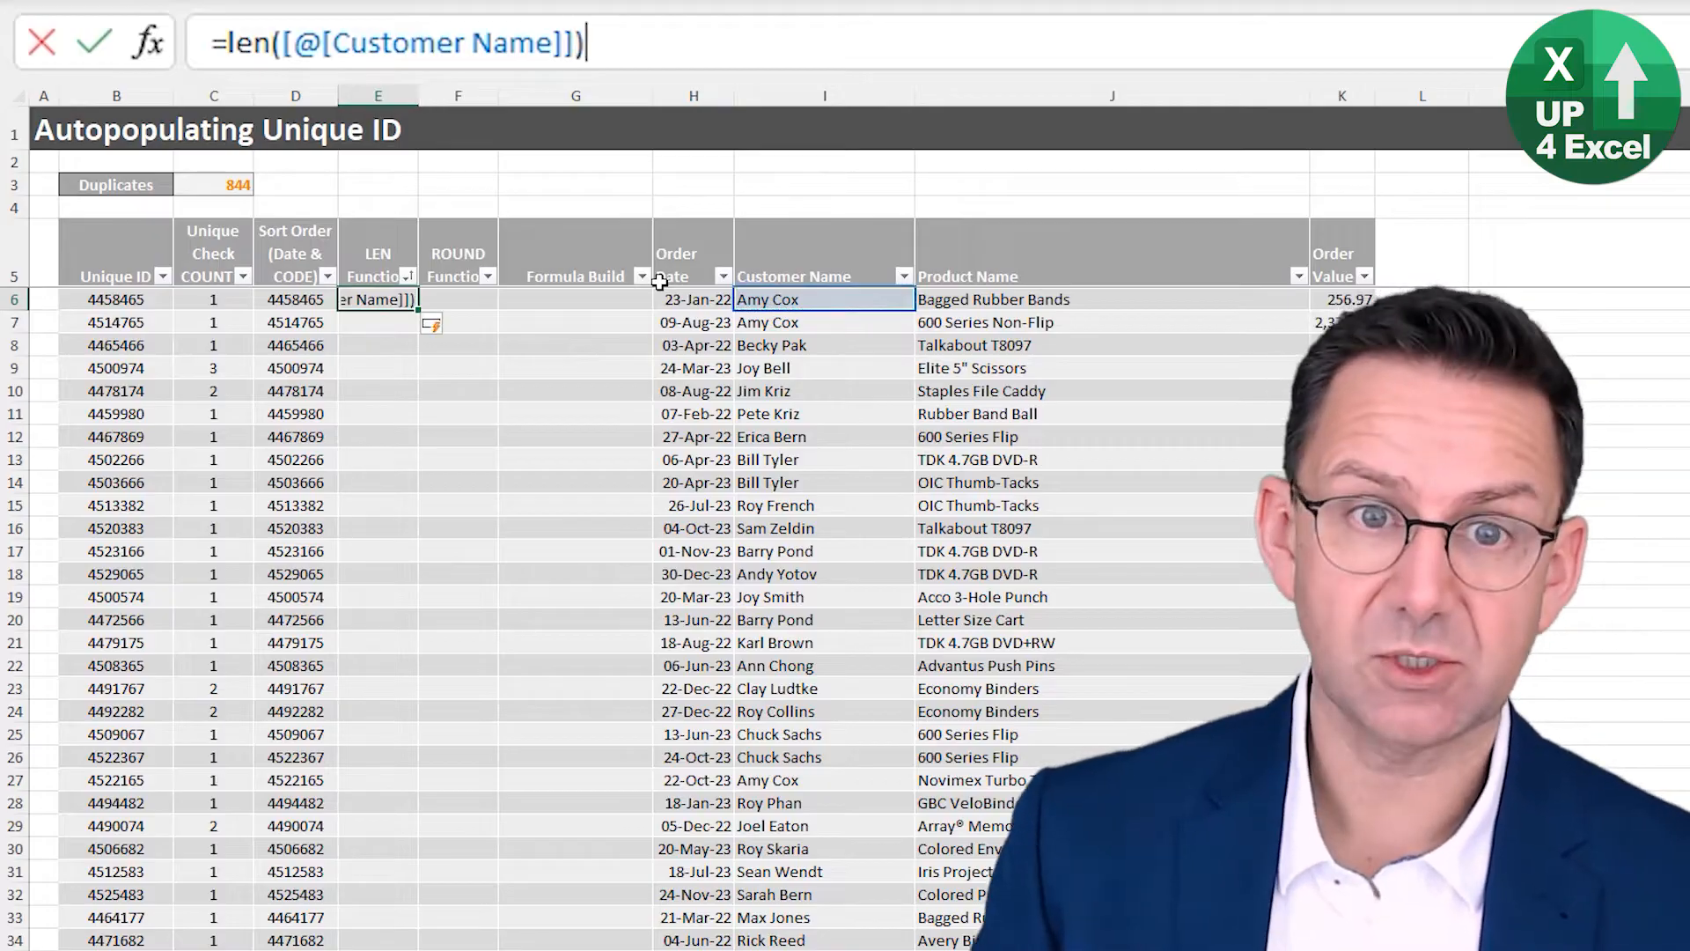
pyautogui.press('Enter')
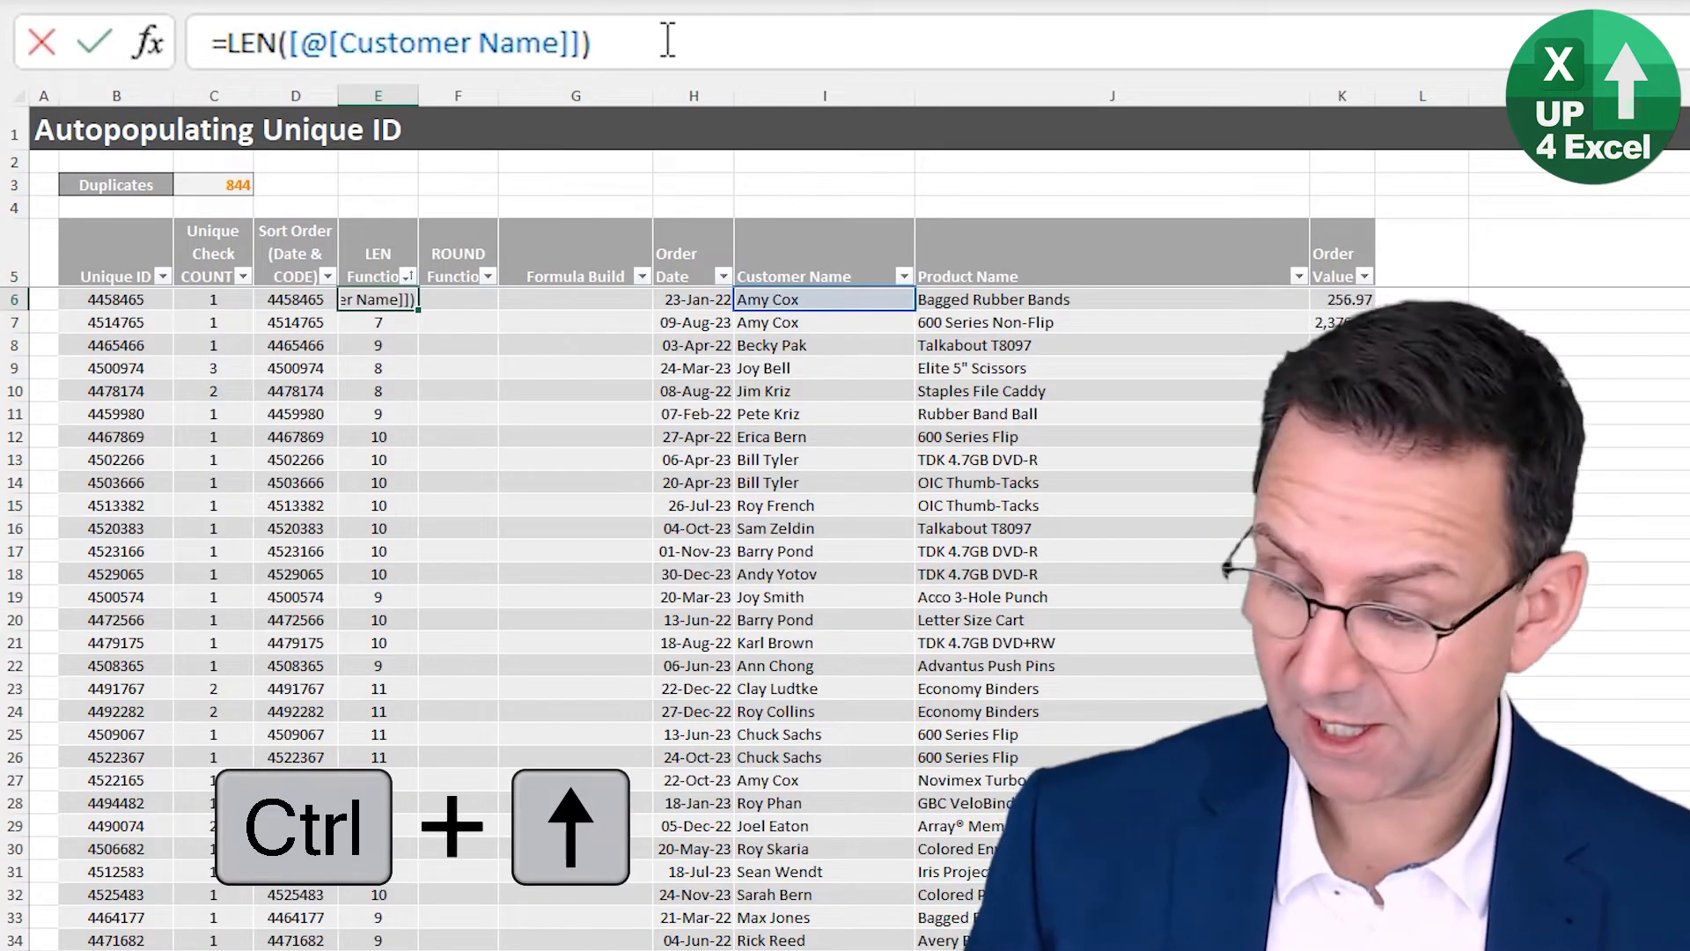
pyautogui.write('*len([@[Product Name')
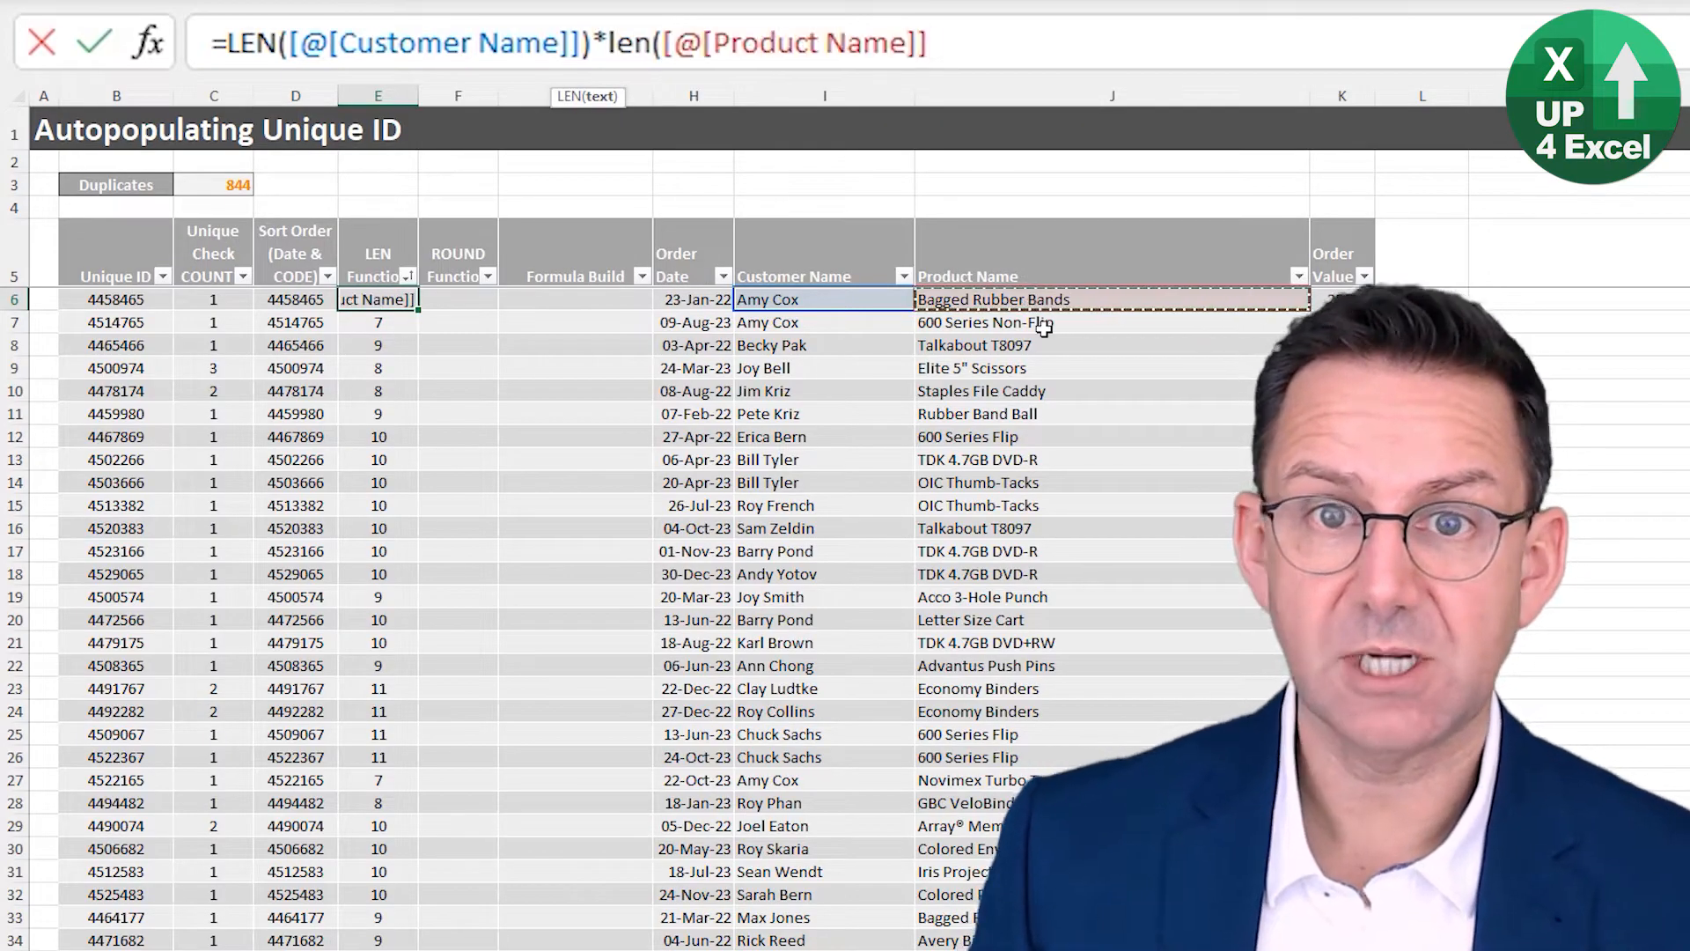
pyautogui.press('enter')
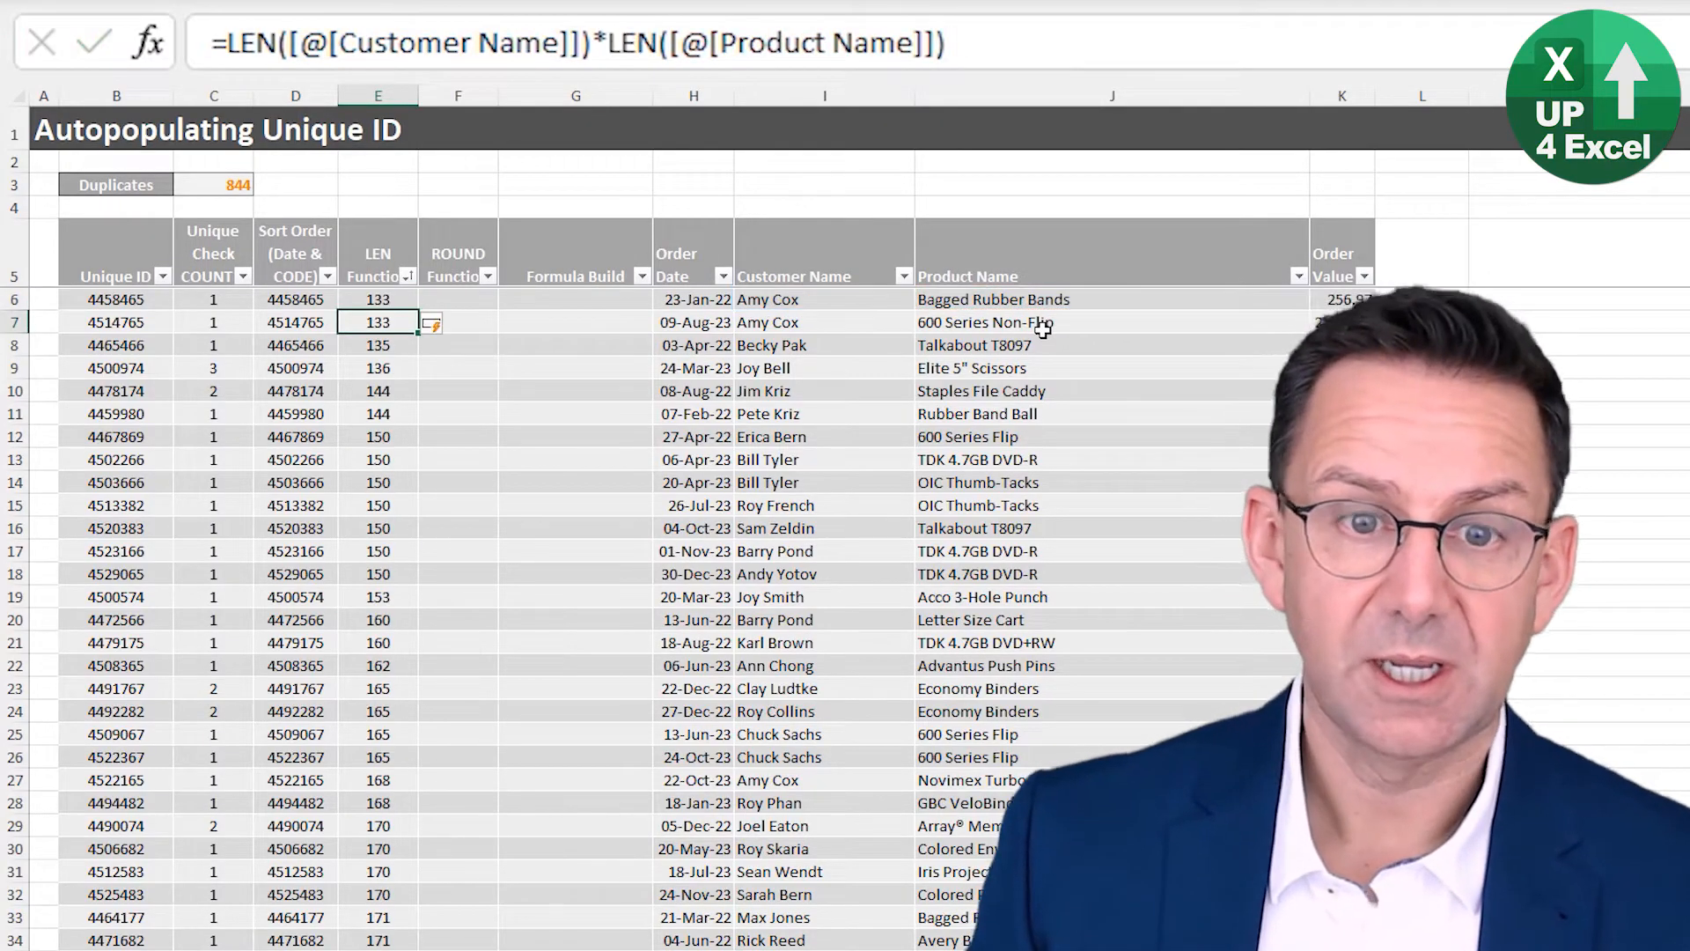
pyautogui.scroll(-3)
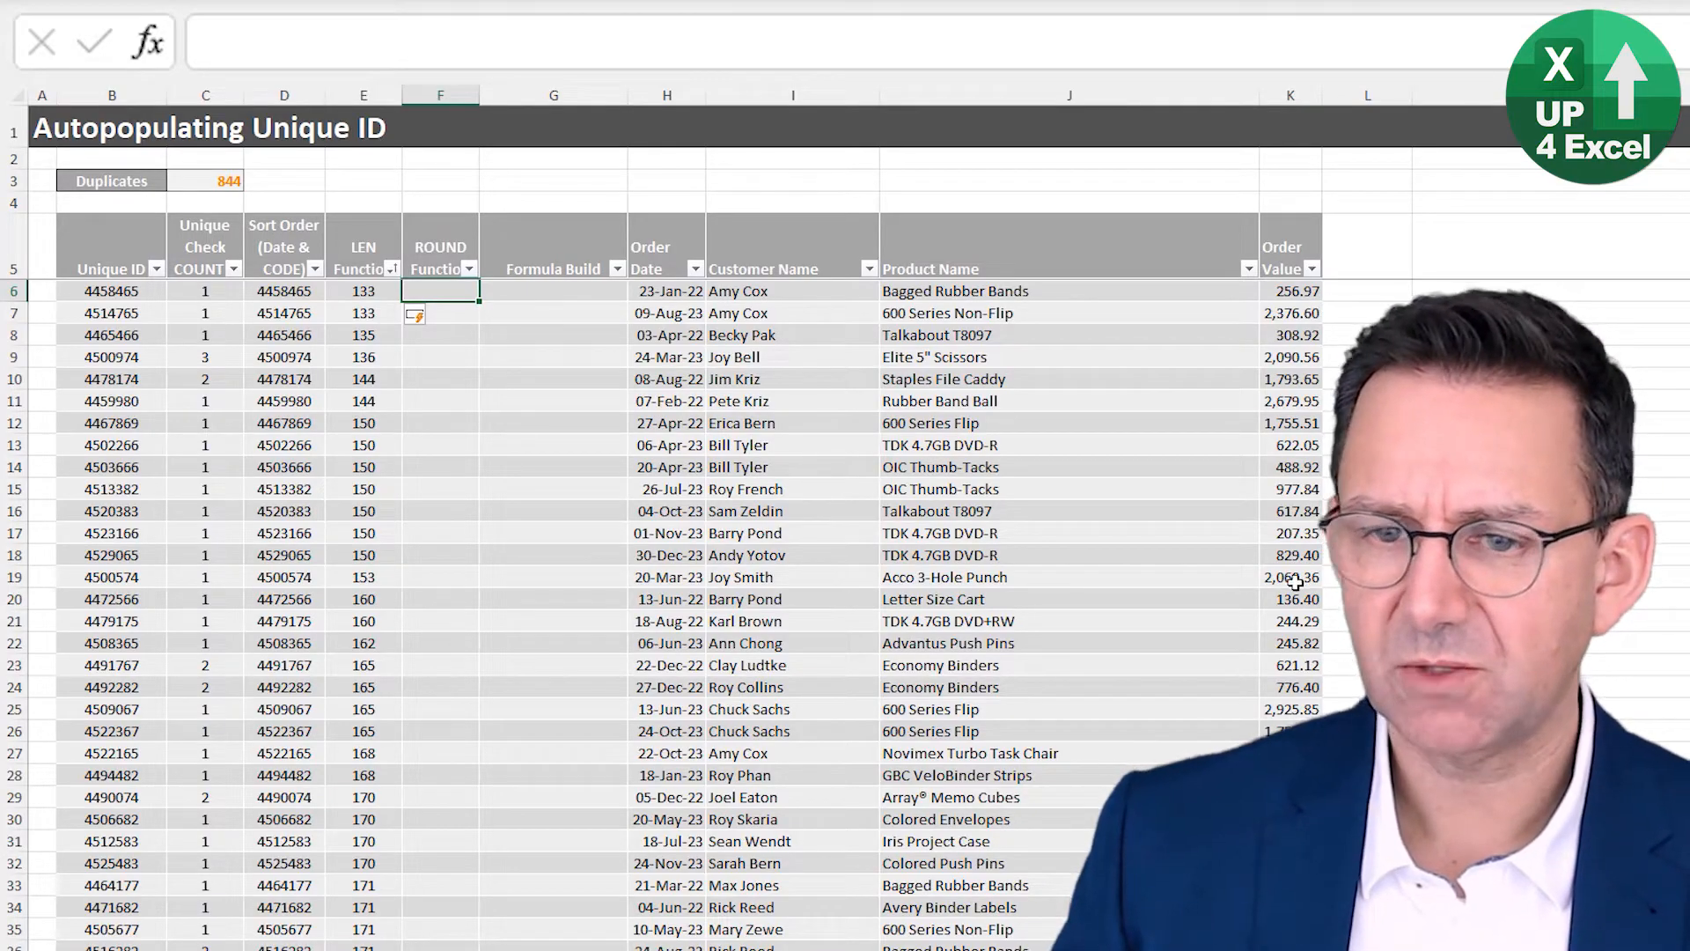
# - Enter =ROUND([@[Order Value]],0) in the ROUND Function column to show whole-number order values
pyautogui.write('=')
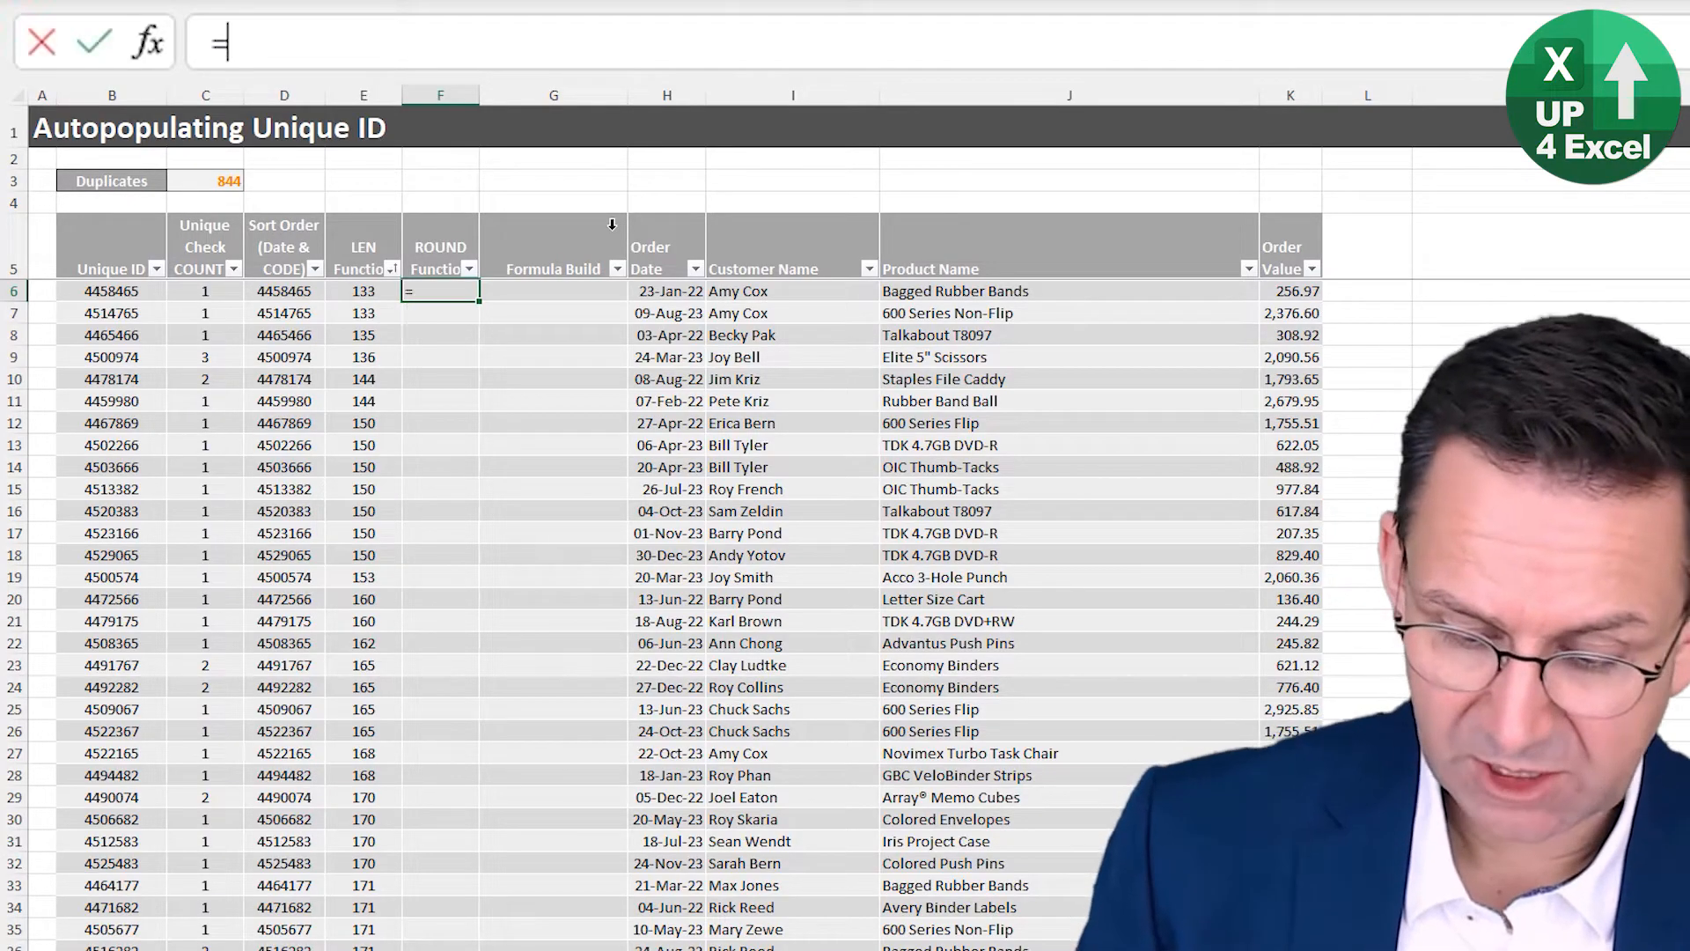
pyautogui.write('ROUND(')
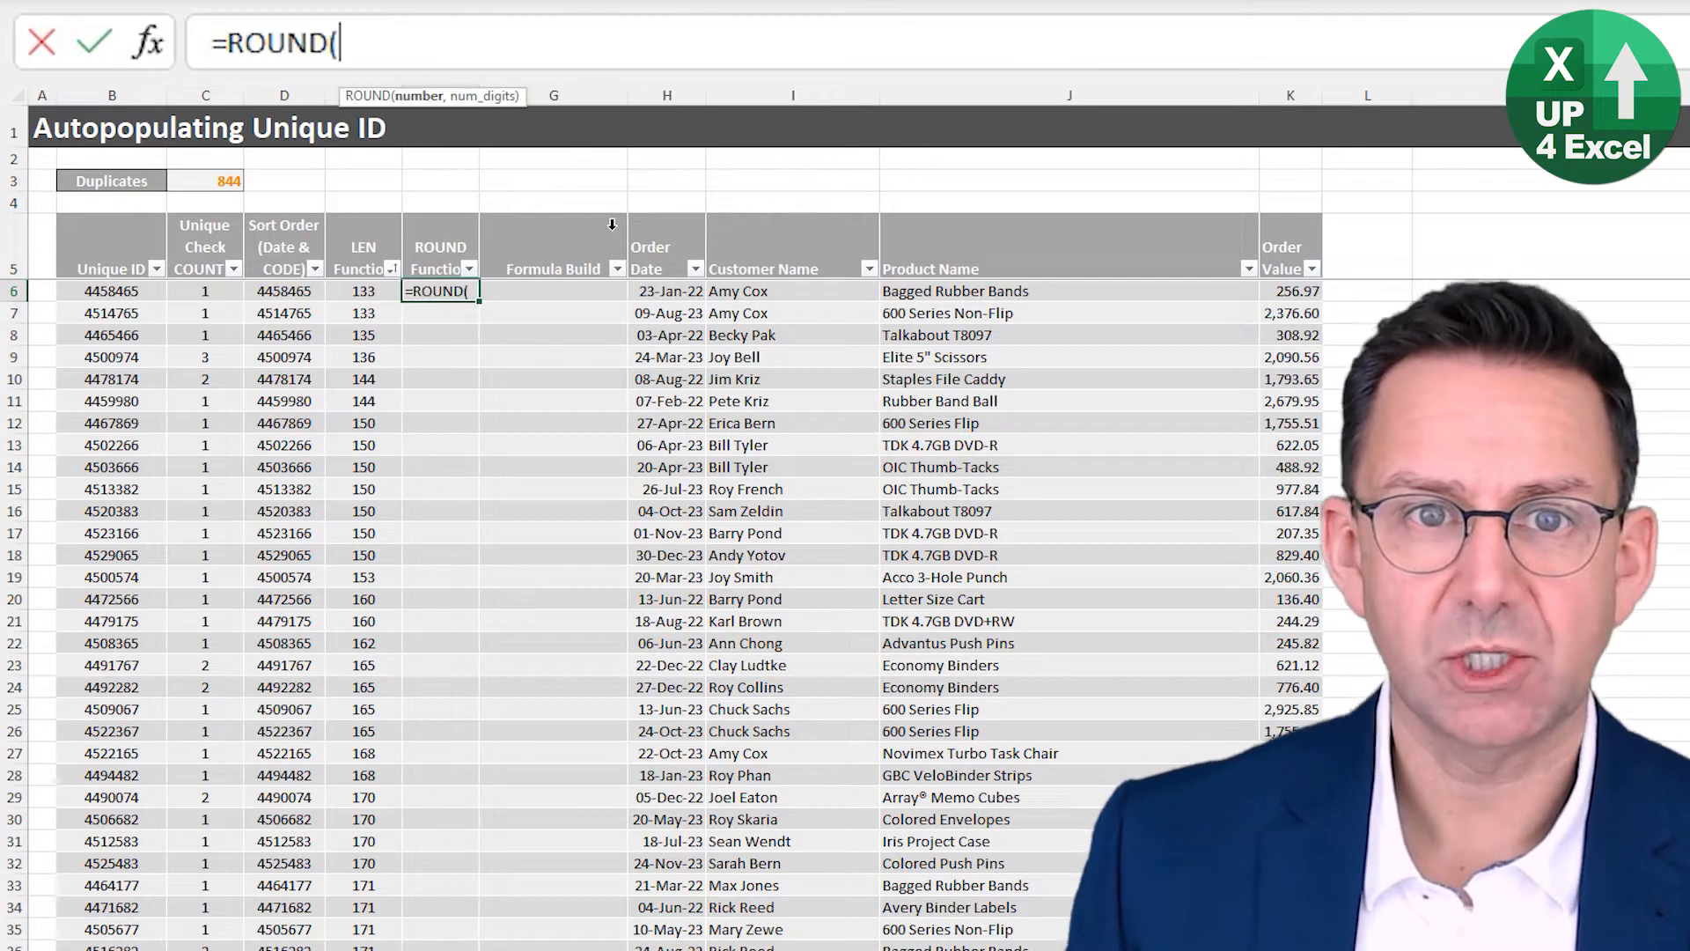
pyautogui.click(1291, 291)
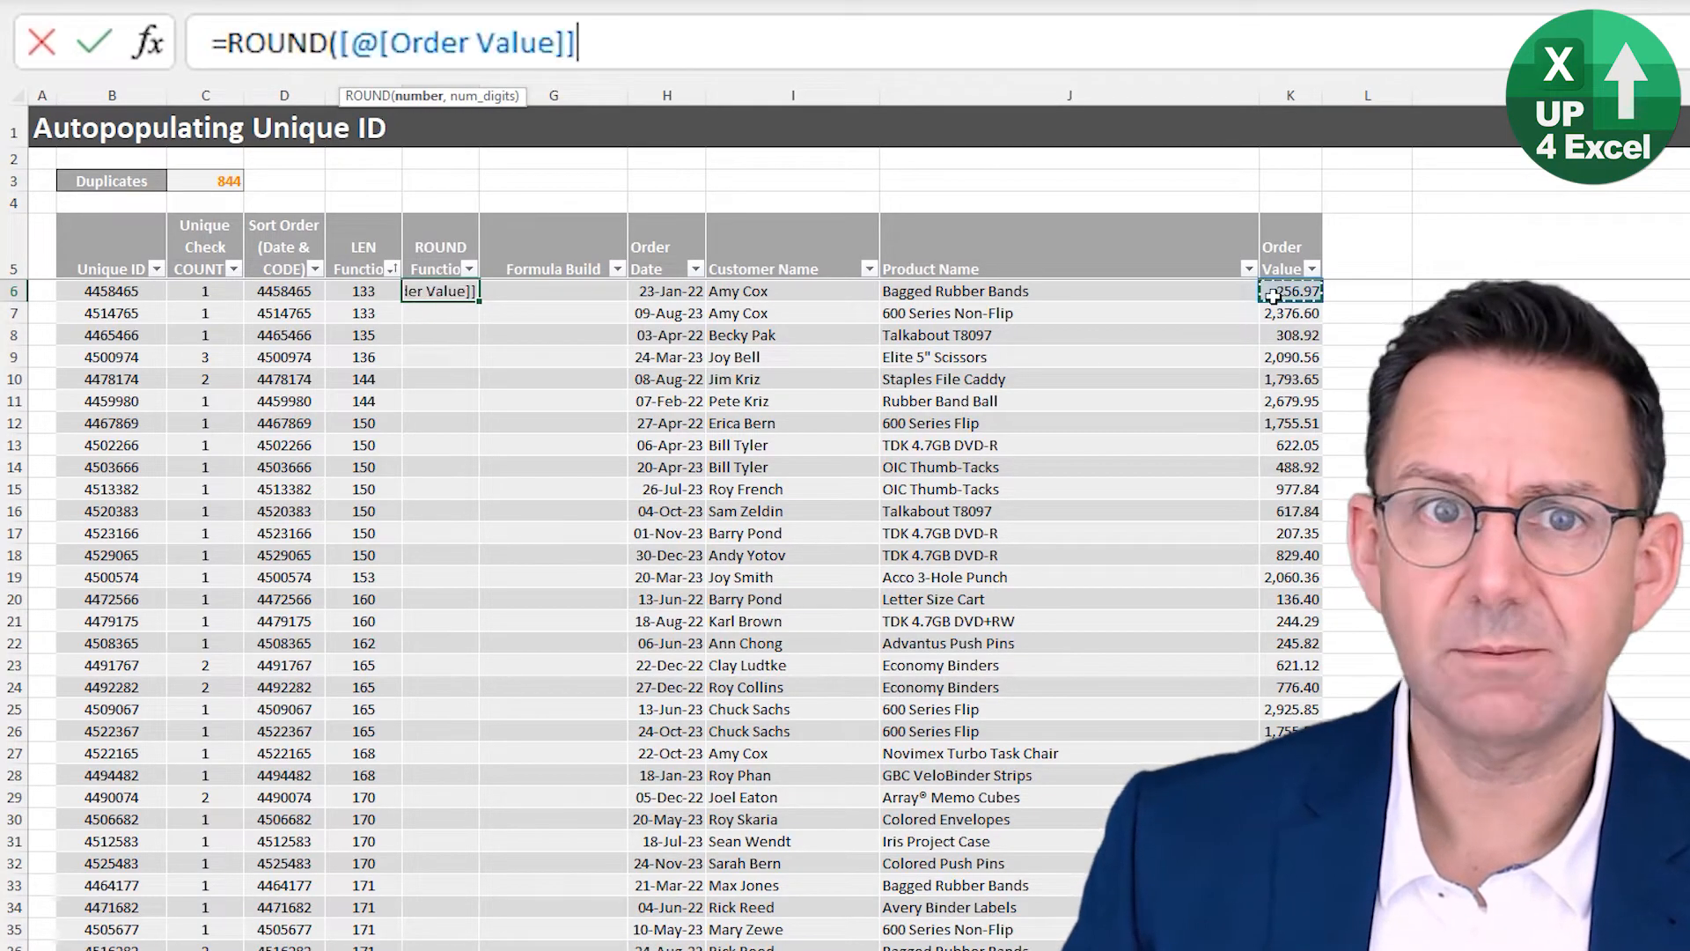
pyautogui.write(',0)')
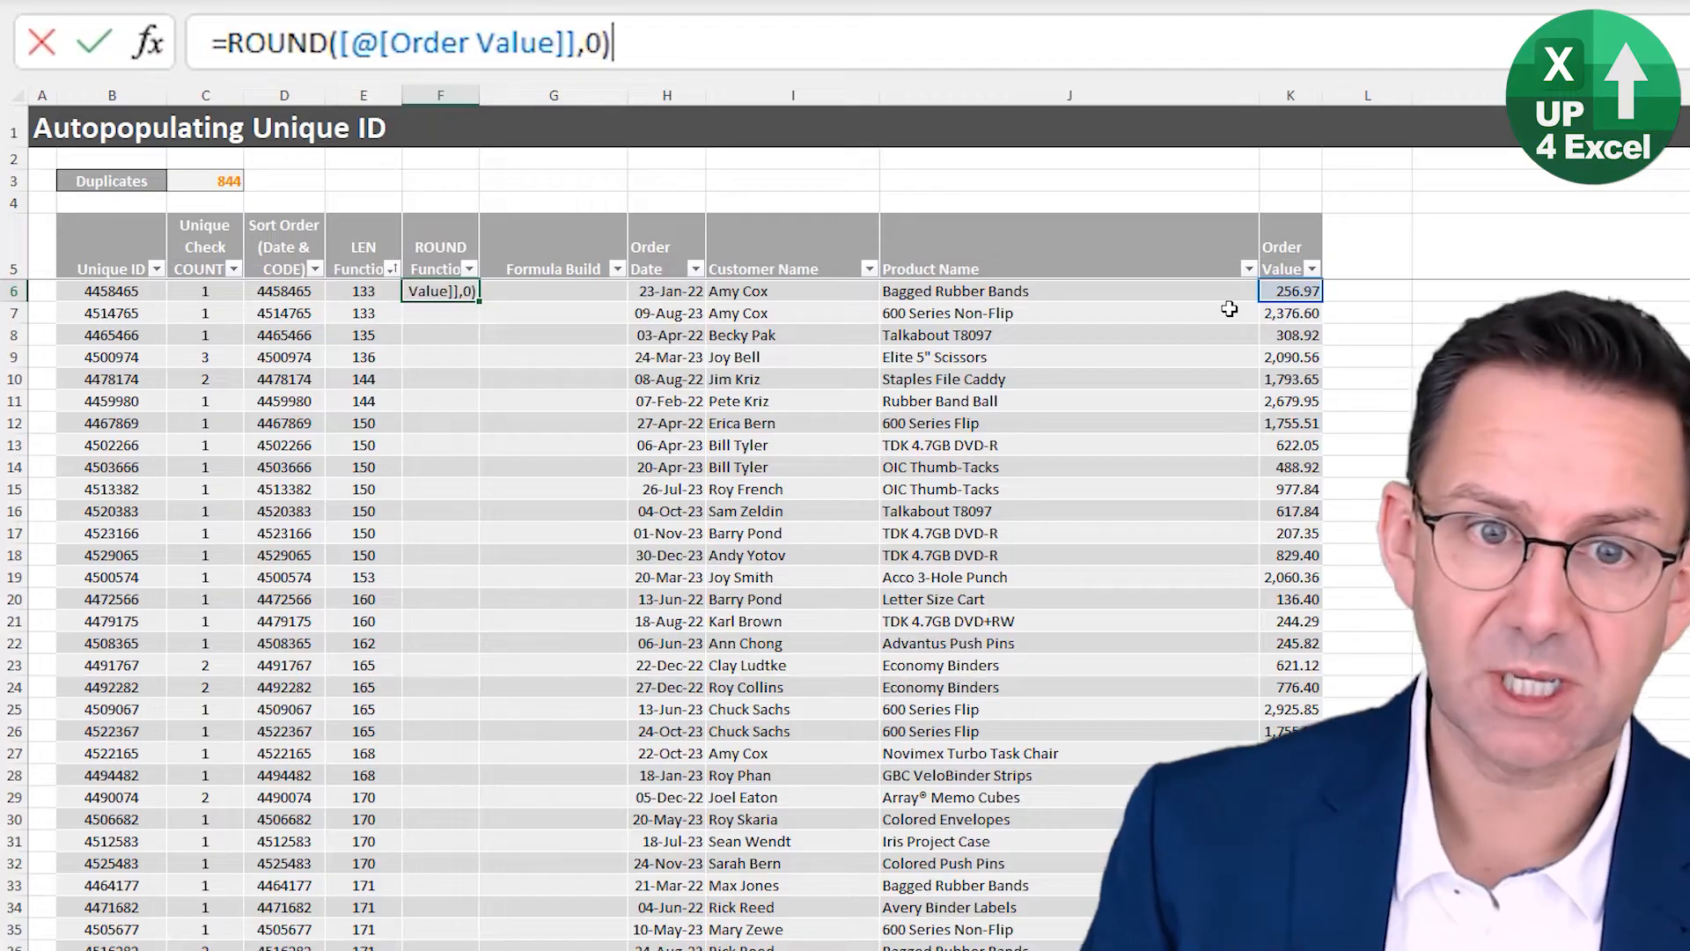
pyautogui.press('Enter')
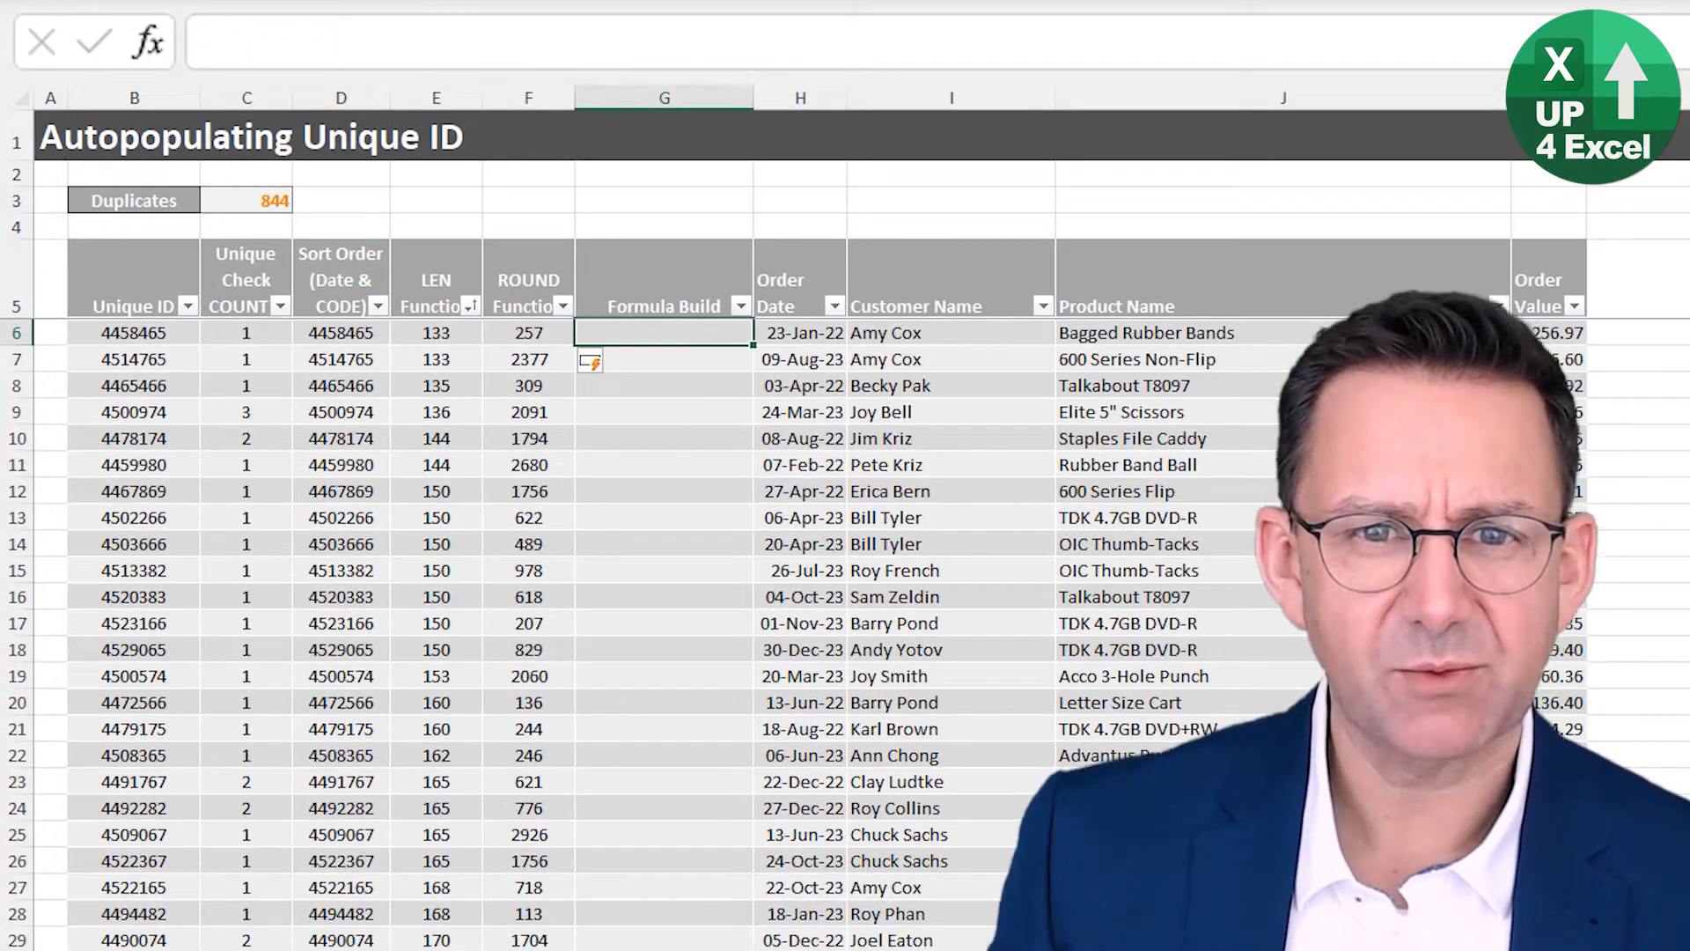
pyautogui.write('=[@[ROUND Function]]')
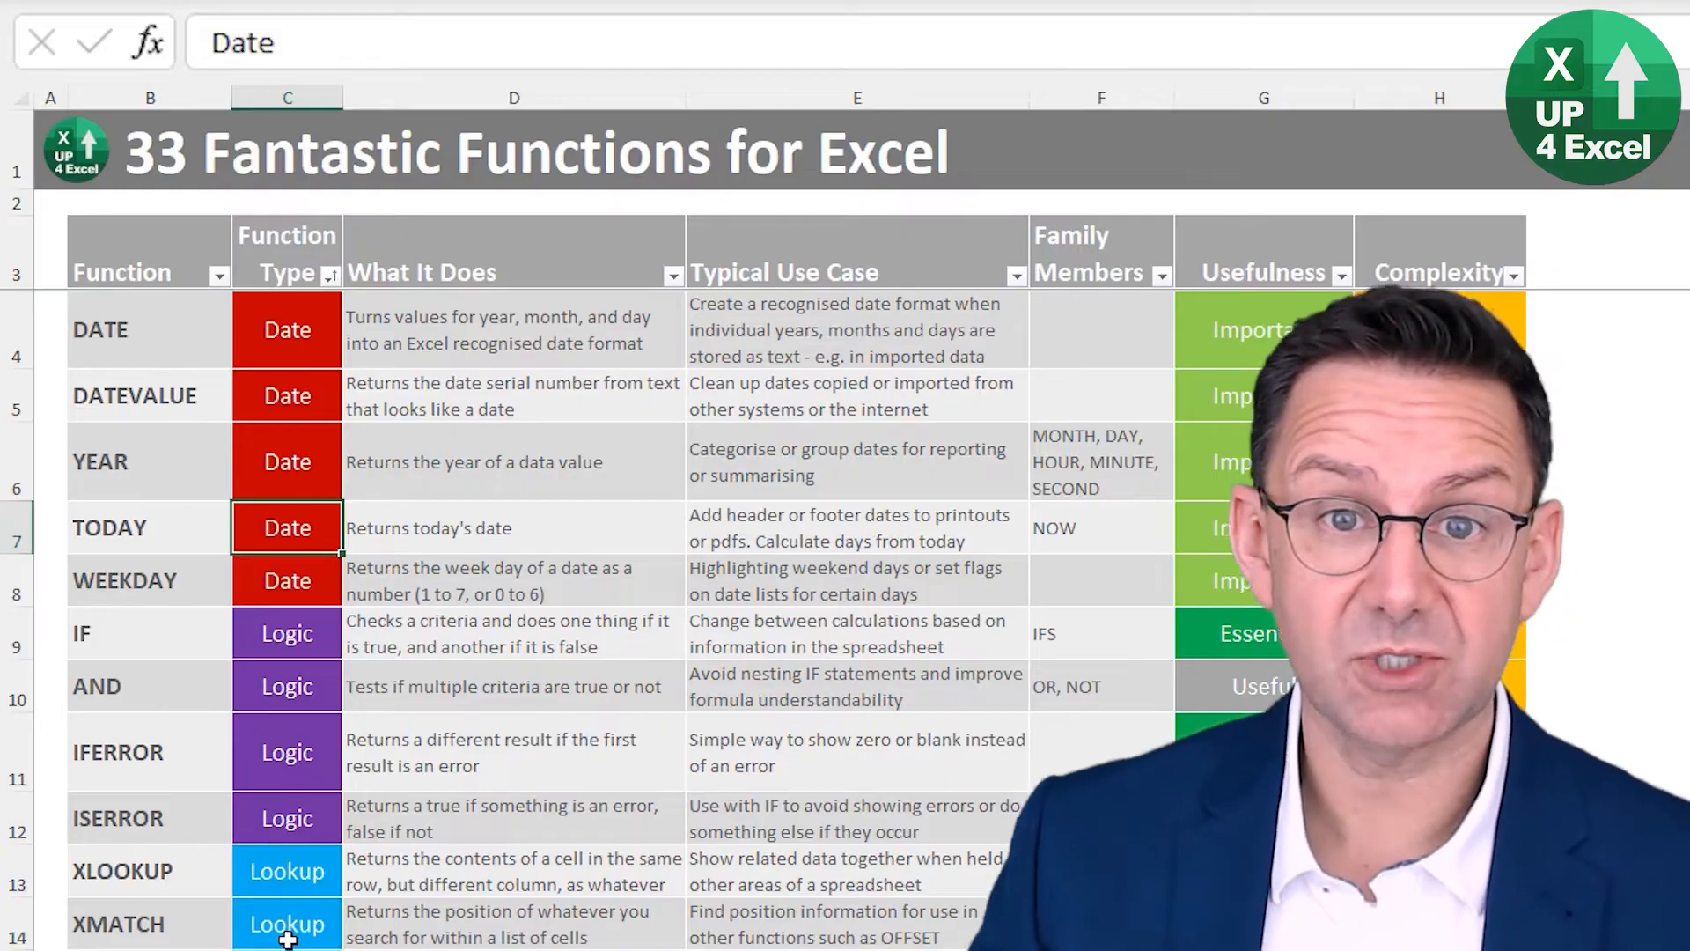
pyautogui.scroll(-3)
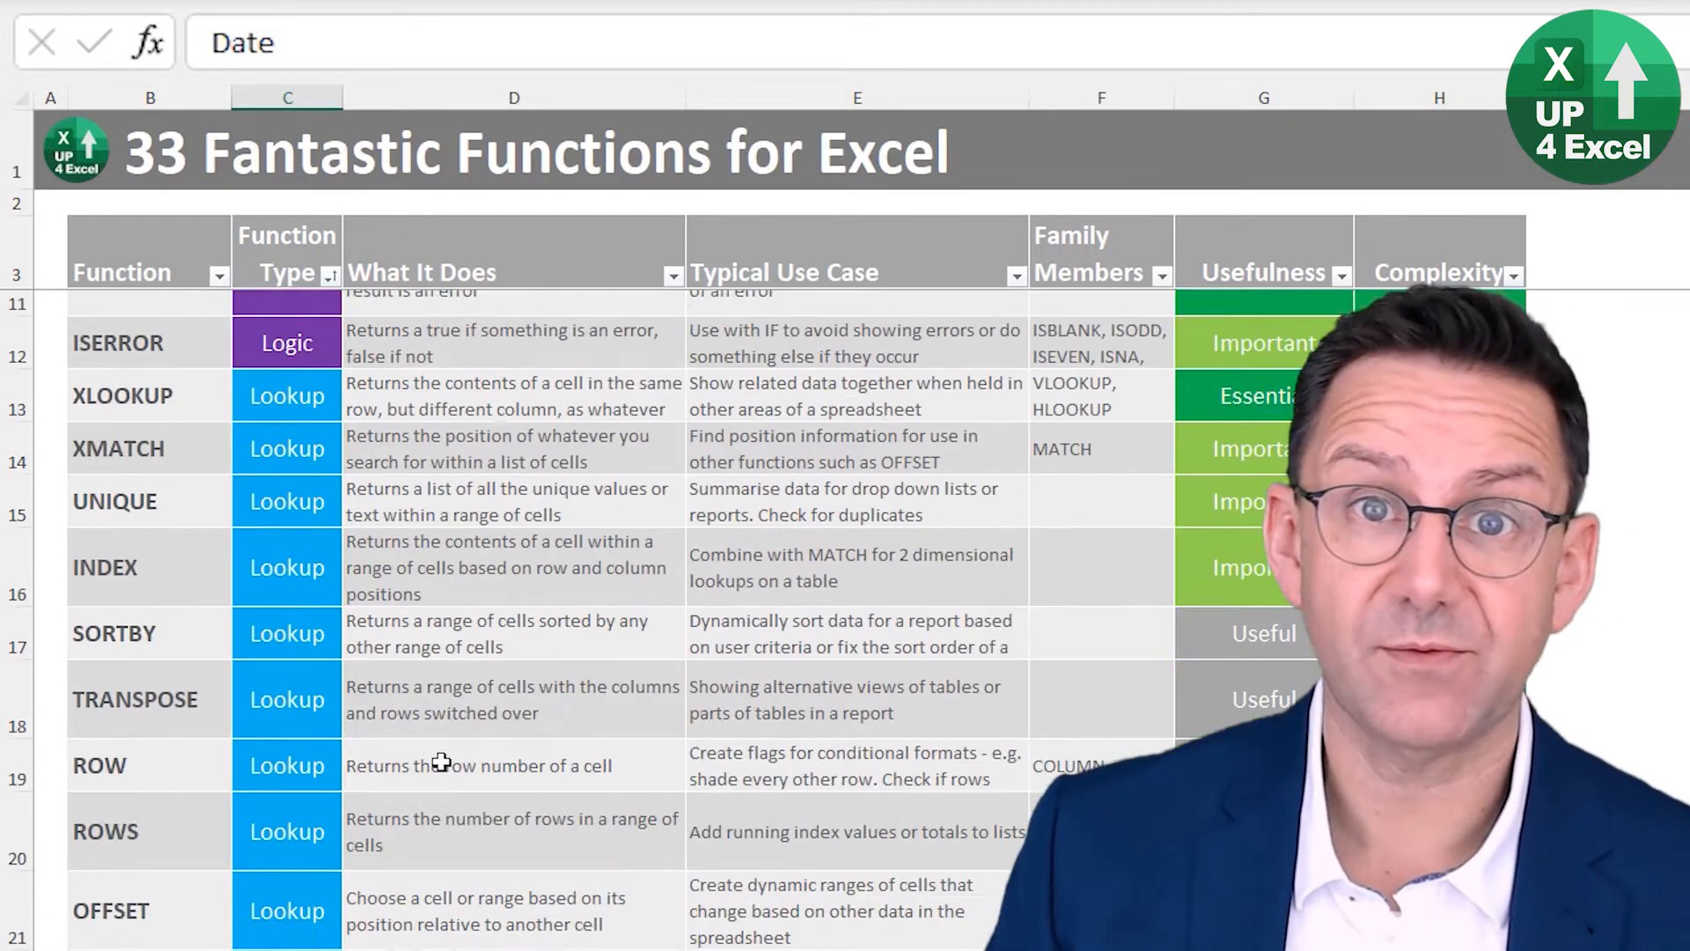
pyautogui.scroll(-3)
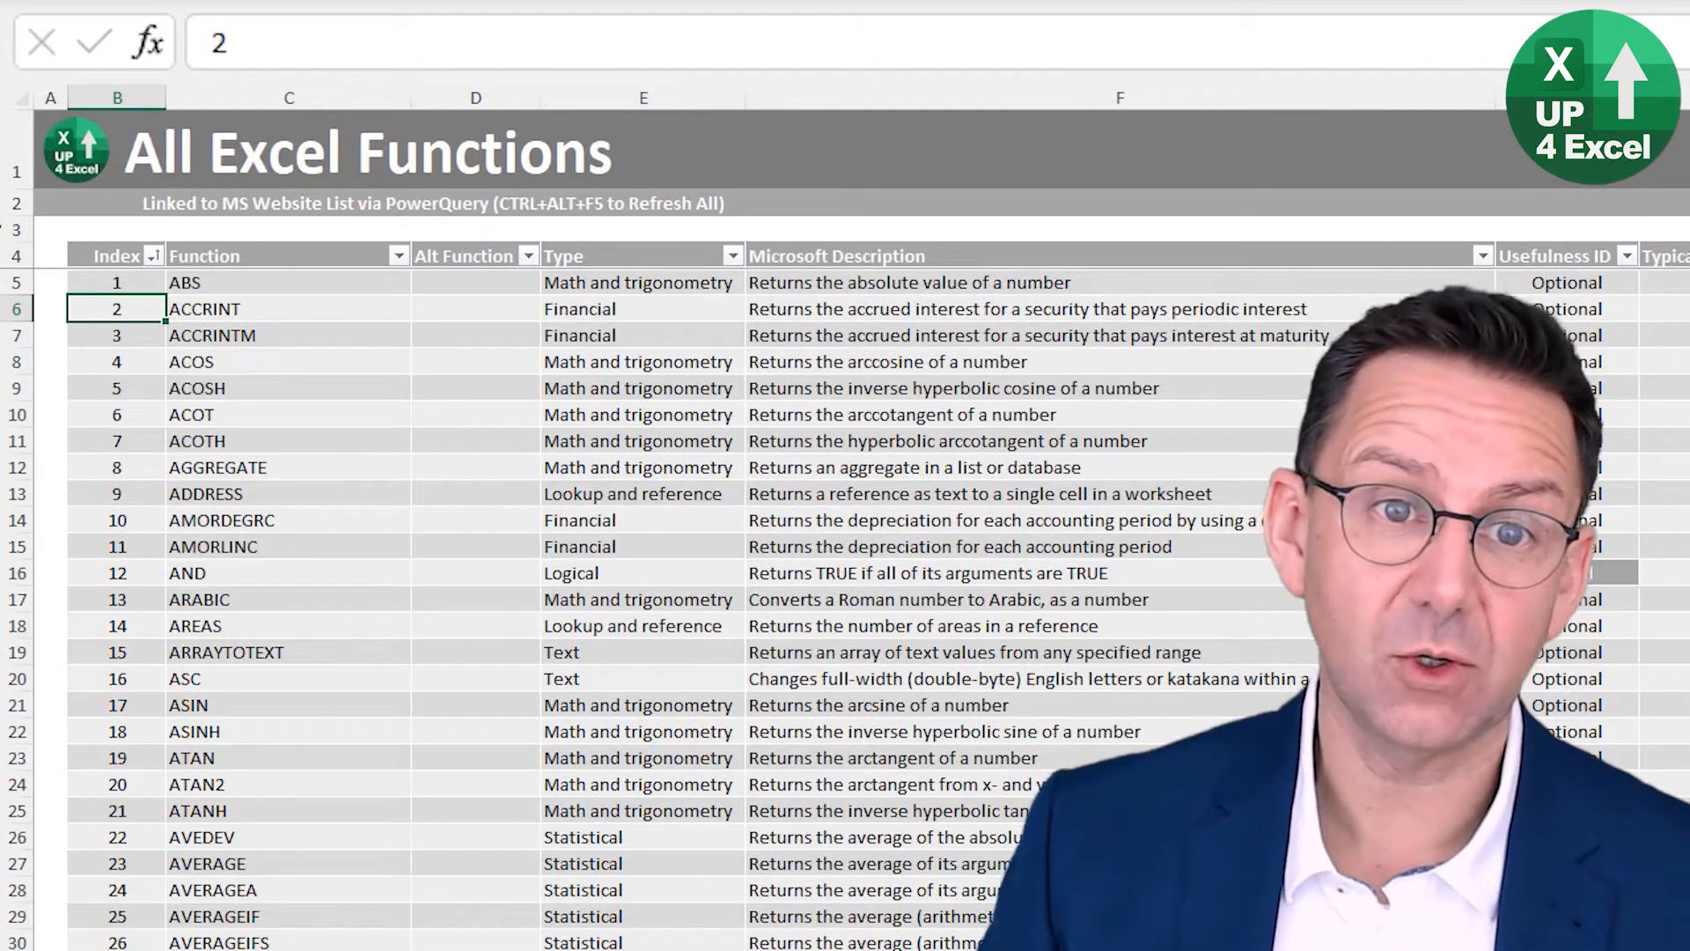
pyautogui.scroll(-3)
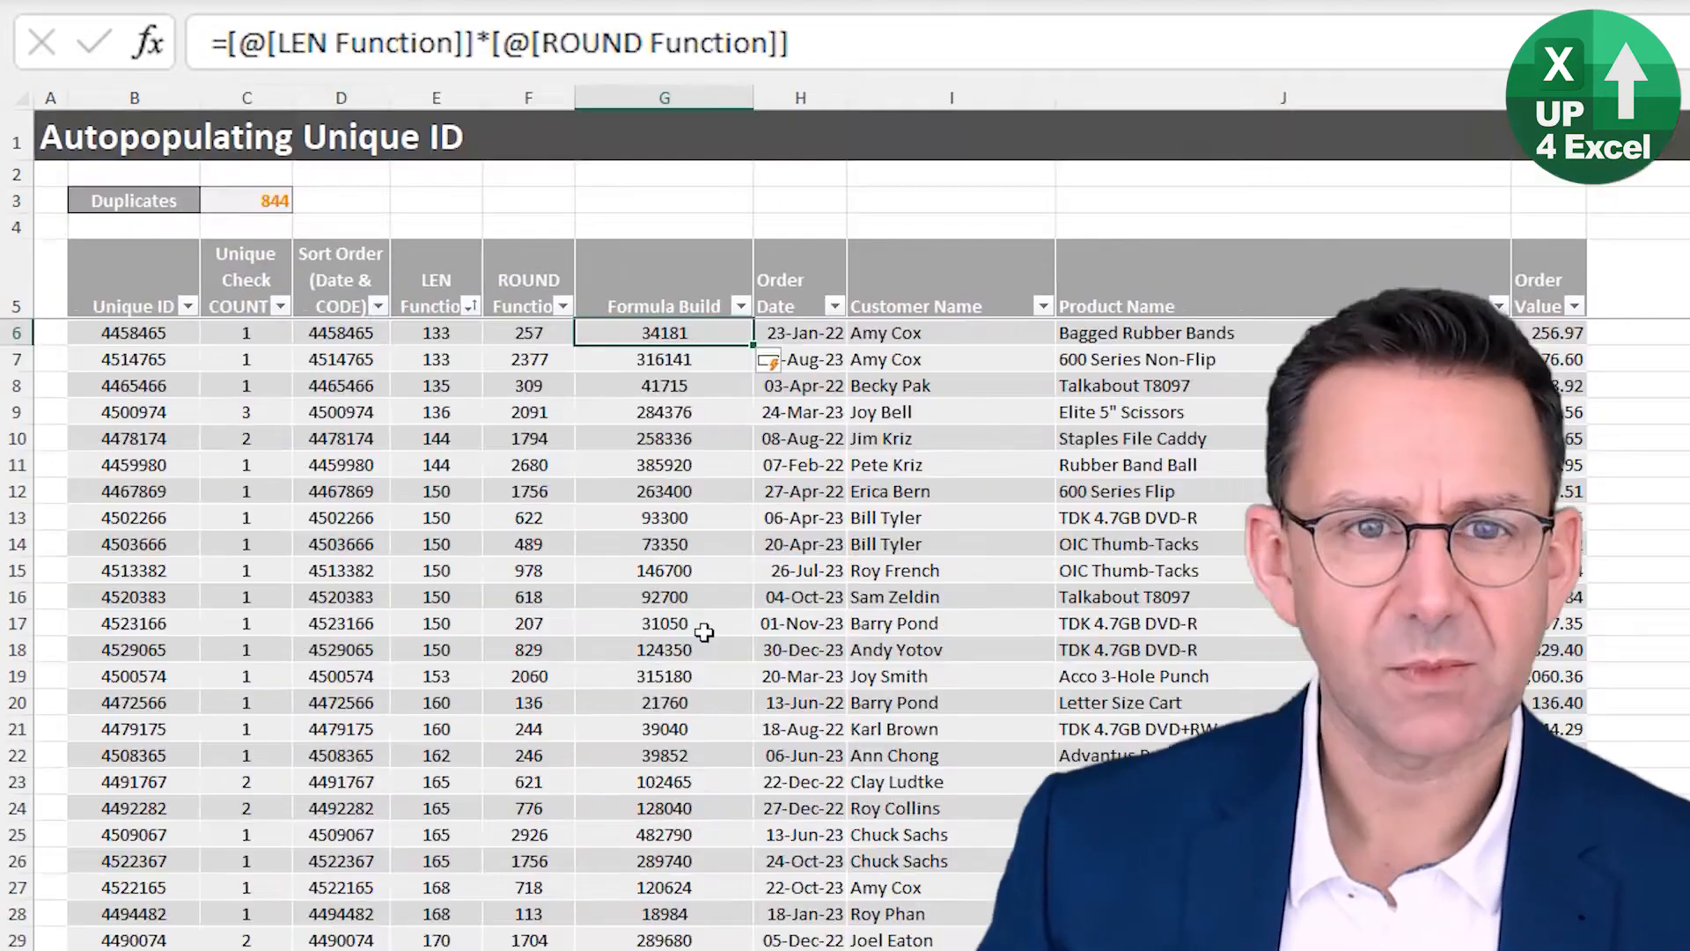
# - Set Unique ID to =[@[Sort Order (Date & CODE)]]&[@[Formula Build]], confirming Duplicates reads 0
pyautogui.click(134, 331)
pyautogui.write('=[@[Sort Order (Date & CODE)]]&')
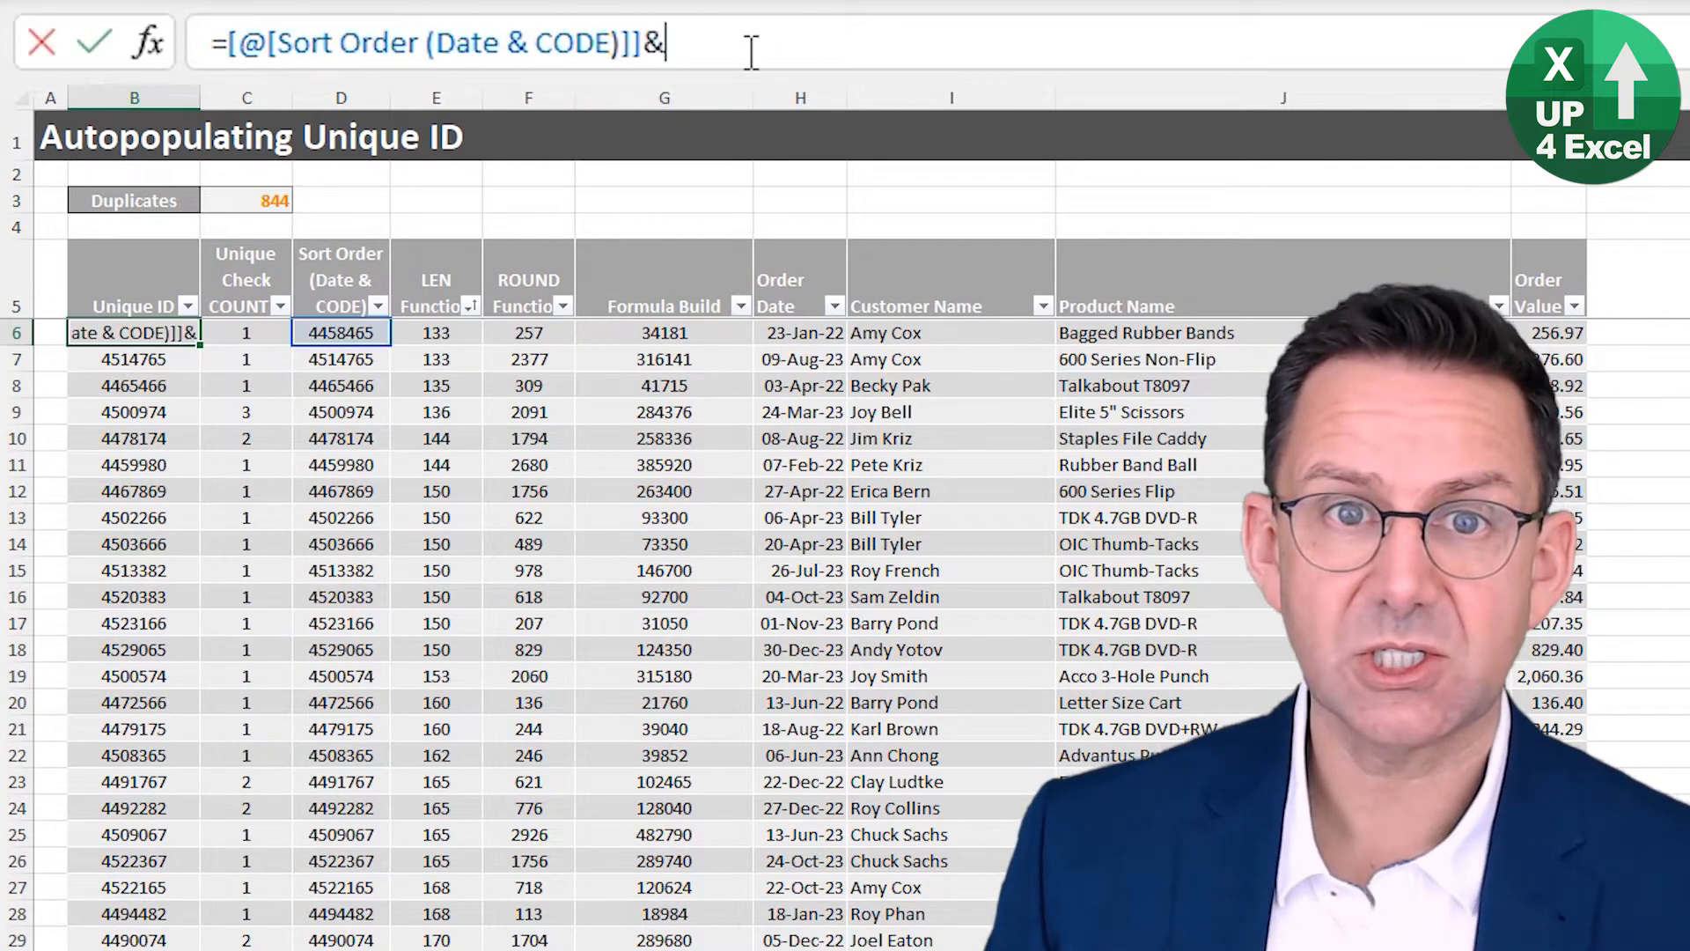
pyautogui.click(664, 332)
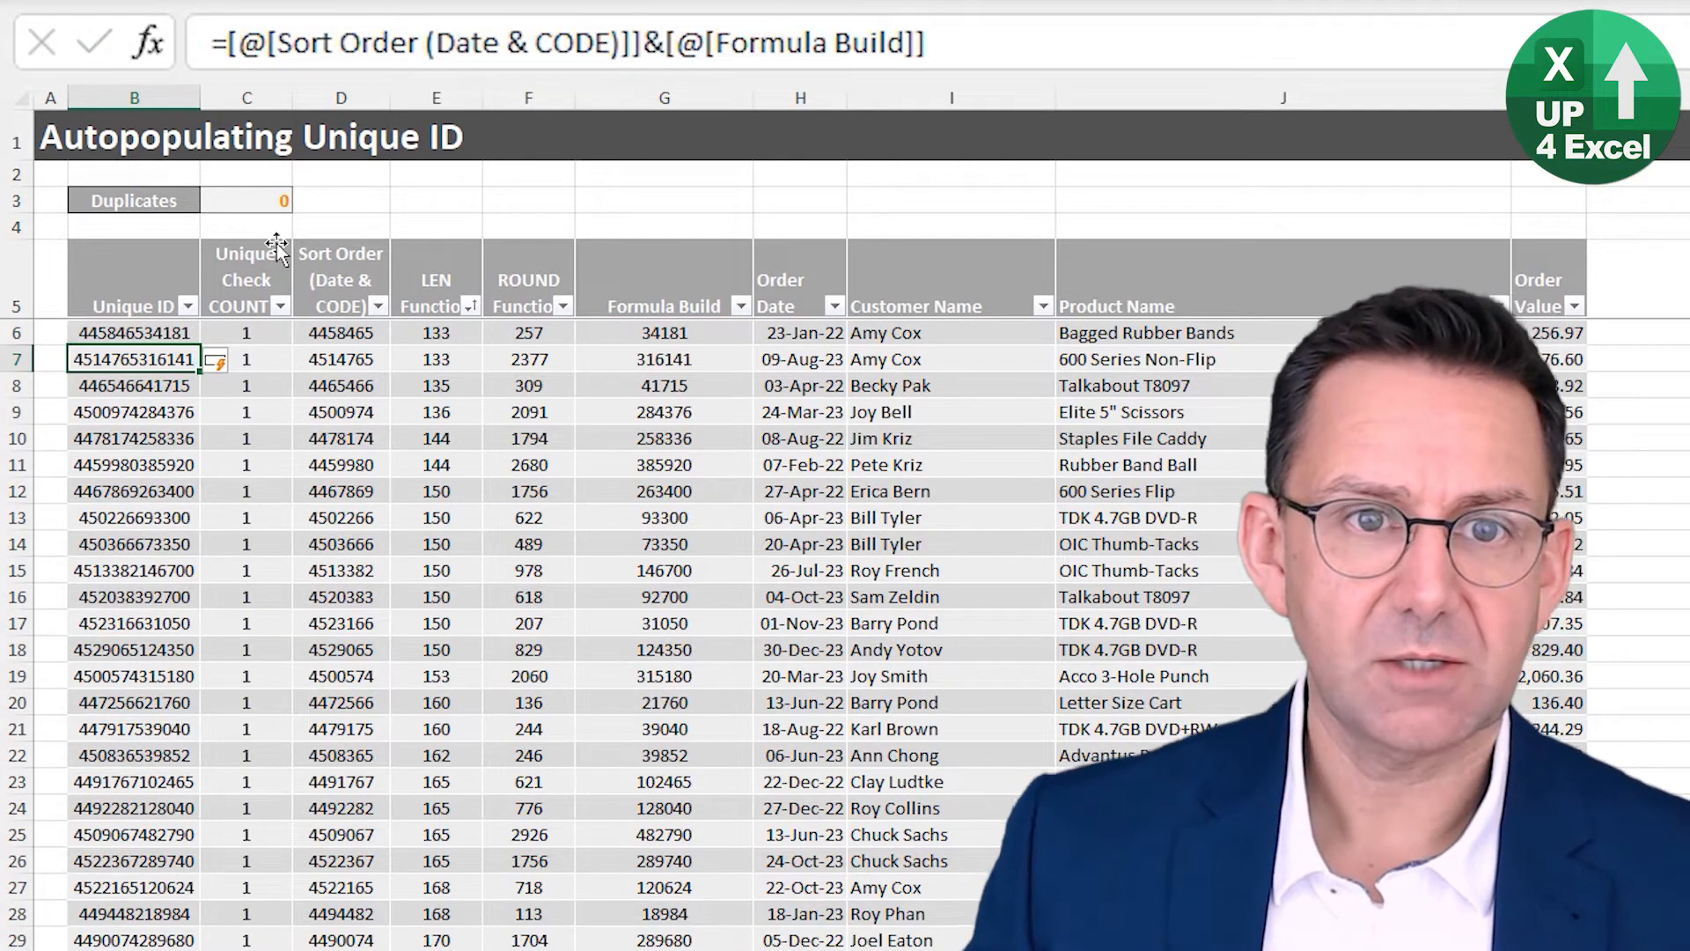
pyautogui.click(278, 200)
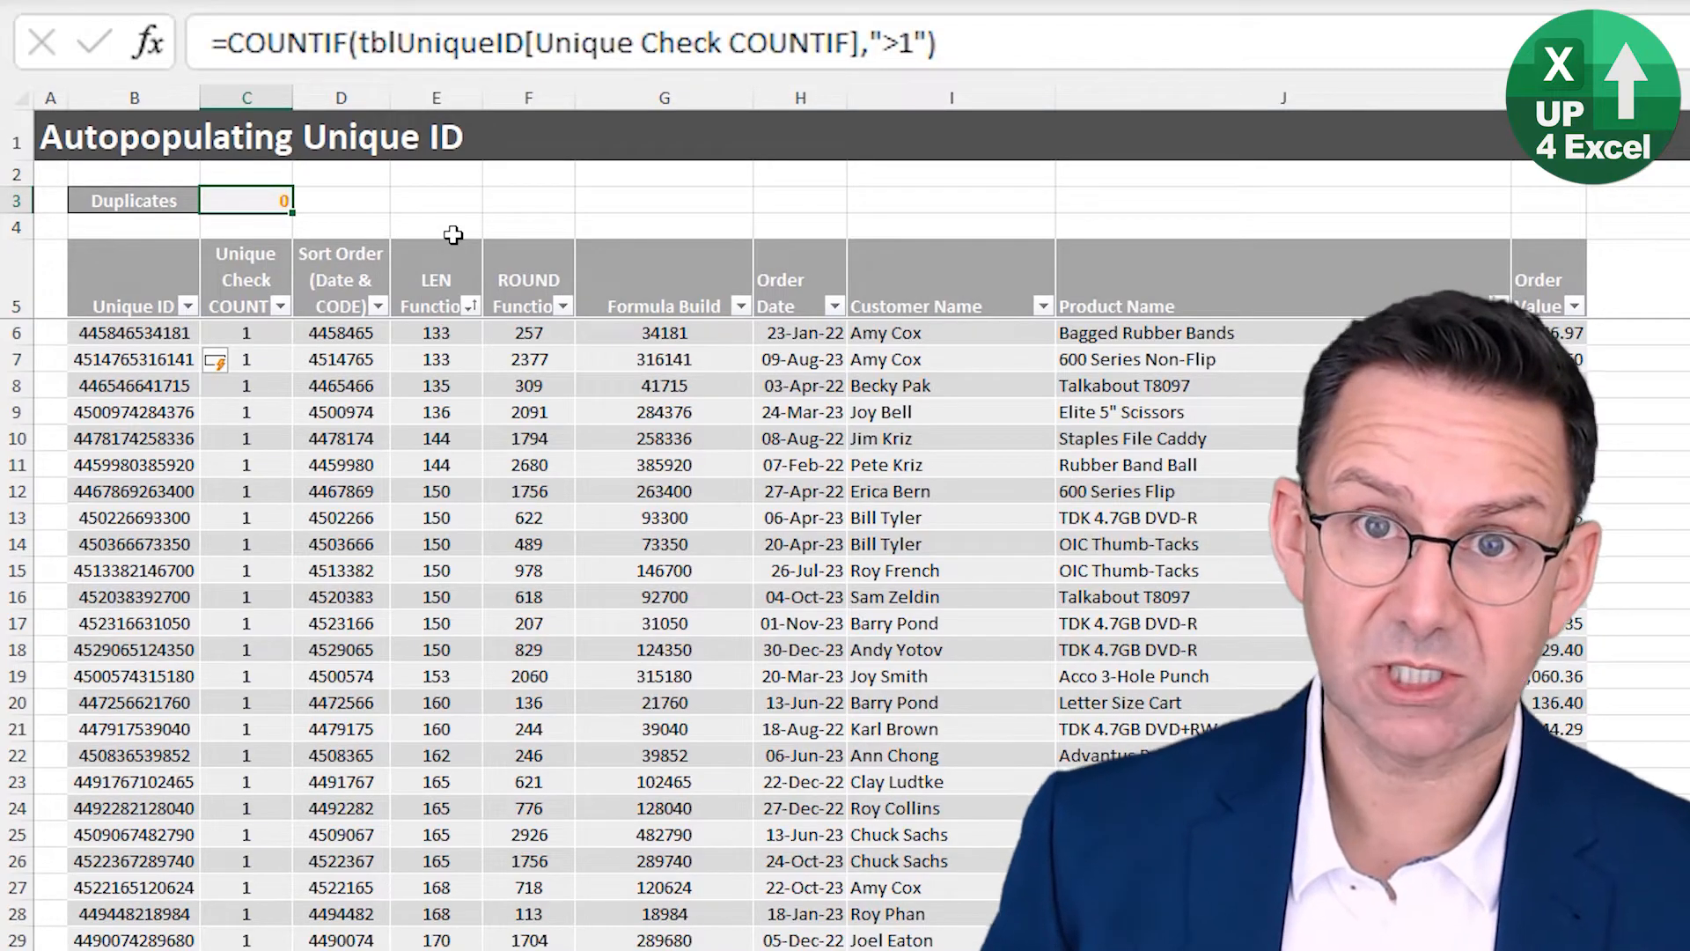
pyautogui.click(134, 332)
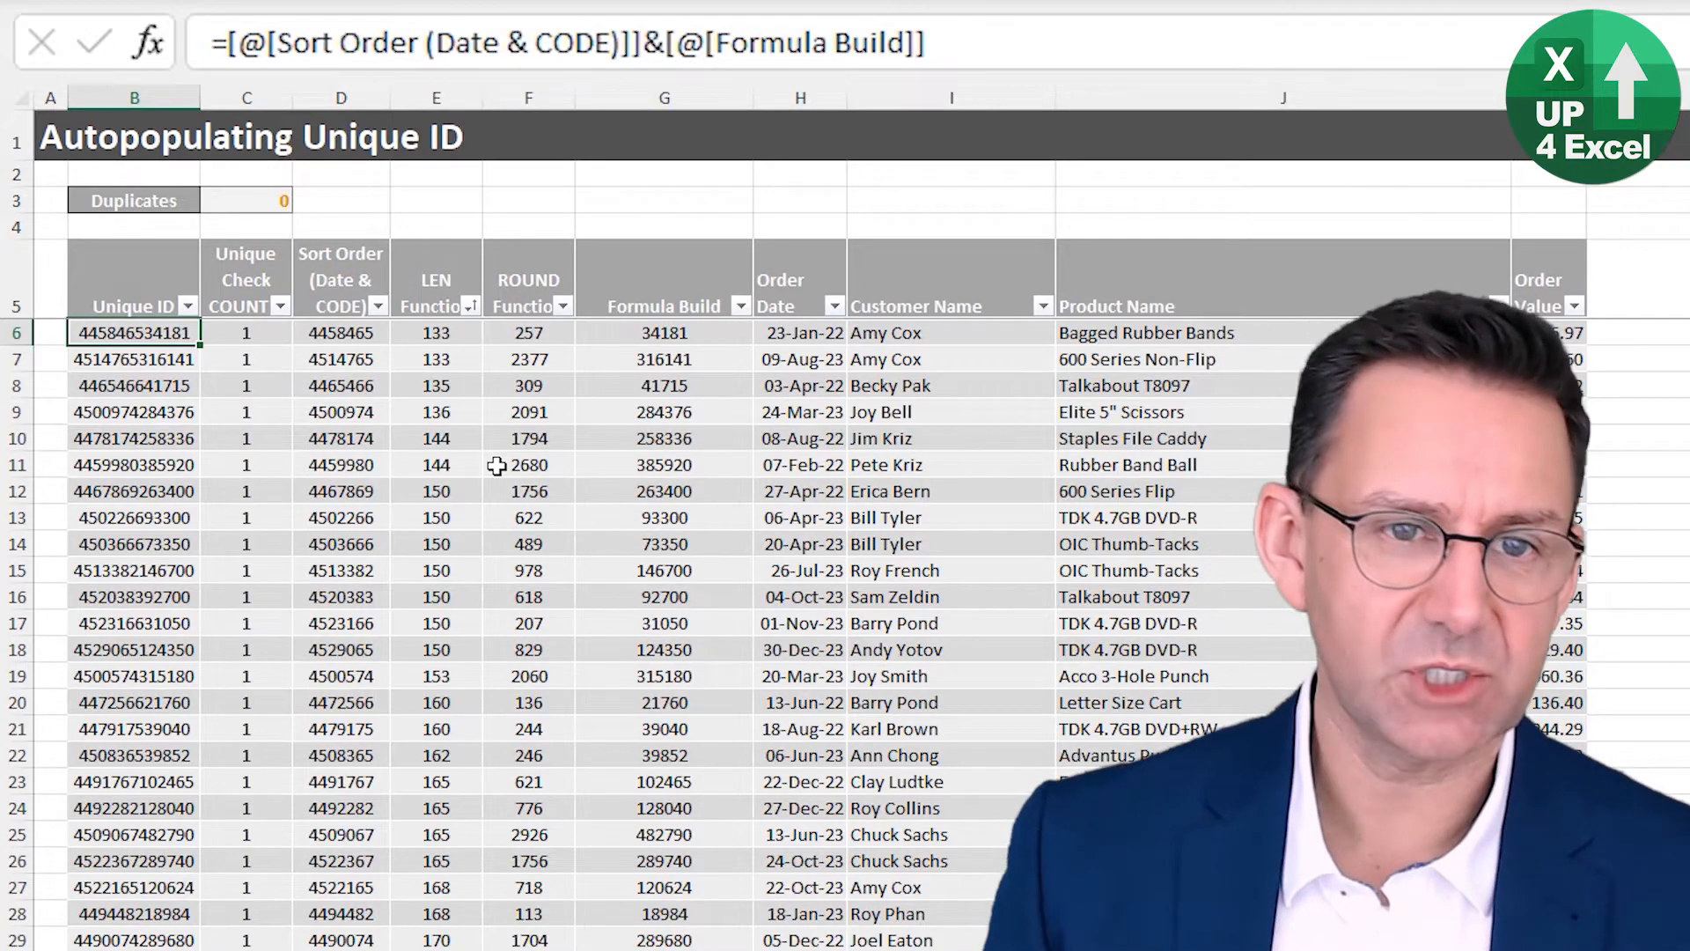
pyautogui.click(177, 306)
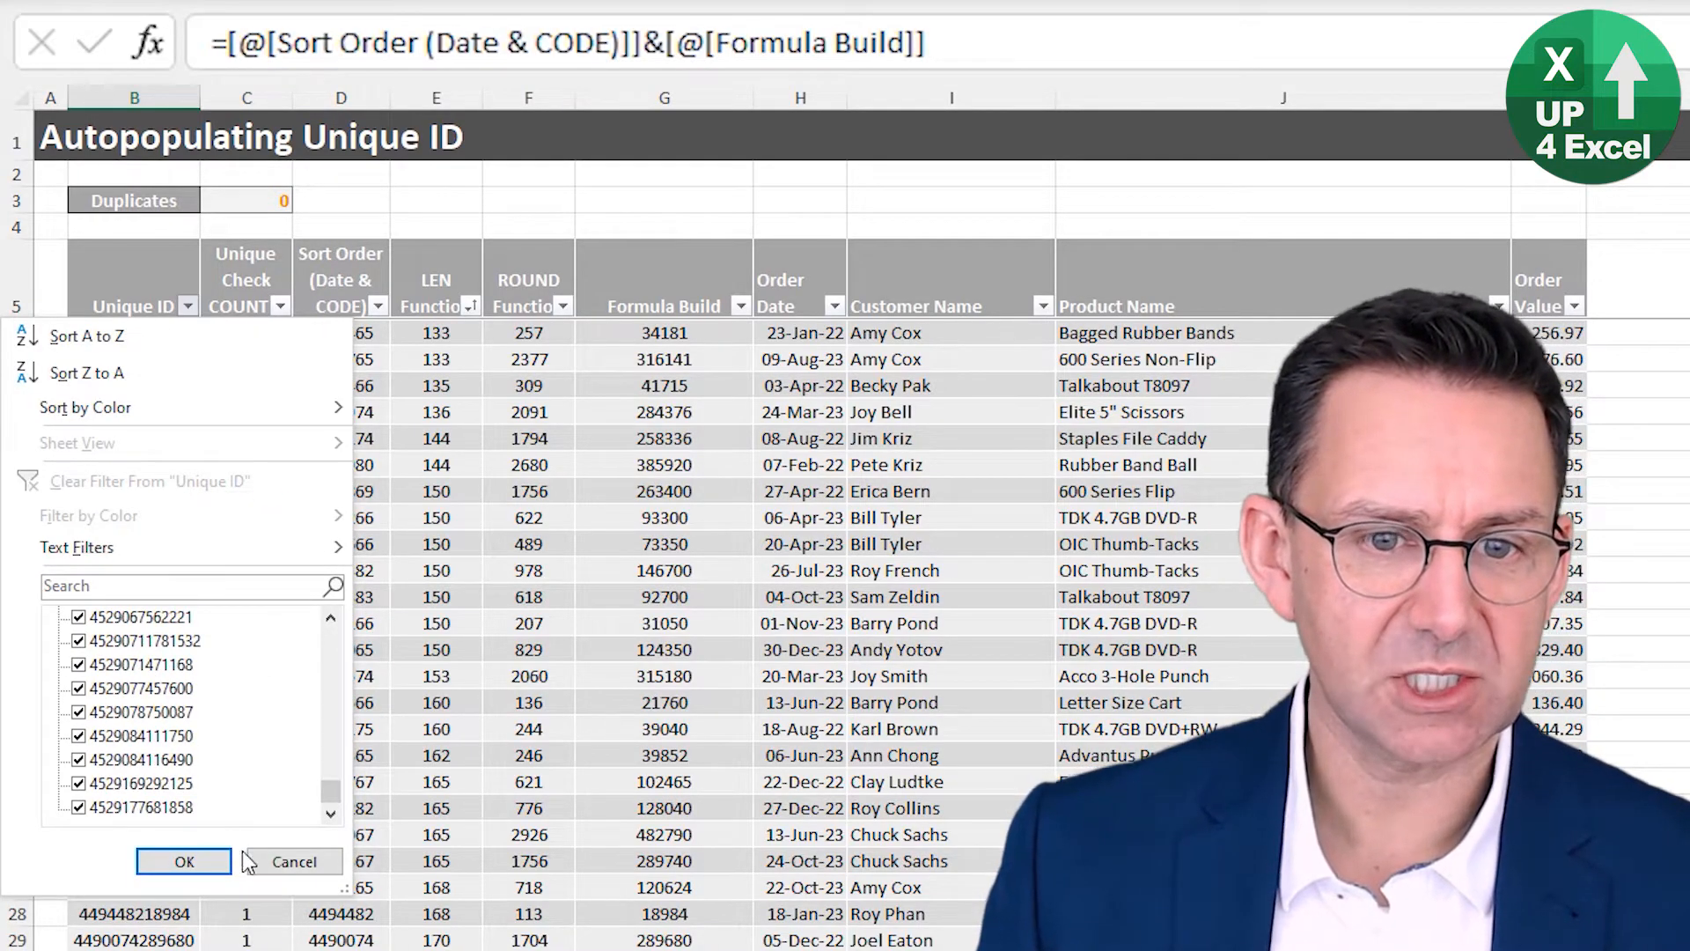
pyautogui.click(183, 861)
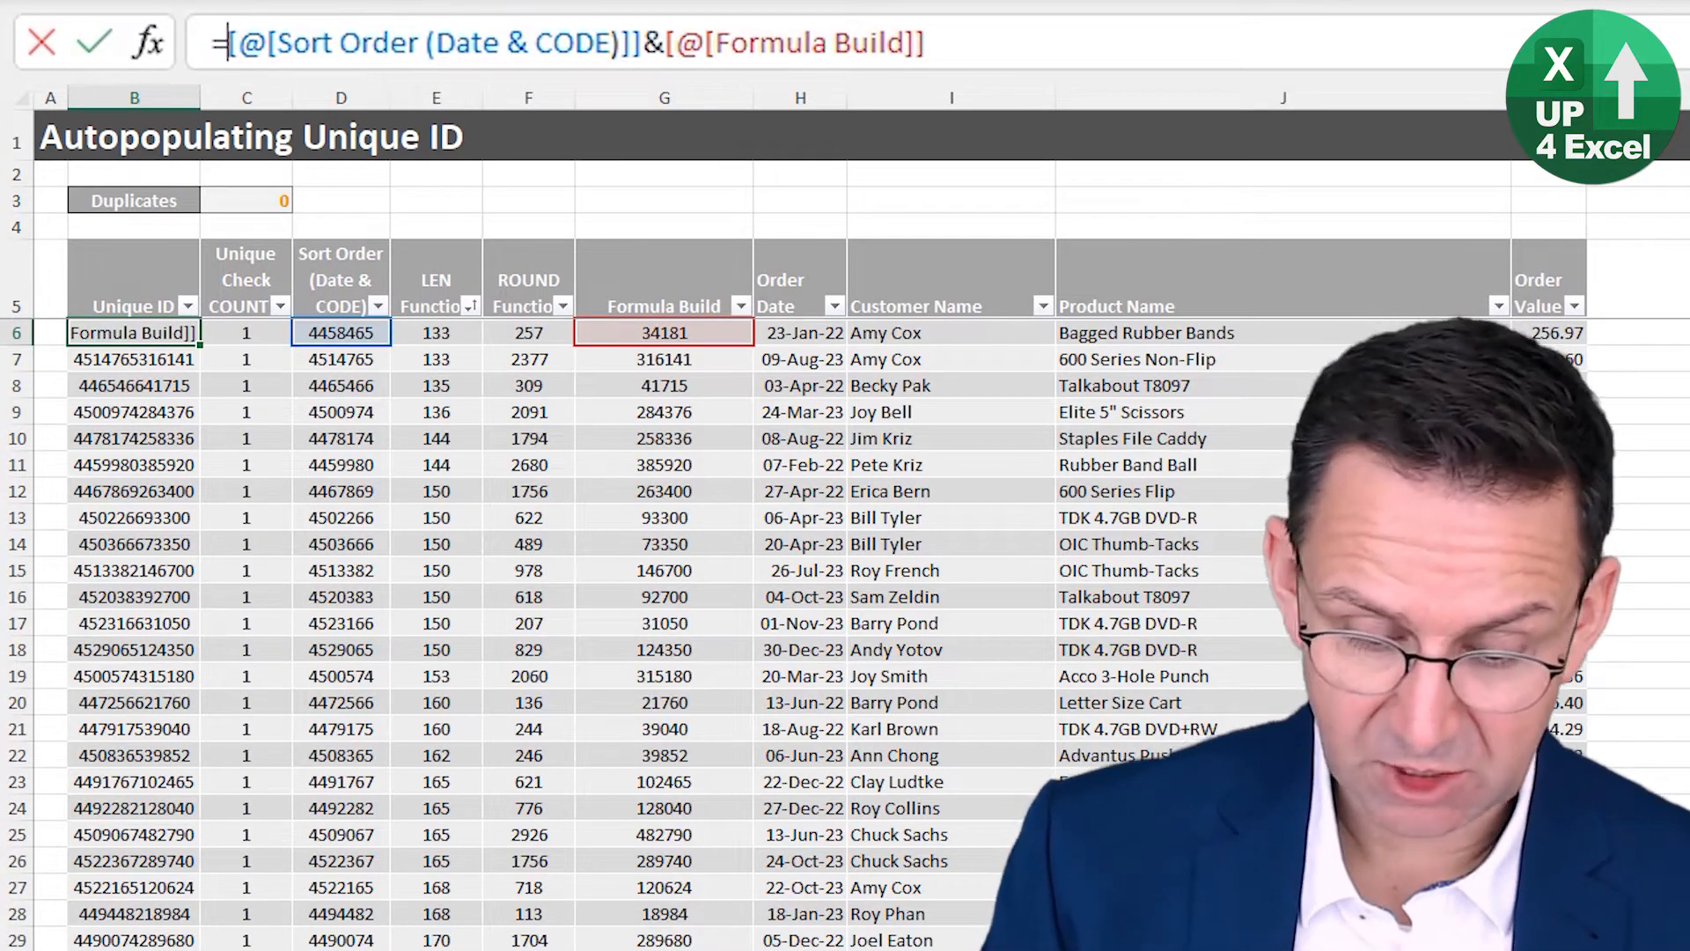
# - Wrap the Unique ID formula in MID starting at character 2 with length 6
pyautogui.write('mid')
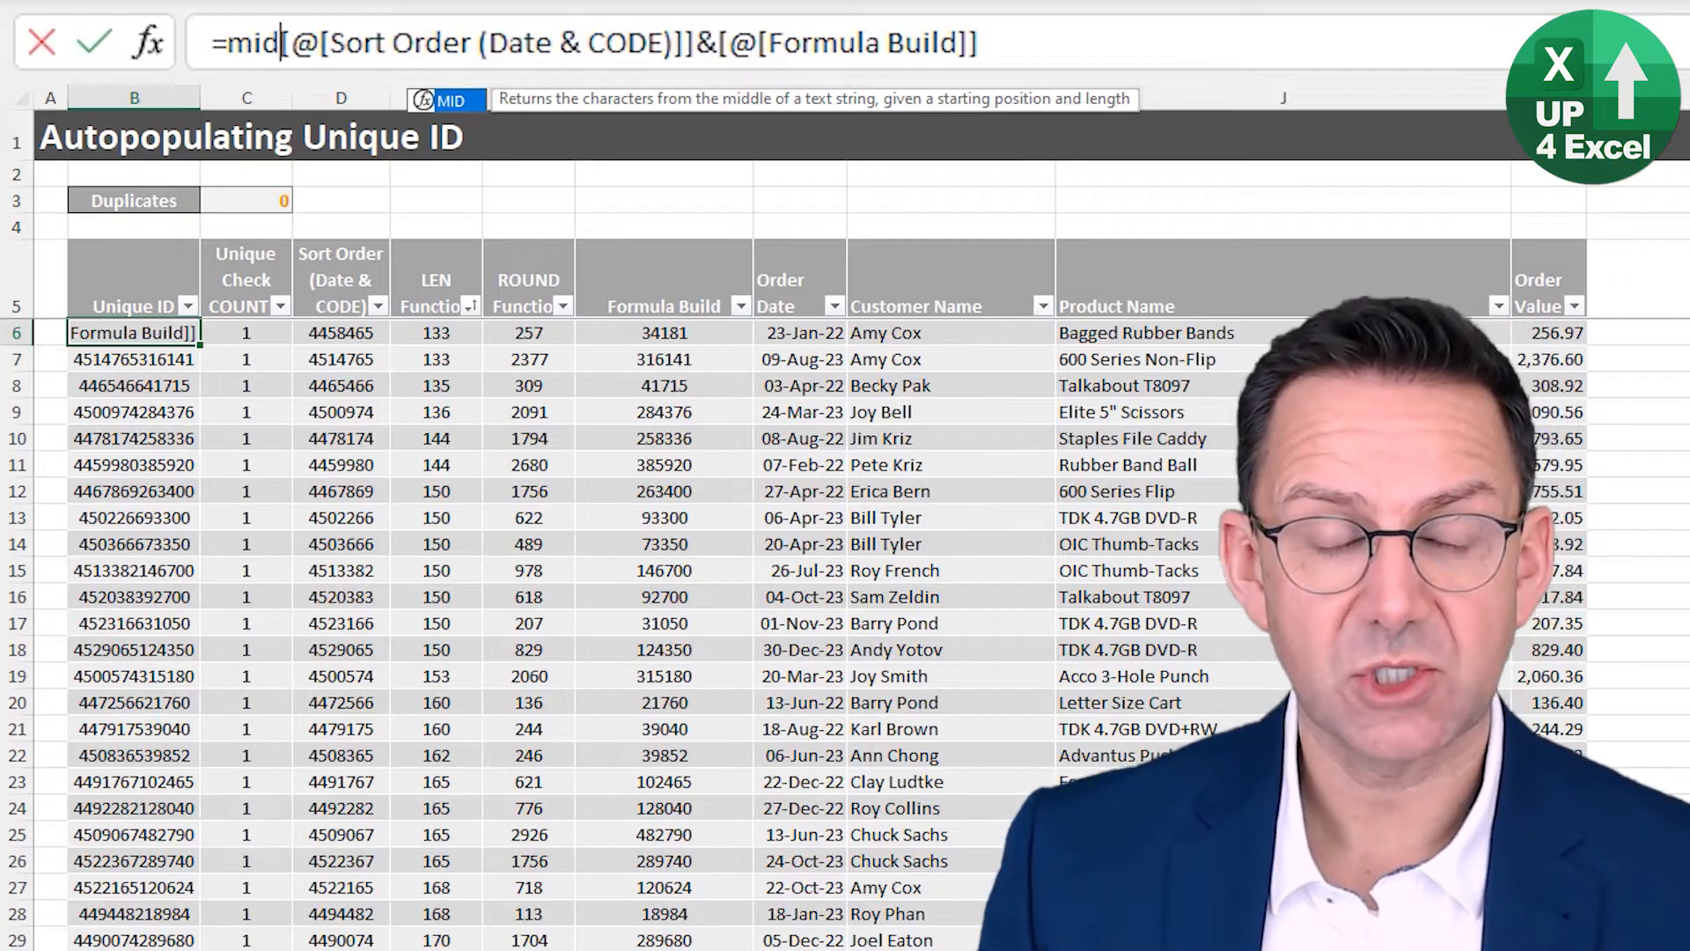
pyautogui.write('(')
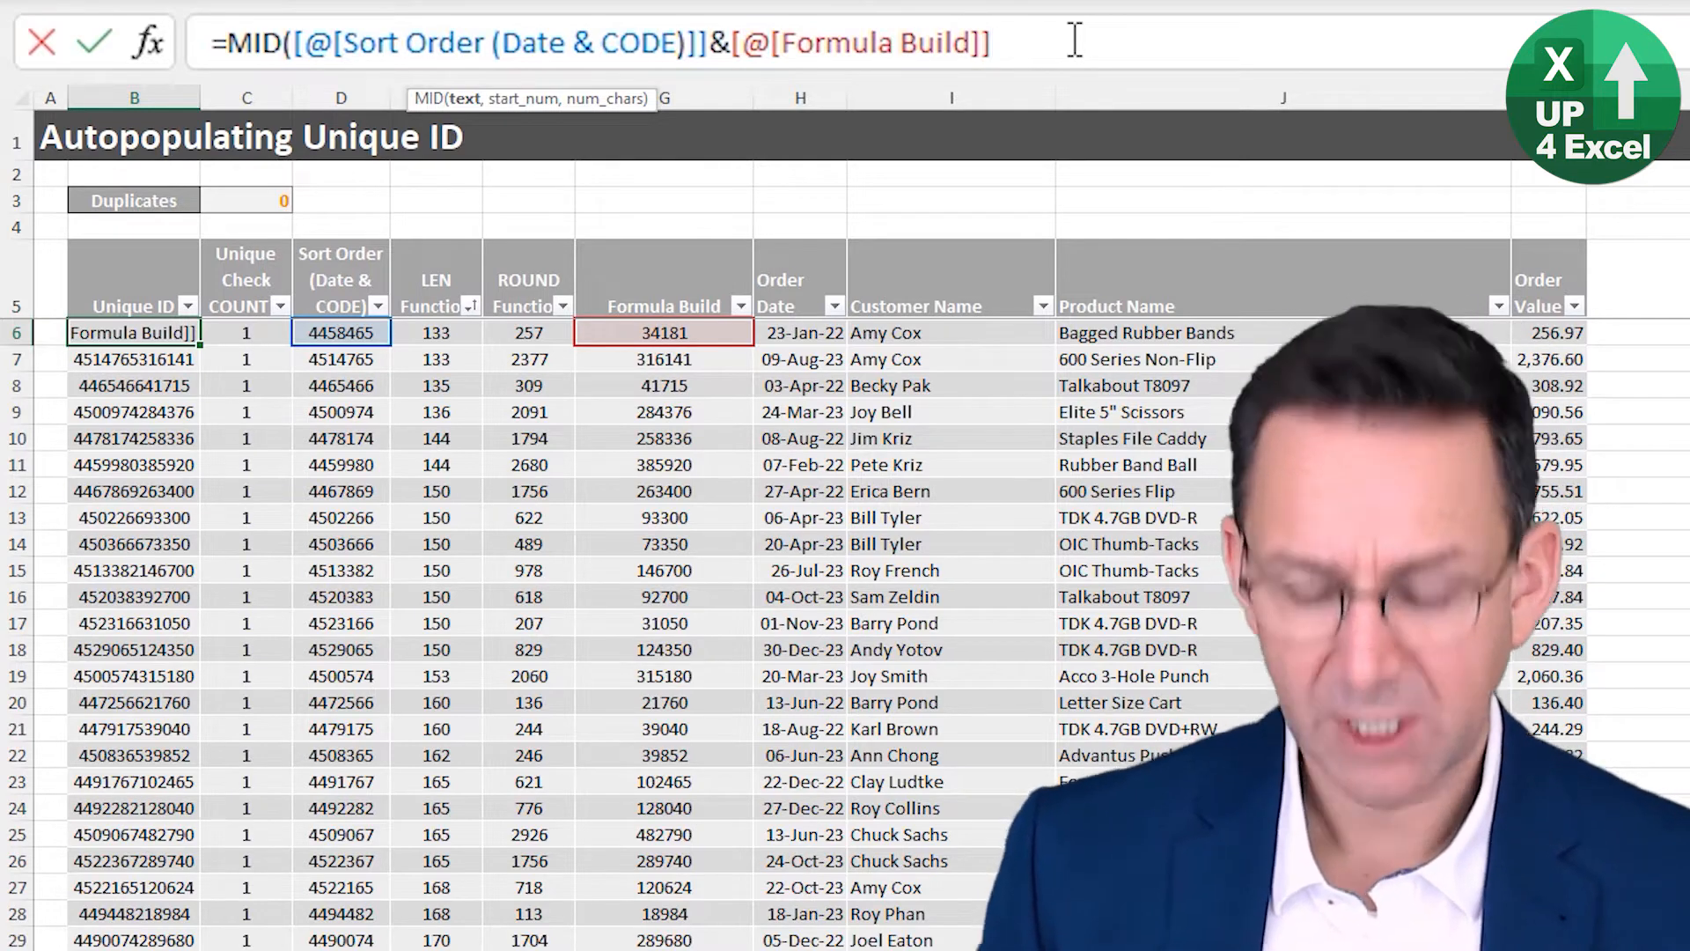
pyautogui.write(',2')
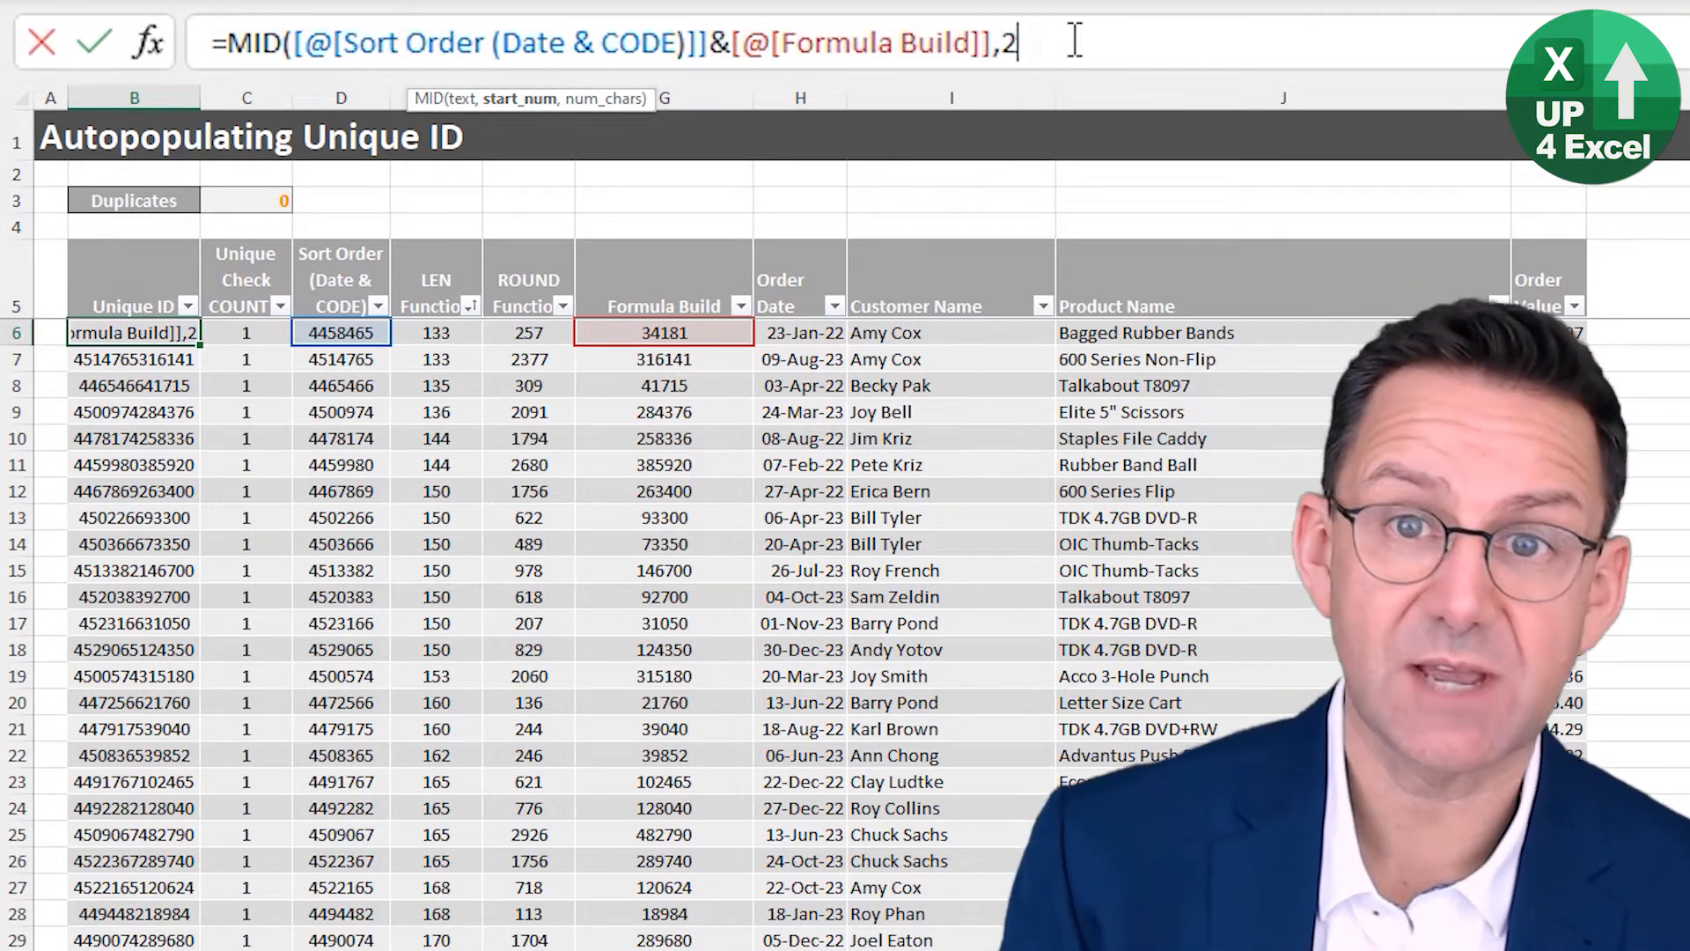
pyautogui.write(',')
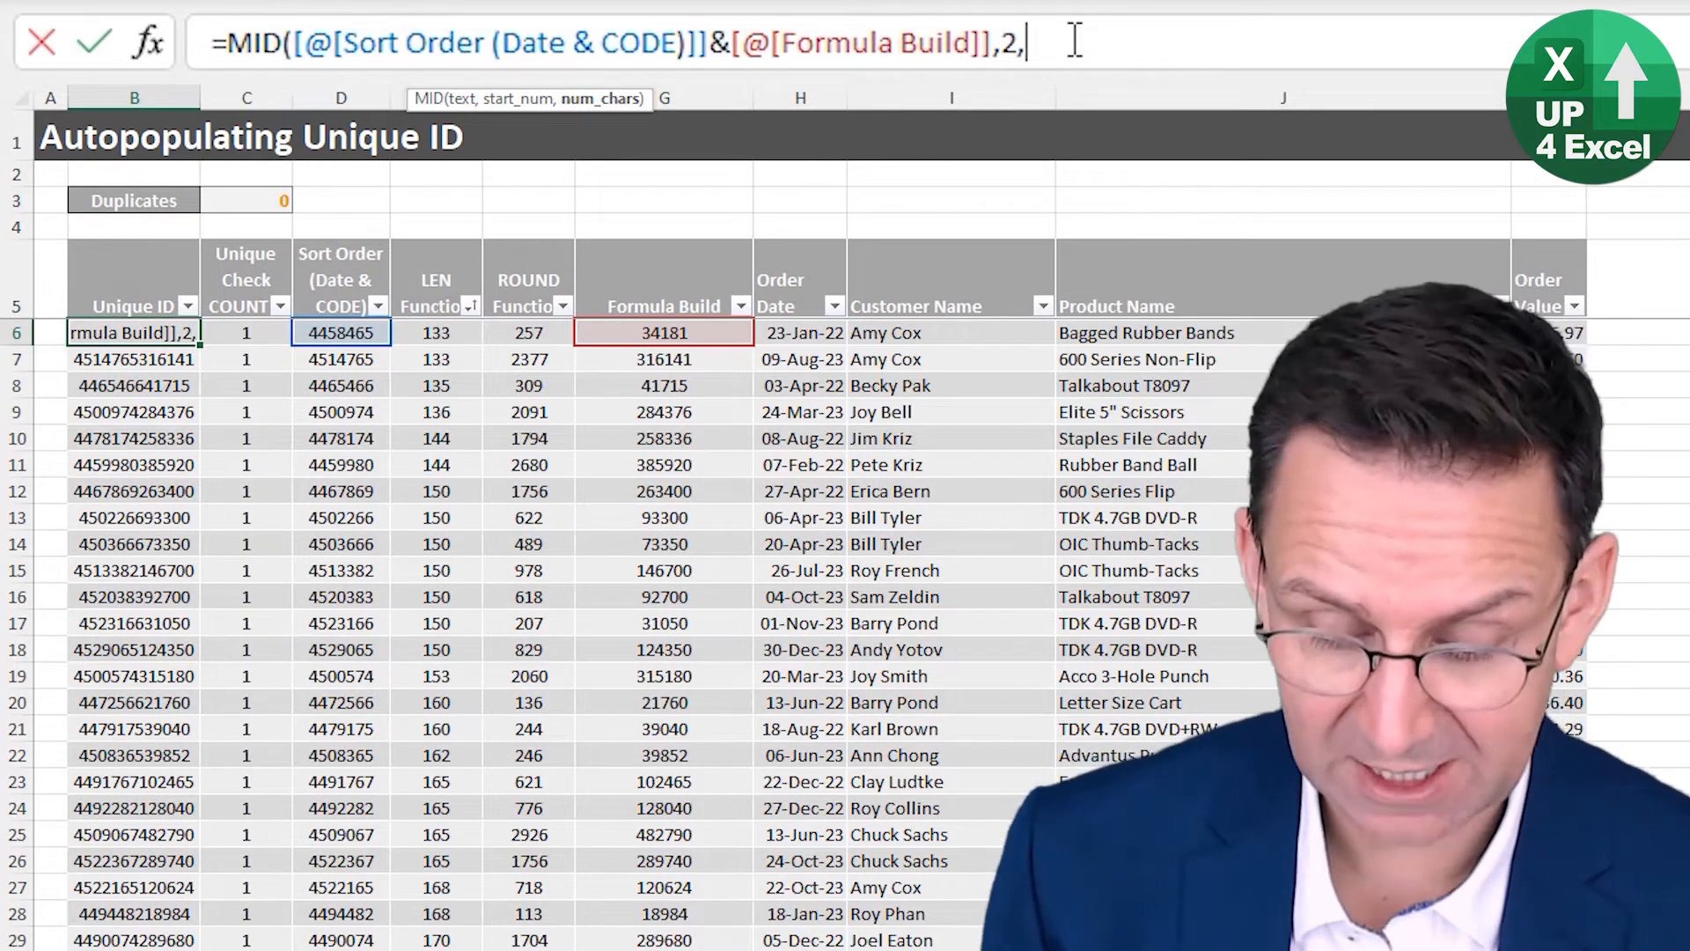
pyautogui.write('6')
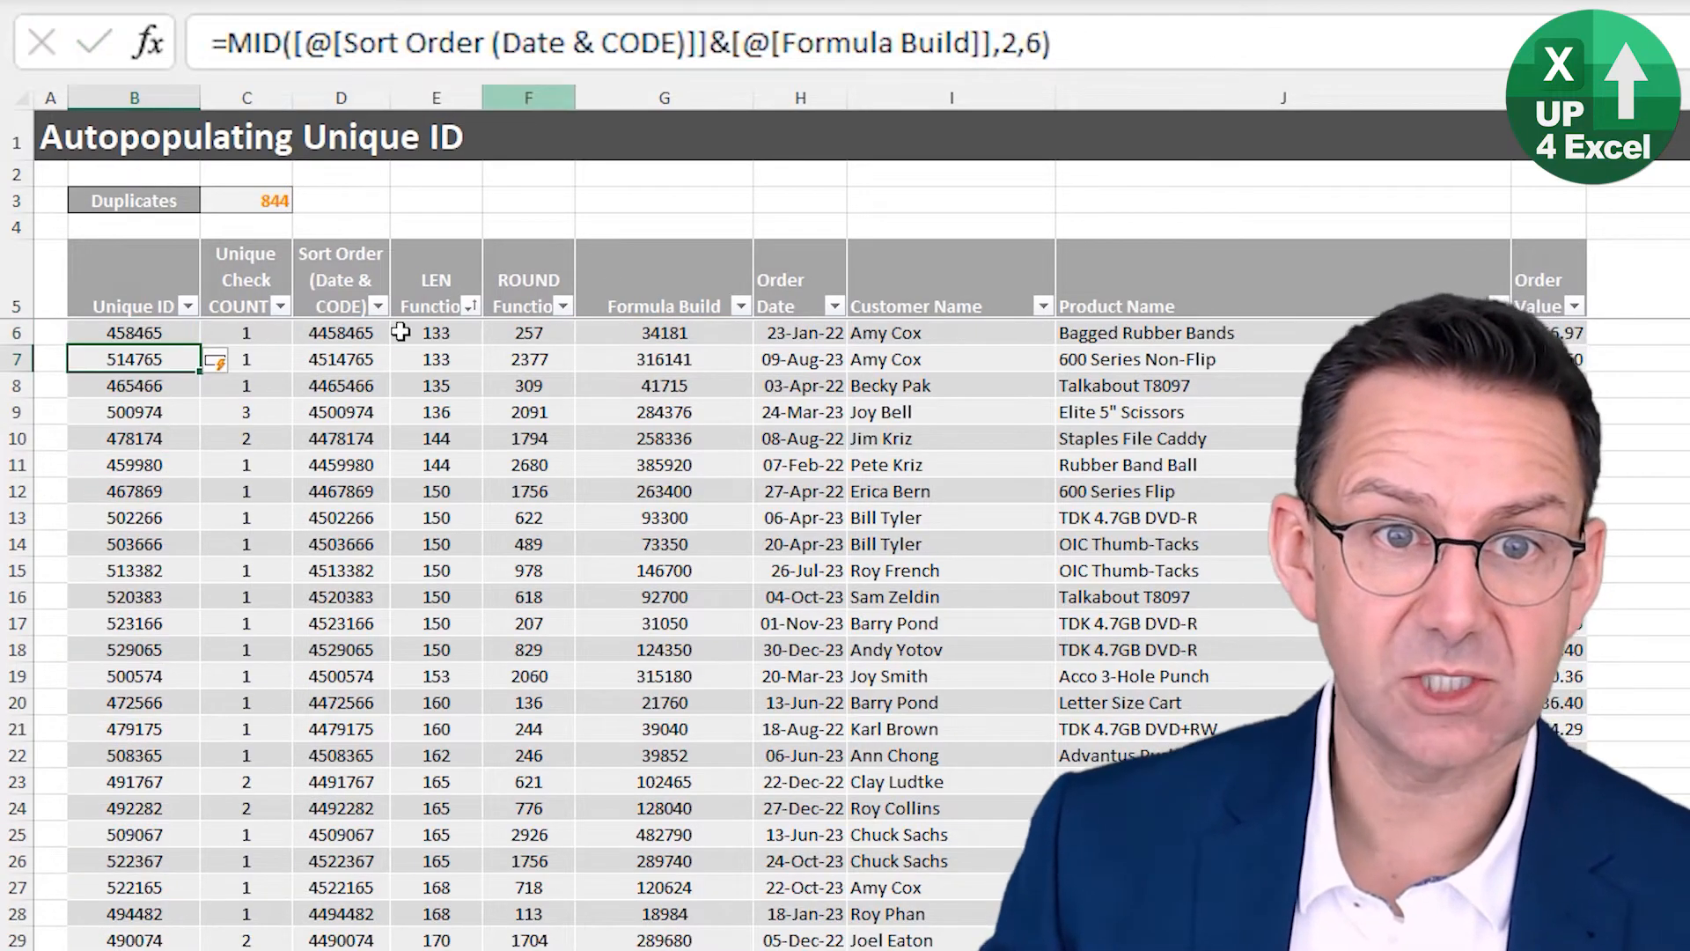
# - Lengthen the MID slice to 8, then 10 characters, keeping Duplicates at 0
pyautogui.click(340, 332)
pyautogui.write('8')
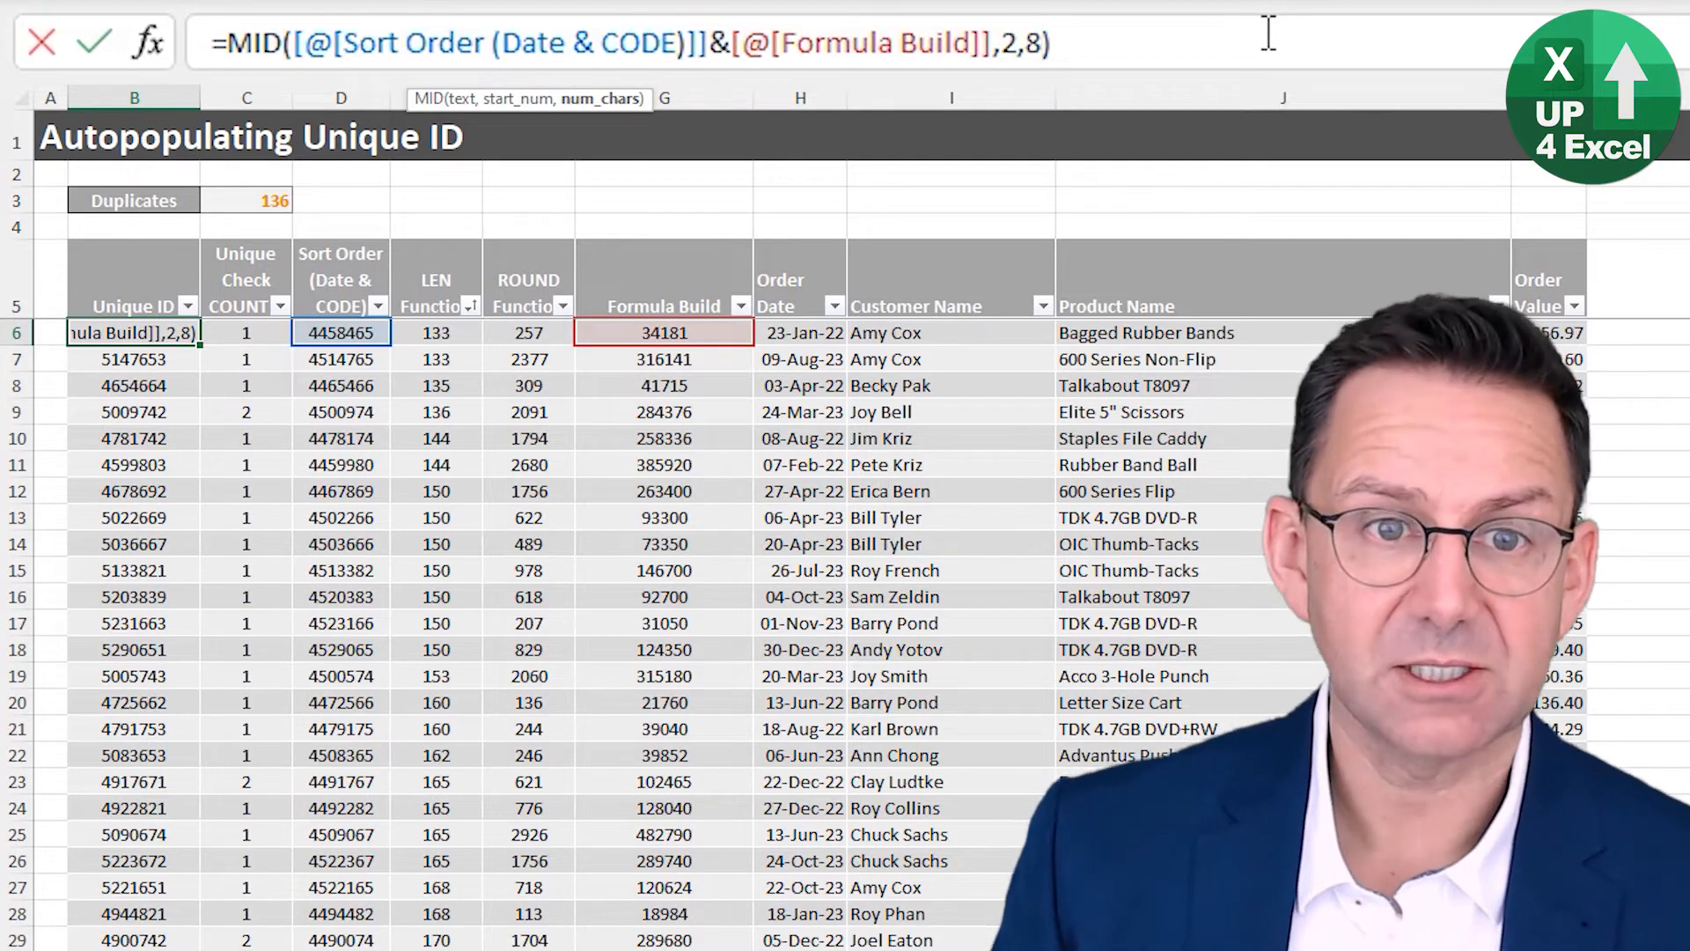
pyautogui.press('Enter')
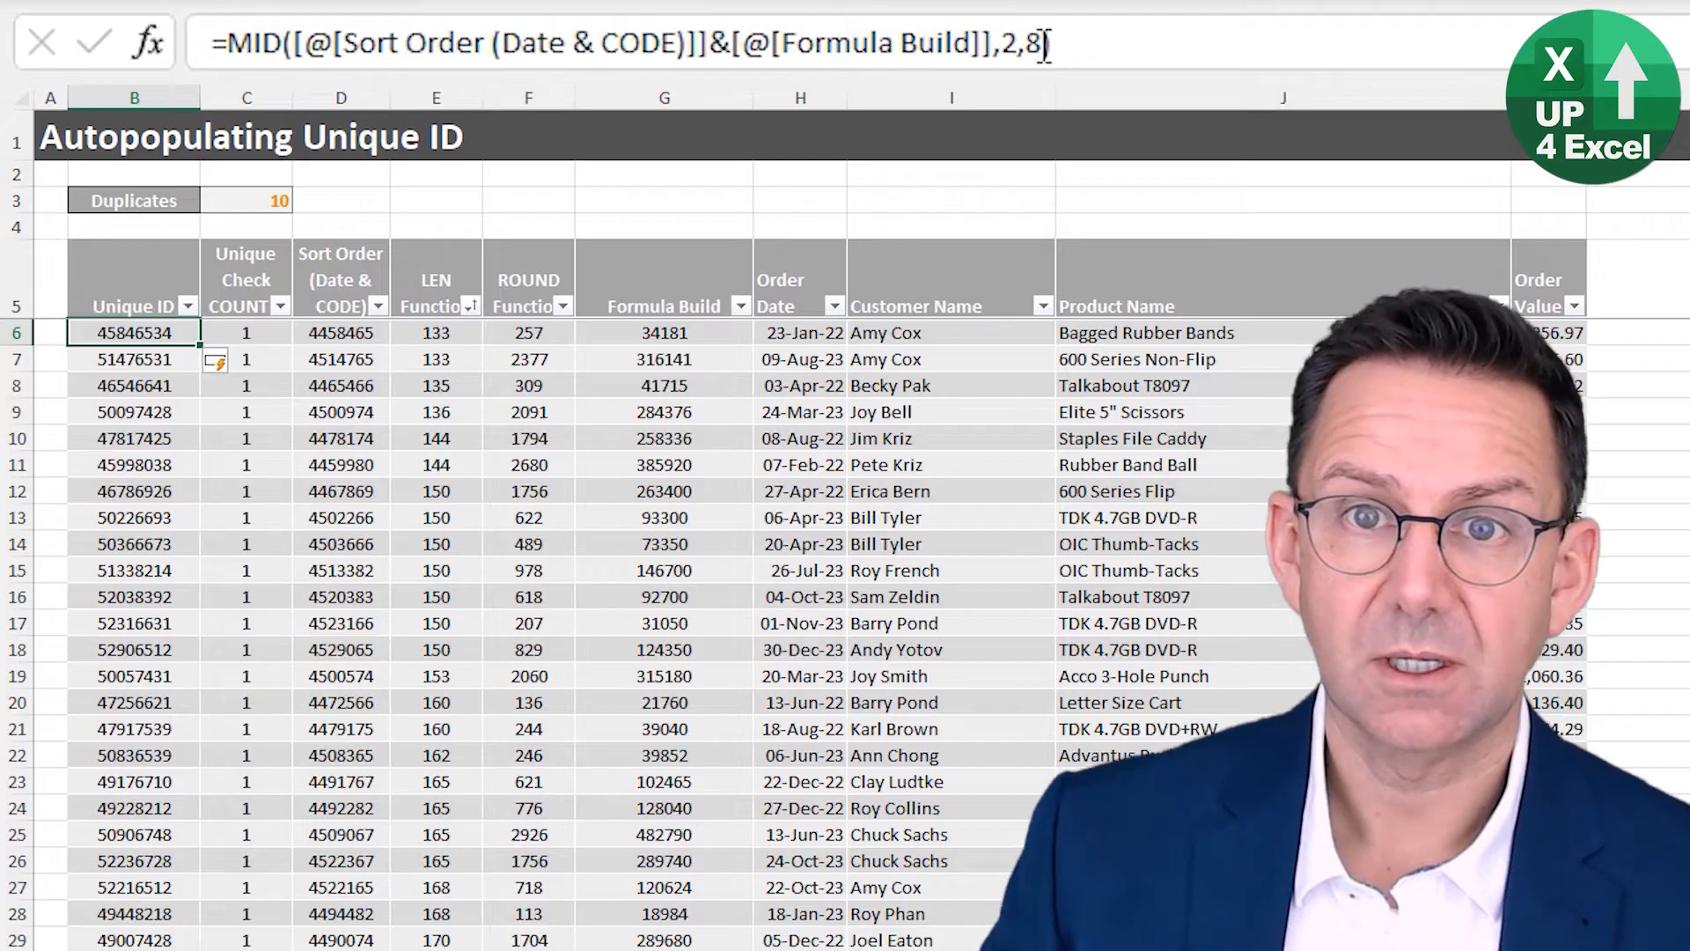
pyautogui.press('Backspace')
pyautogui.write('9')
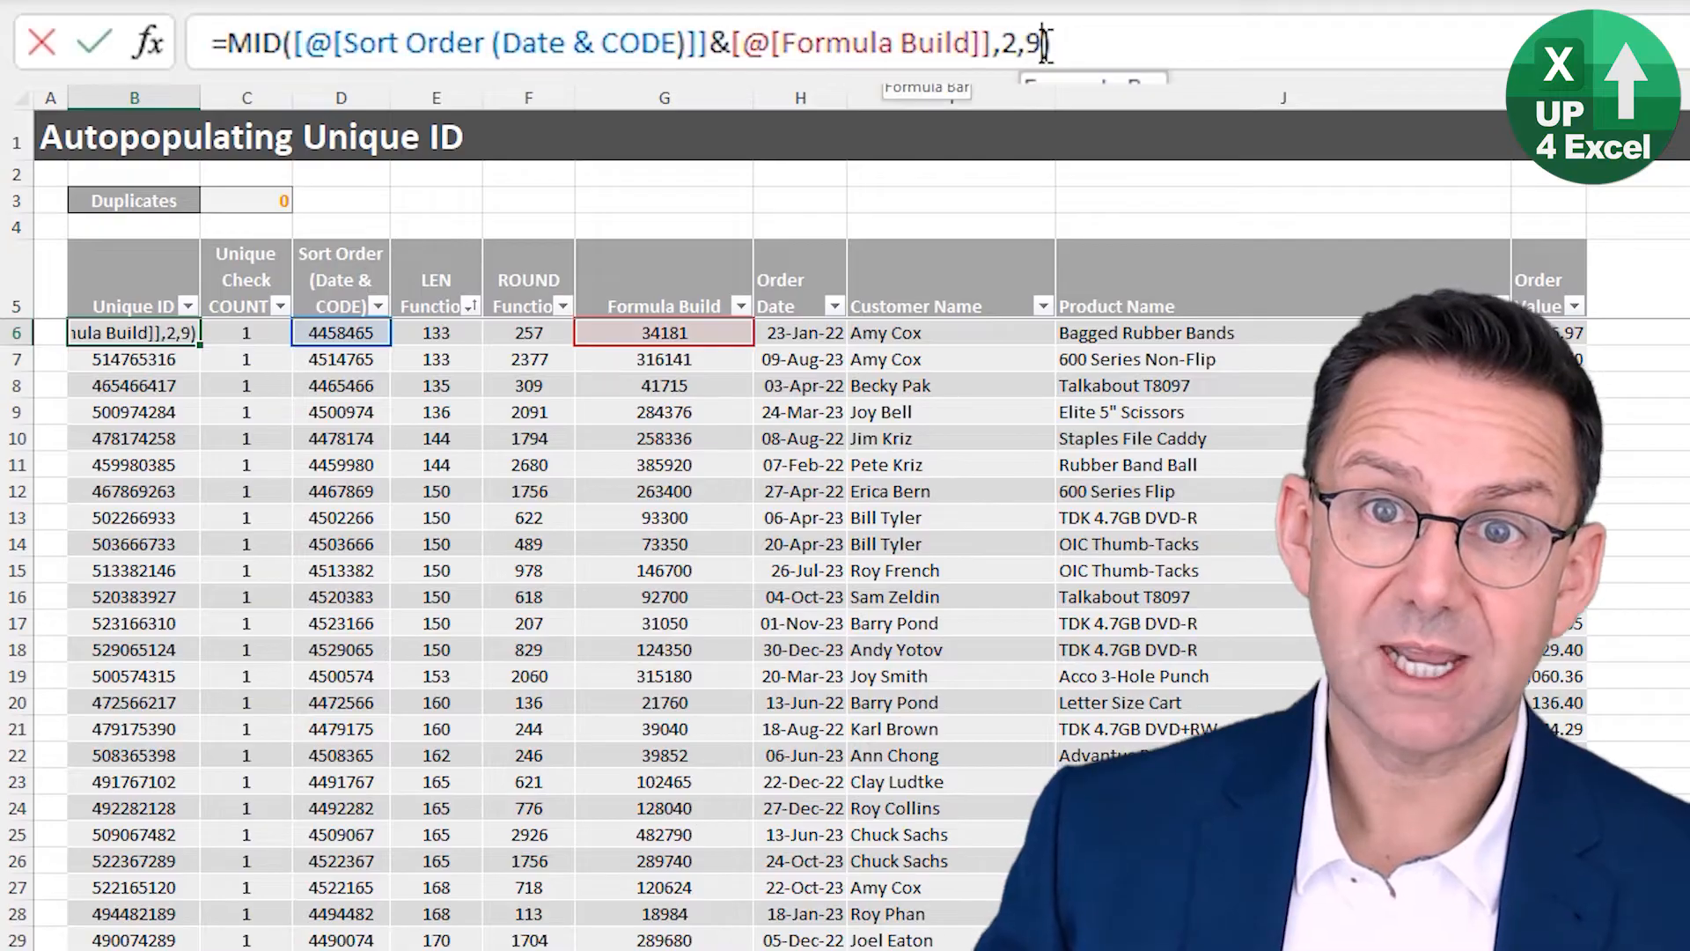
pyautogui.write('0')
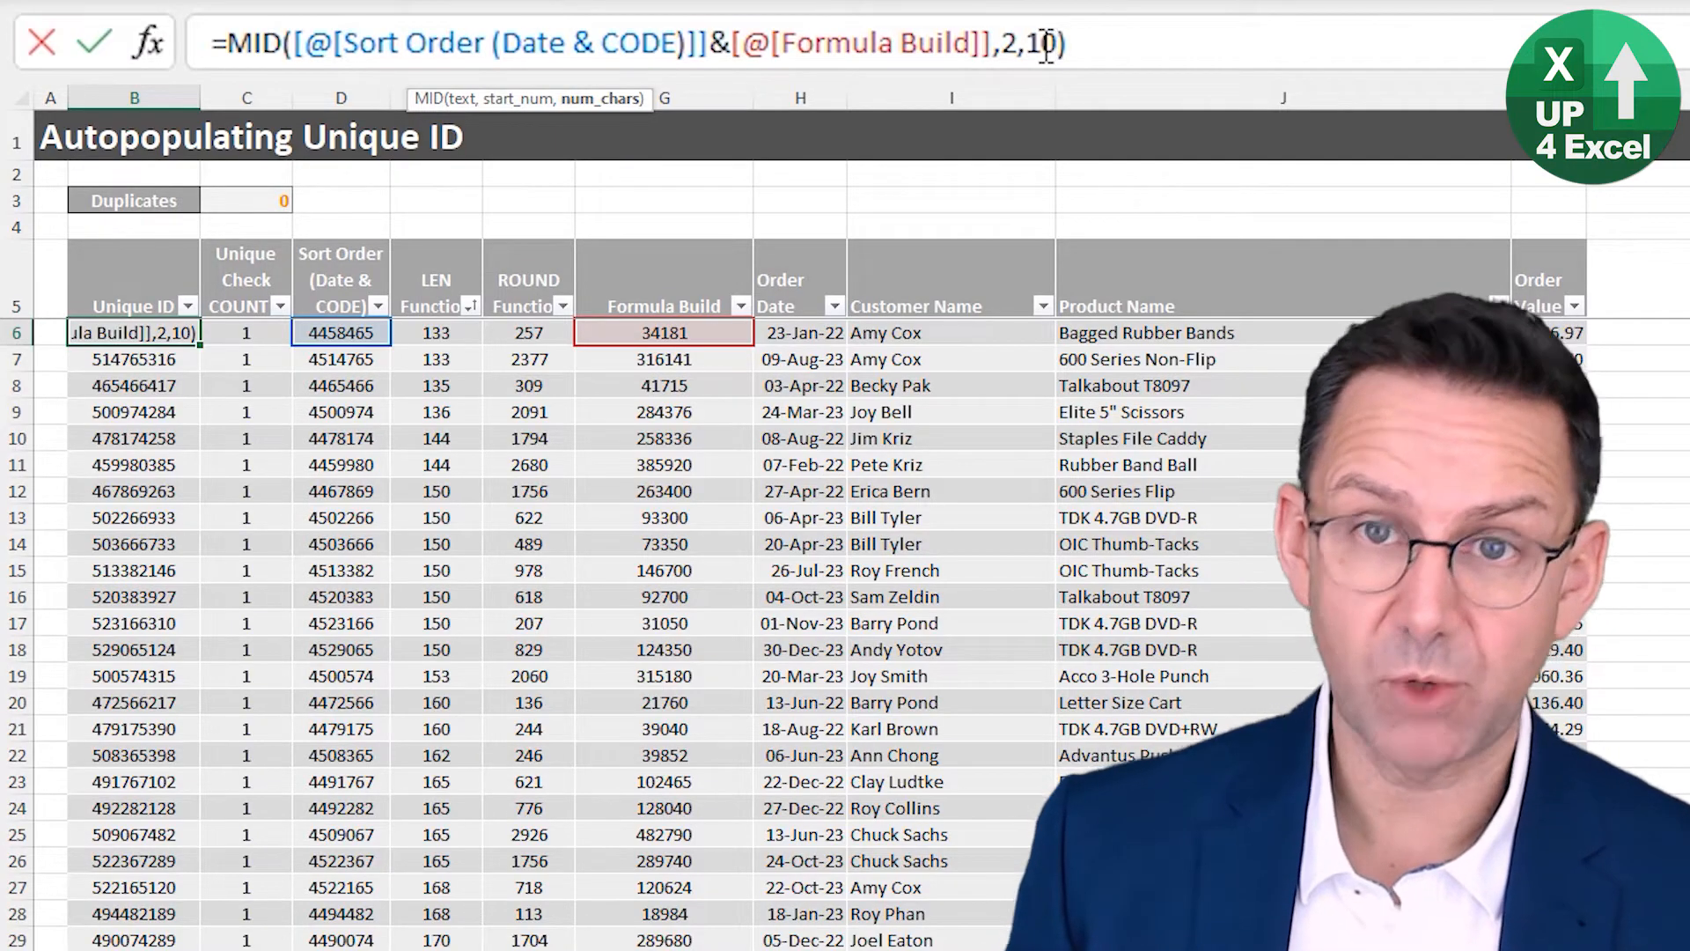
pyautogui.press('Enter')
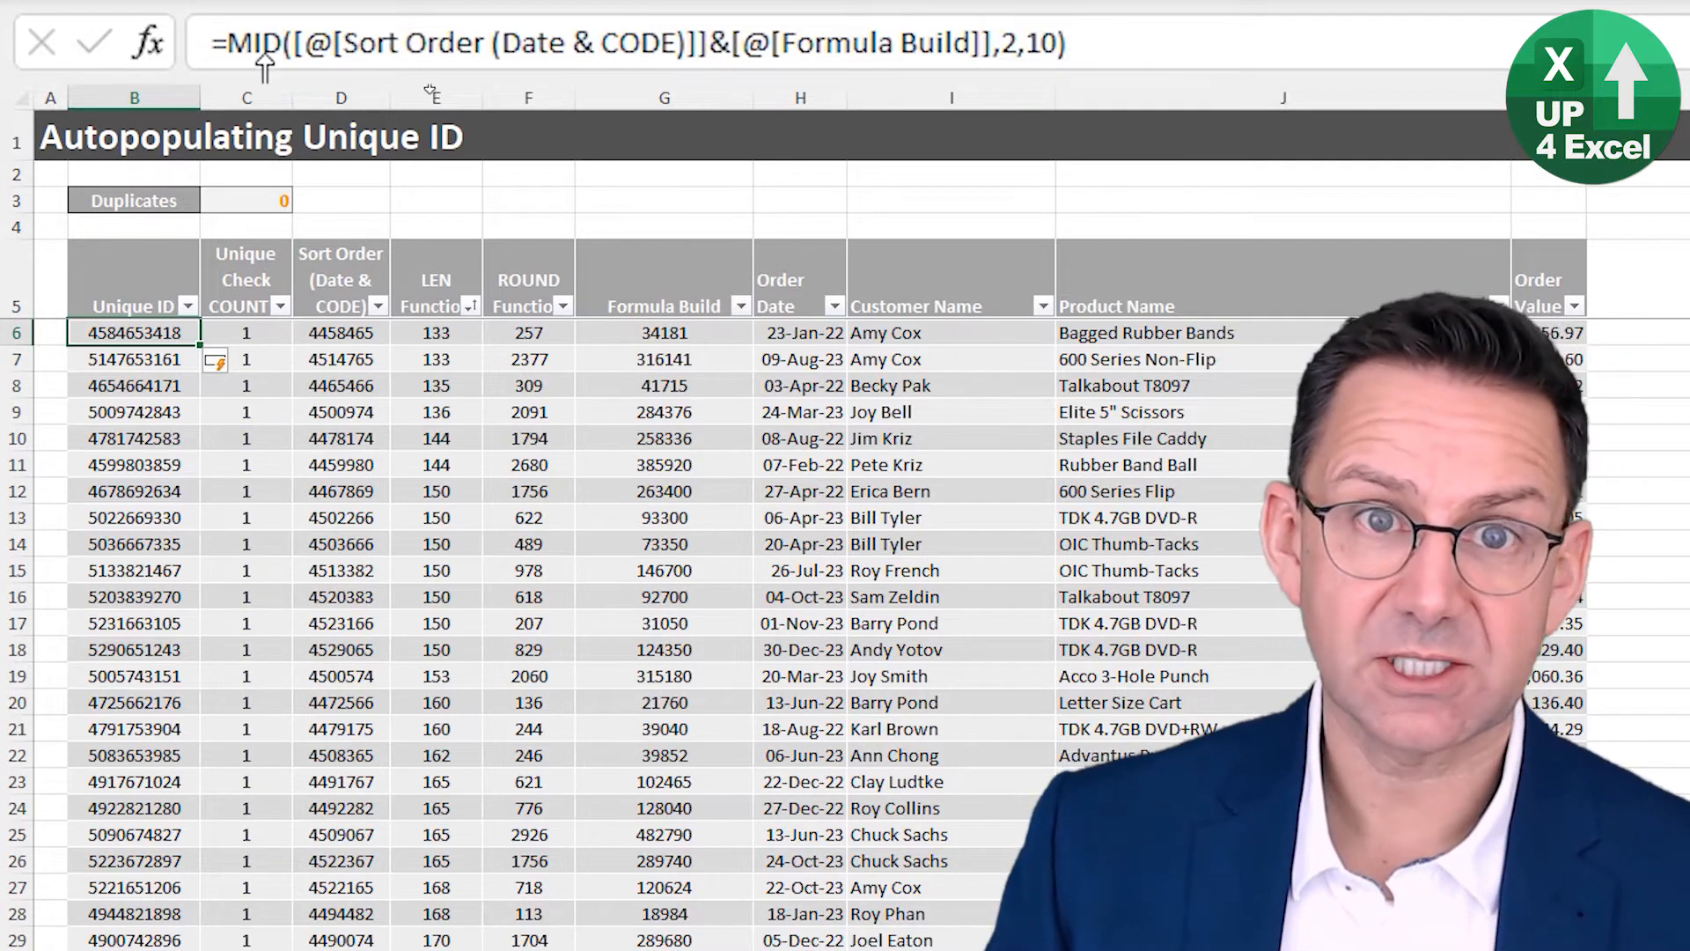
pyautogui.write('="UID')
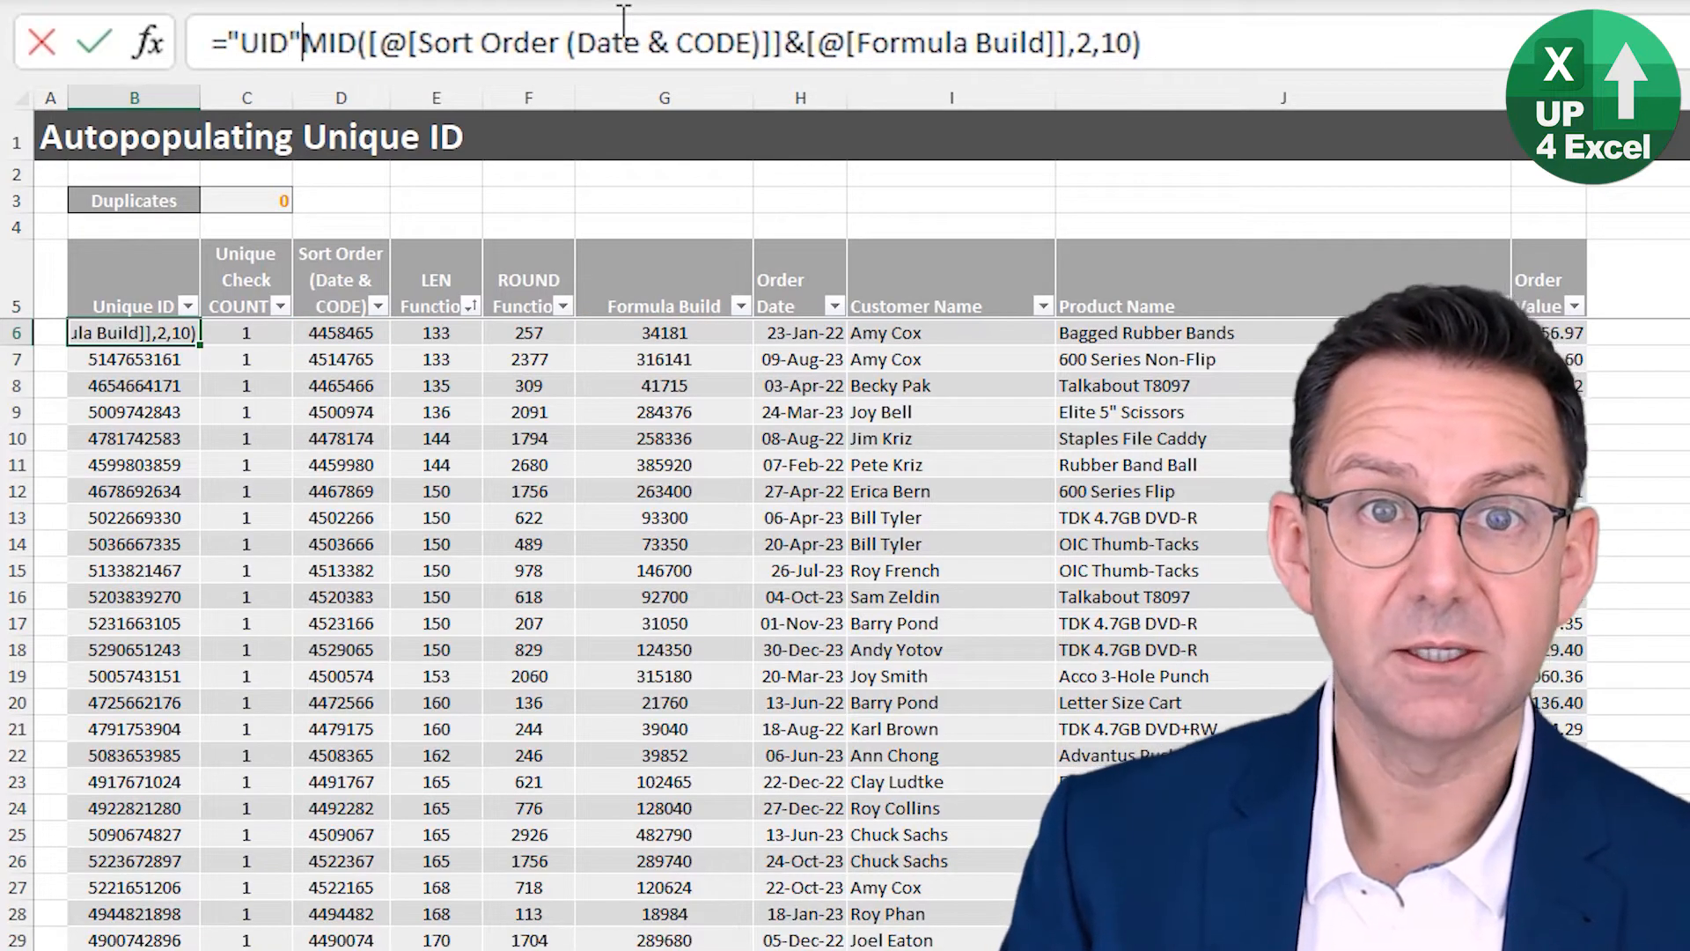
pyautogui.write('&')
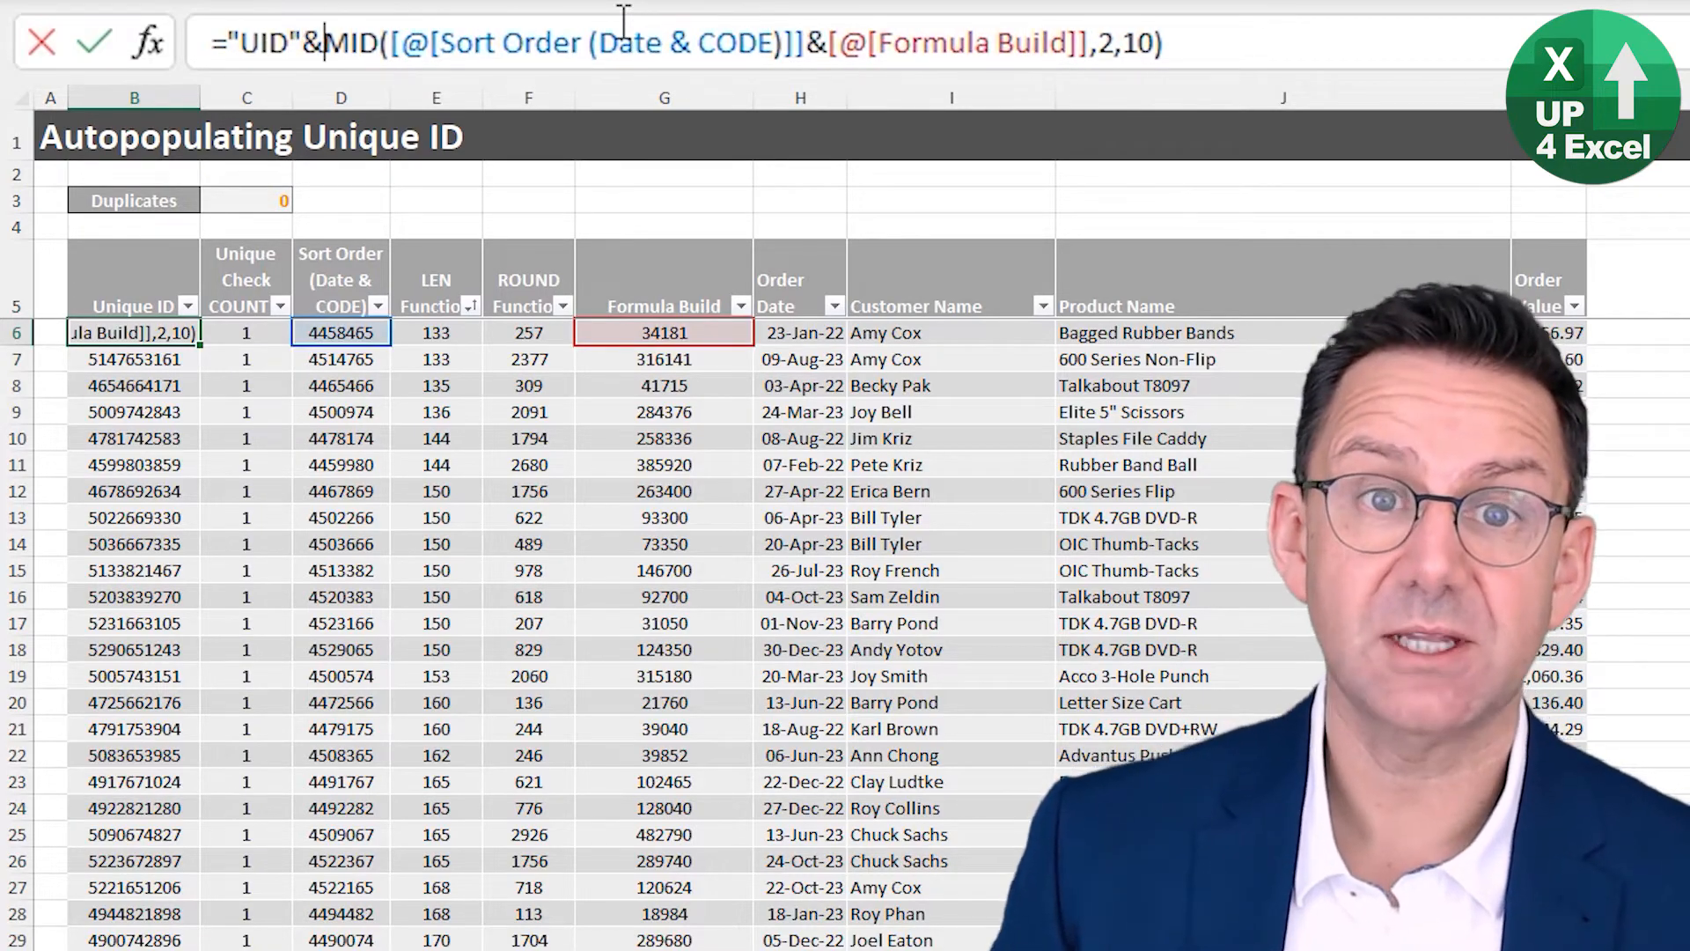
pyautogui.press('Enter')
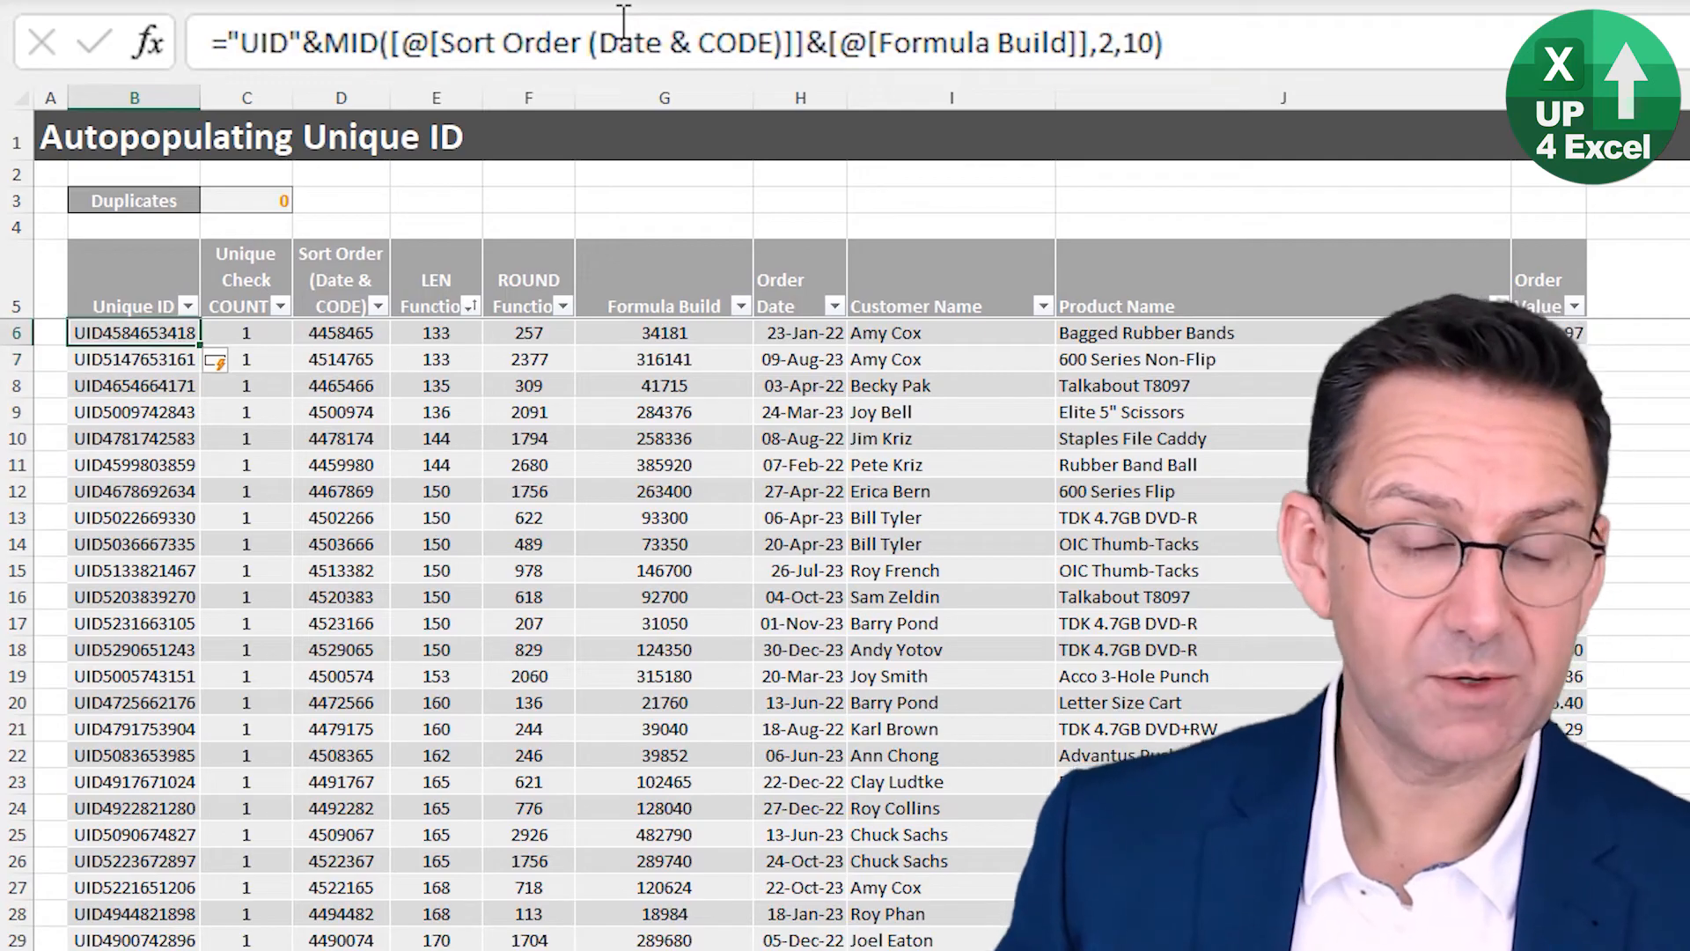
pyautogui.click(134, 465)
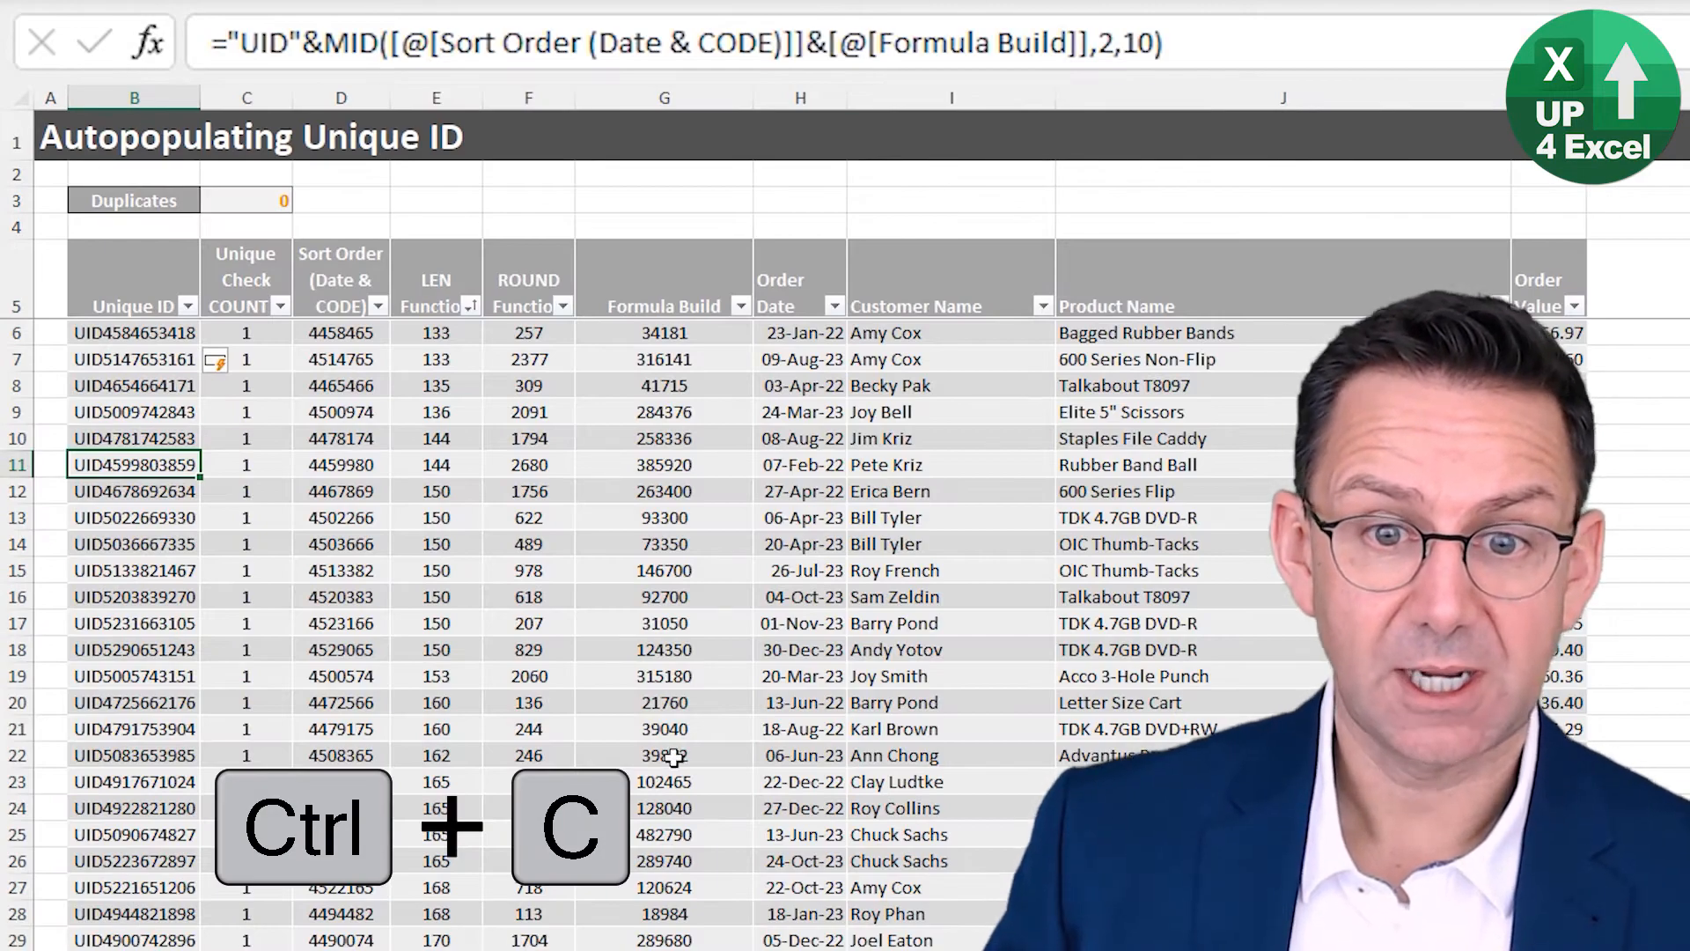
pyautogui.press('ctrl+down')
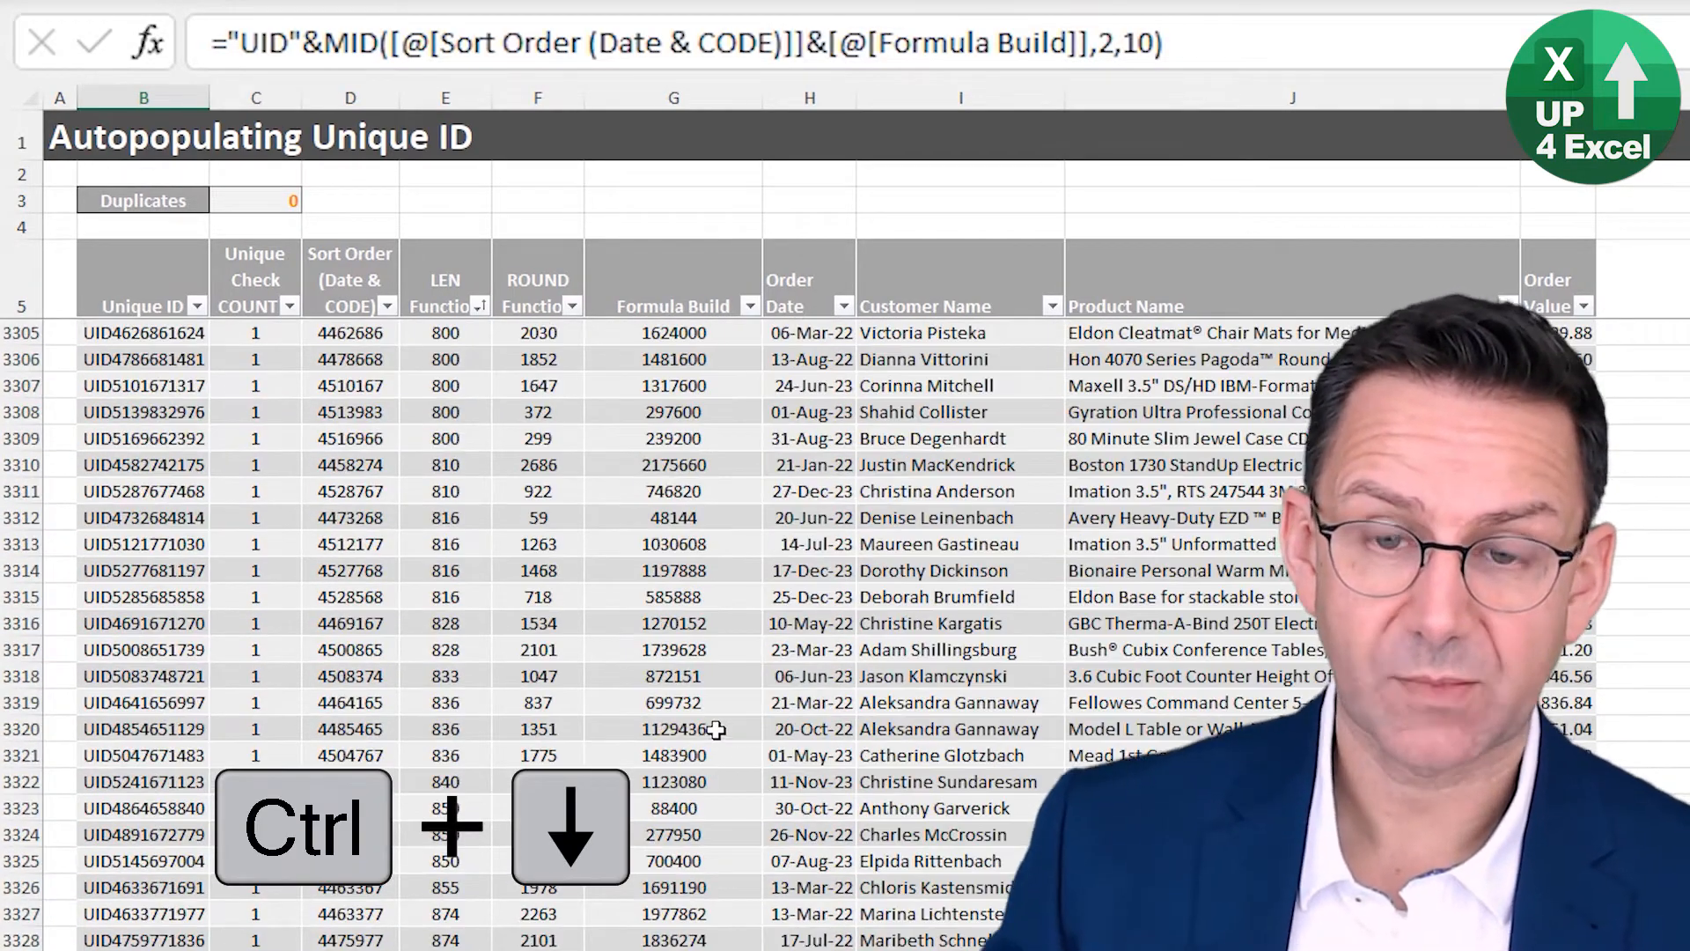
pyautogui.press('ctrl+Down')
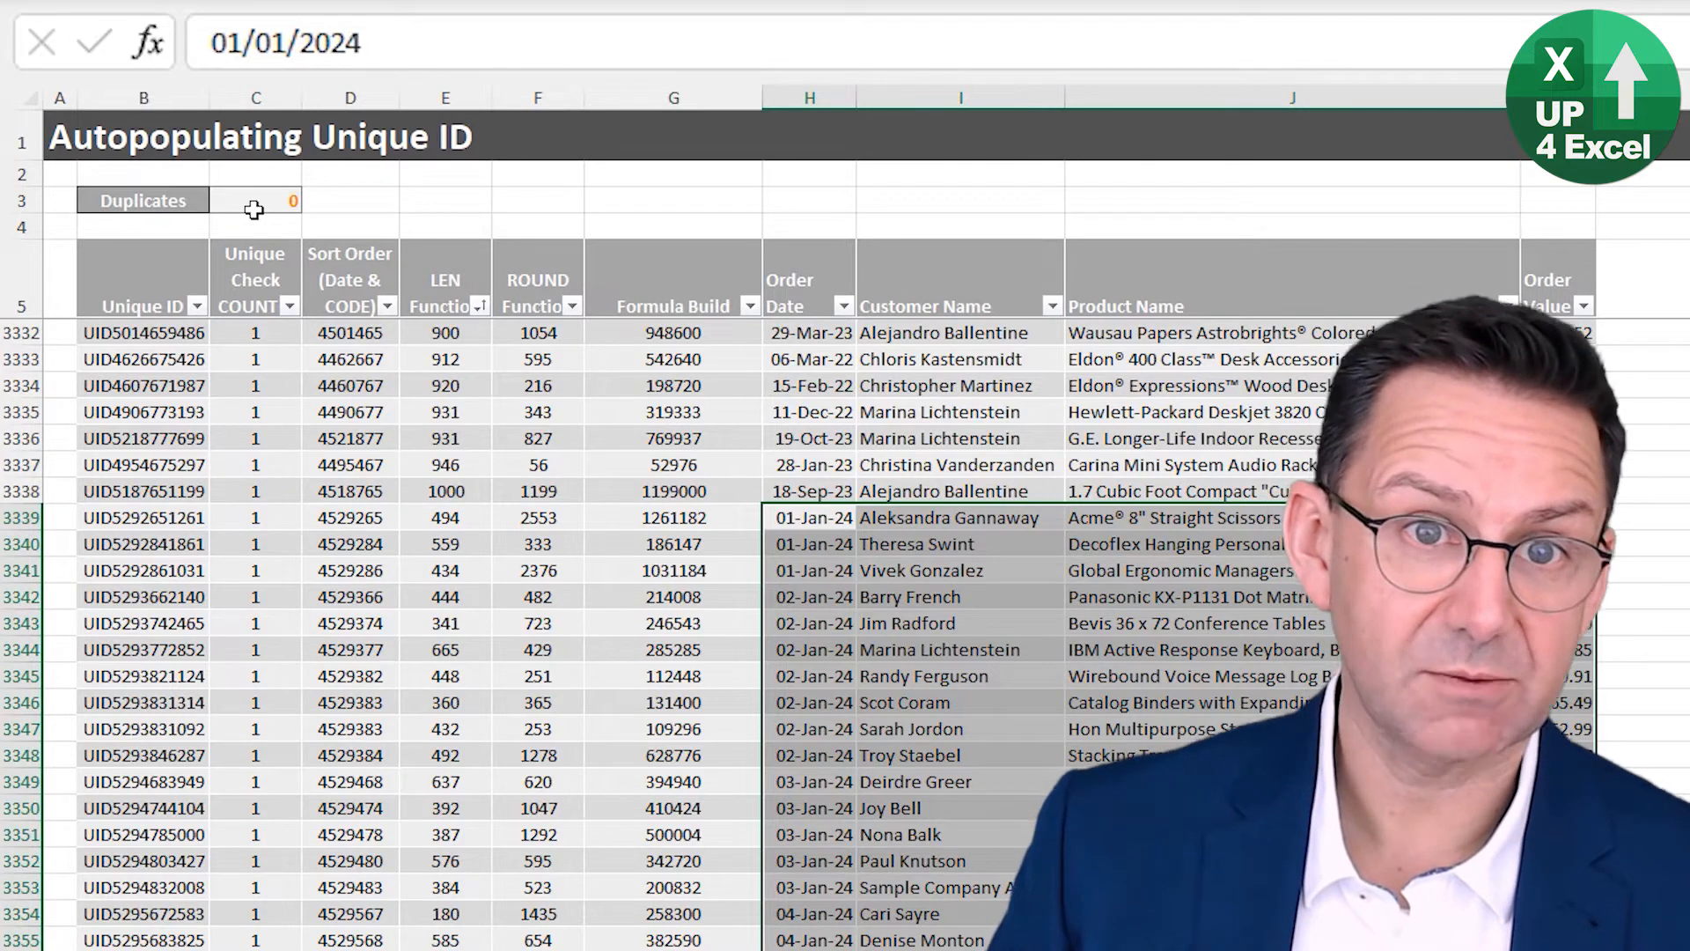
pyautogui.click(255, 200)
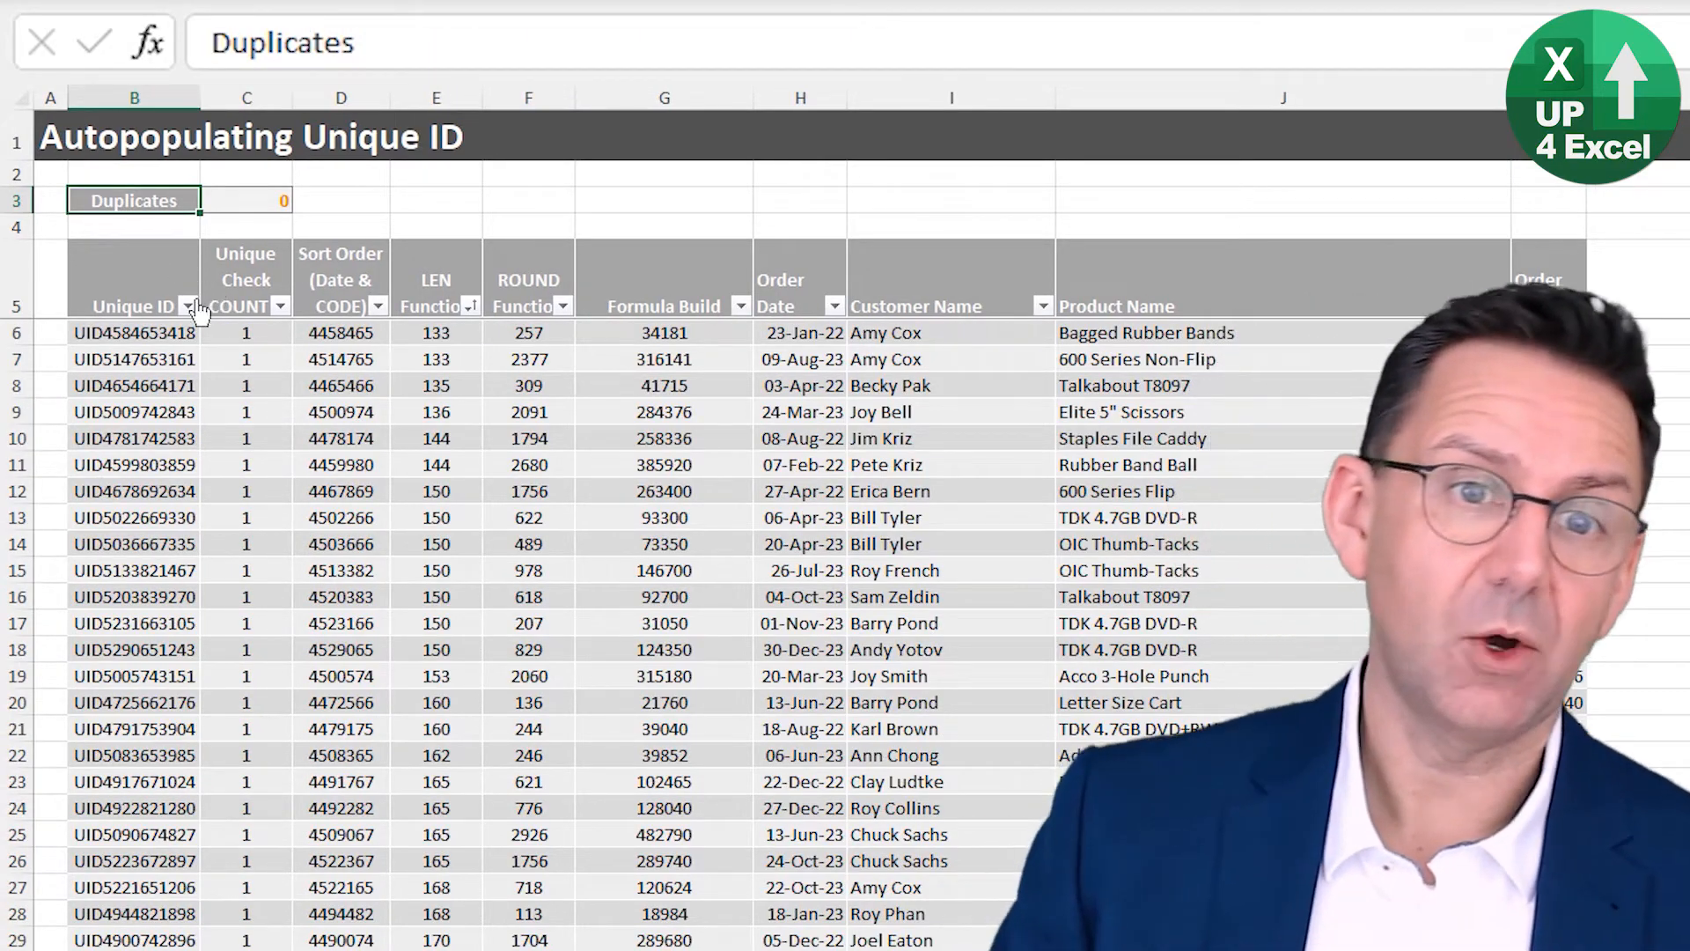
pyautogui.click(245, 278)
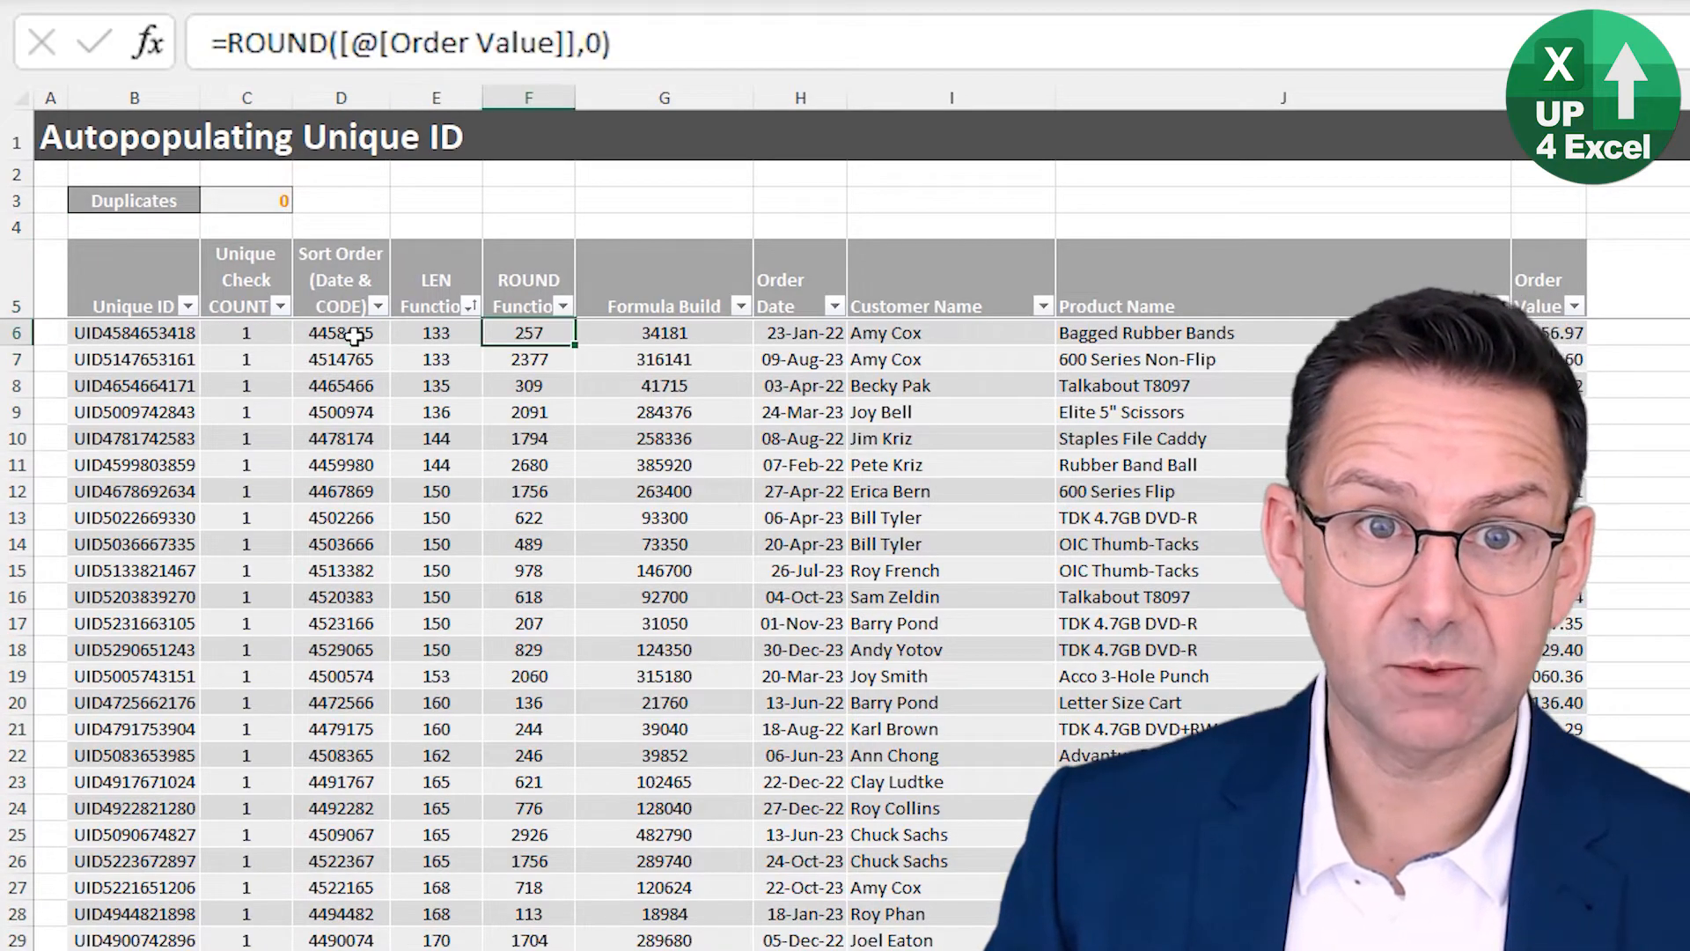
pyautogui.click(246, 385)
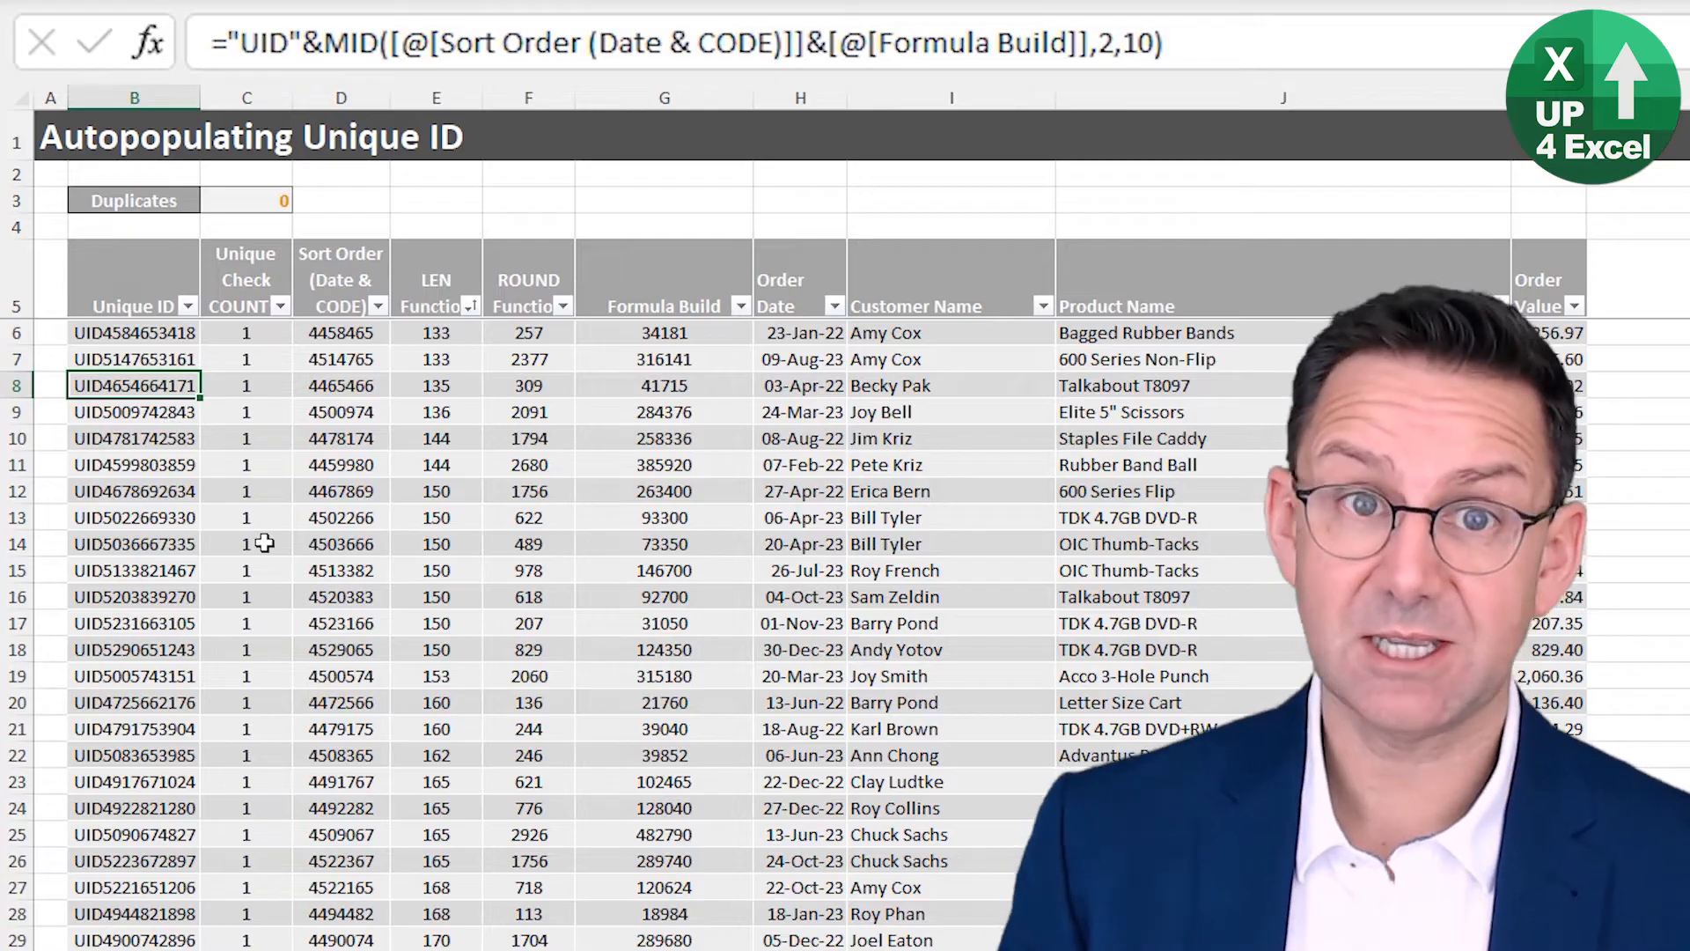
pyautogui.moveTo(235, 569)
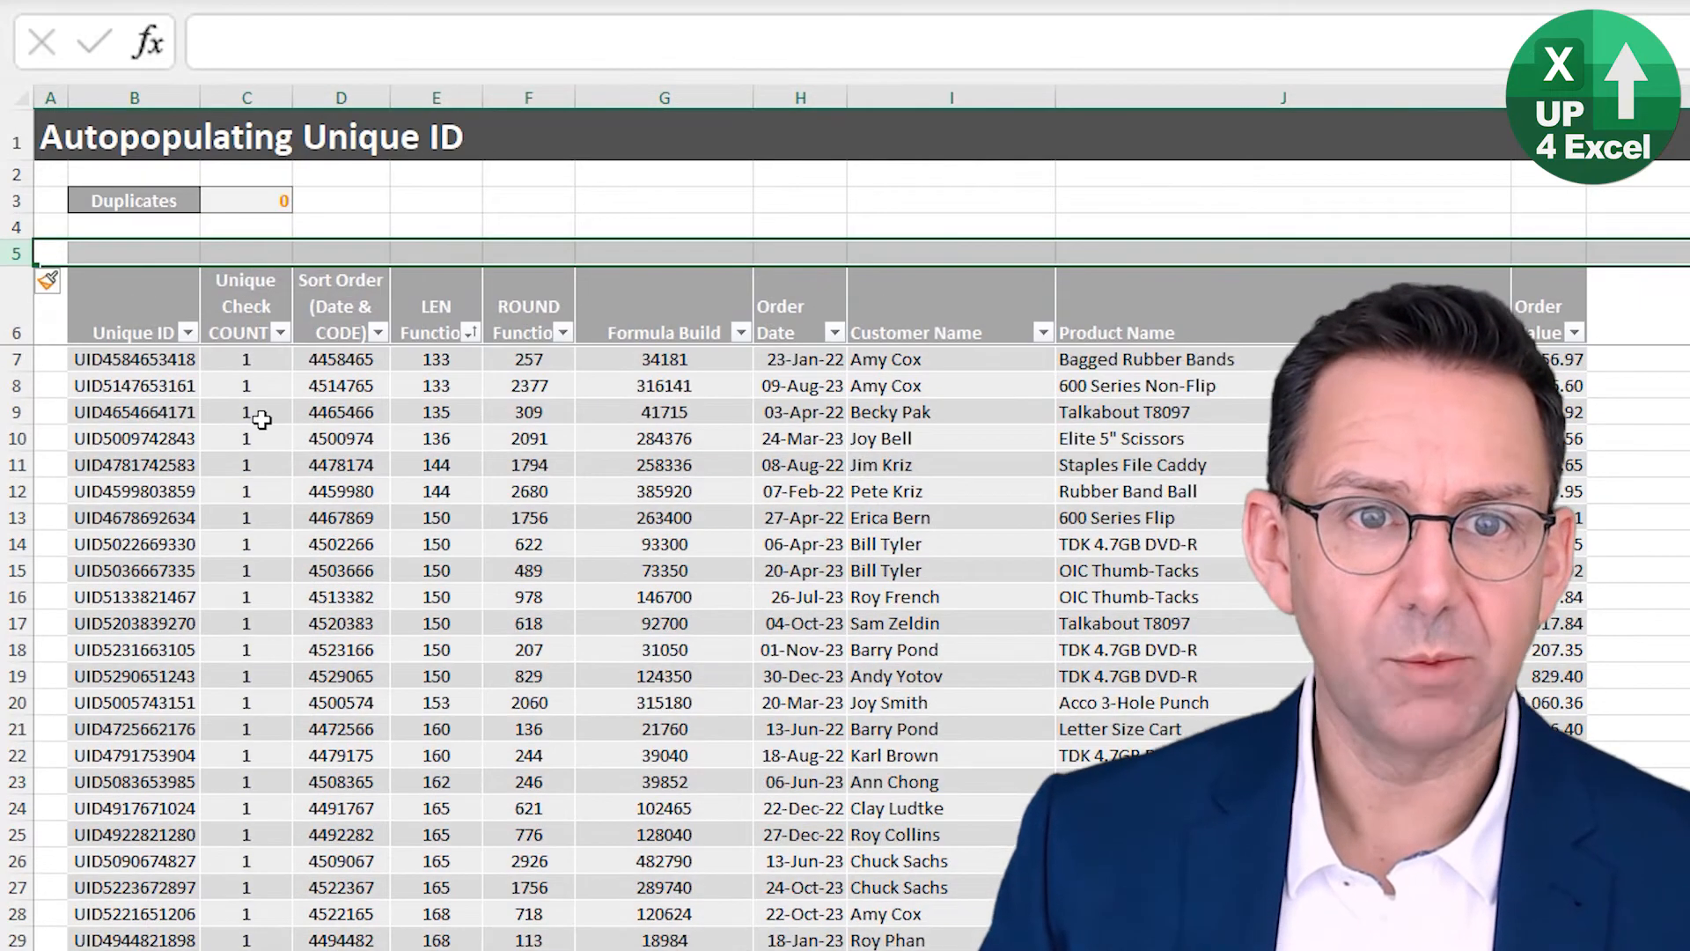
# - Put =COUNTA(tblUniqueID[Unique ID])-COUNTA(UNIQUE(tblUniqueID[Unique ID])) in B4, showing 0 duplicates
pyautogui.click(245, 253)
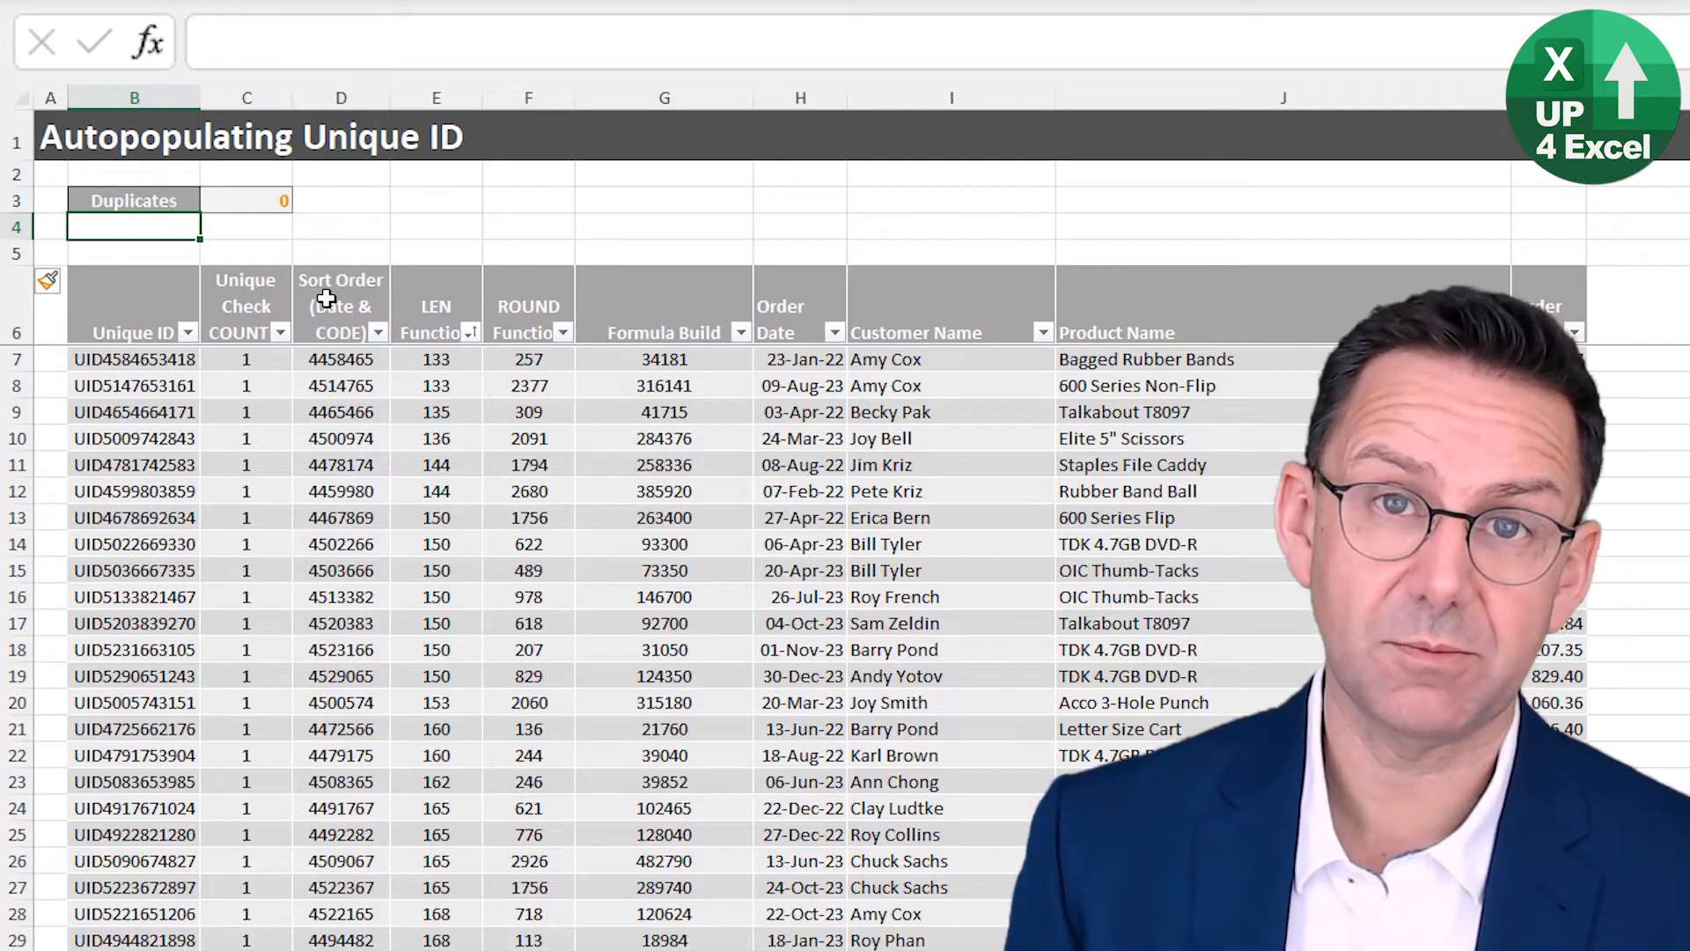
pyautogui.write('=')
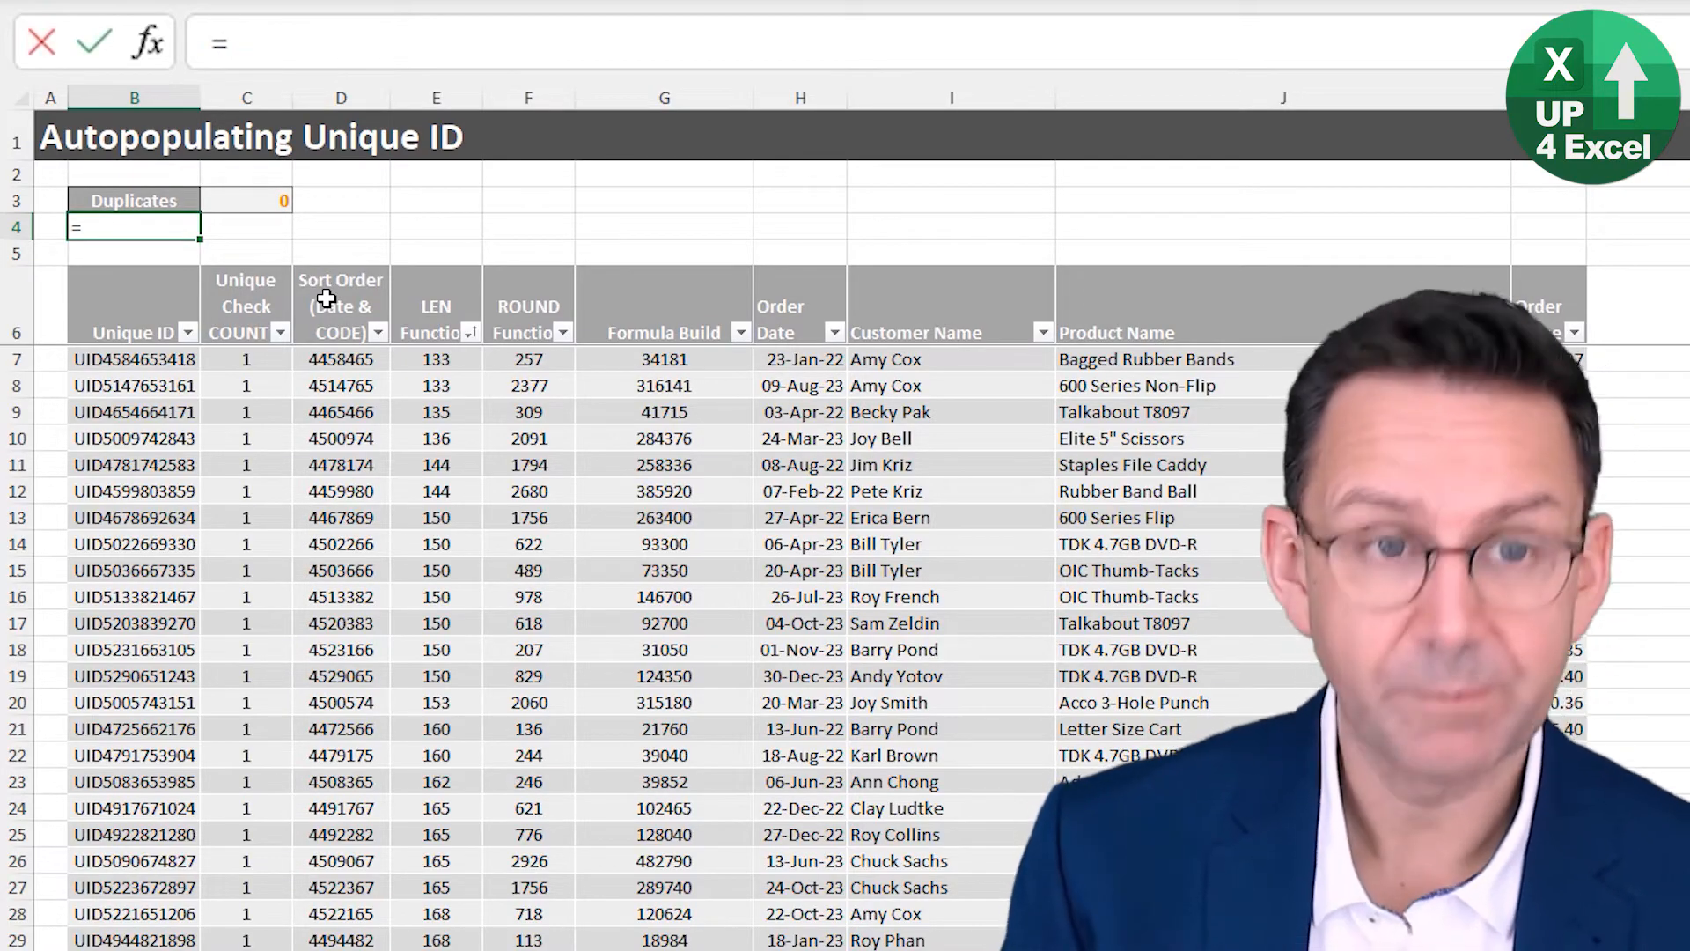
pyautogui.write('ciou')
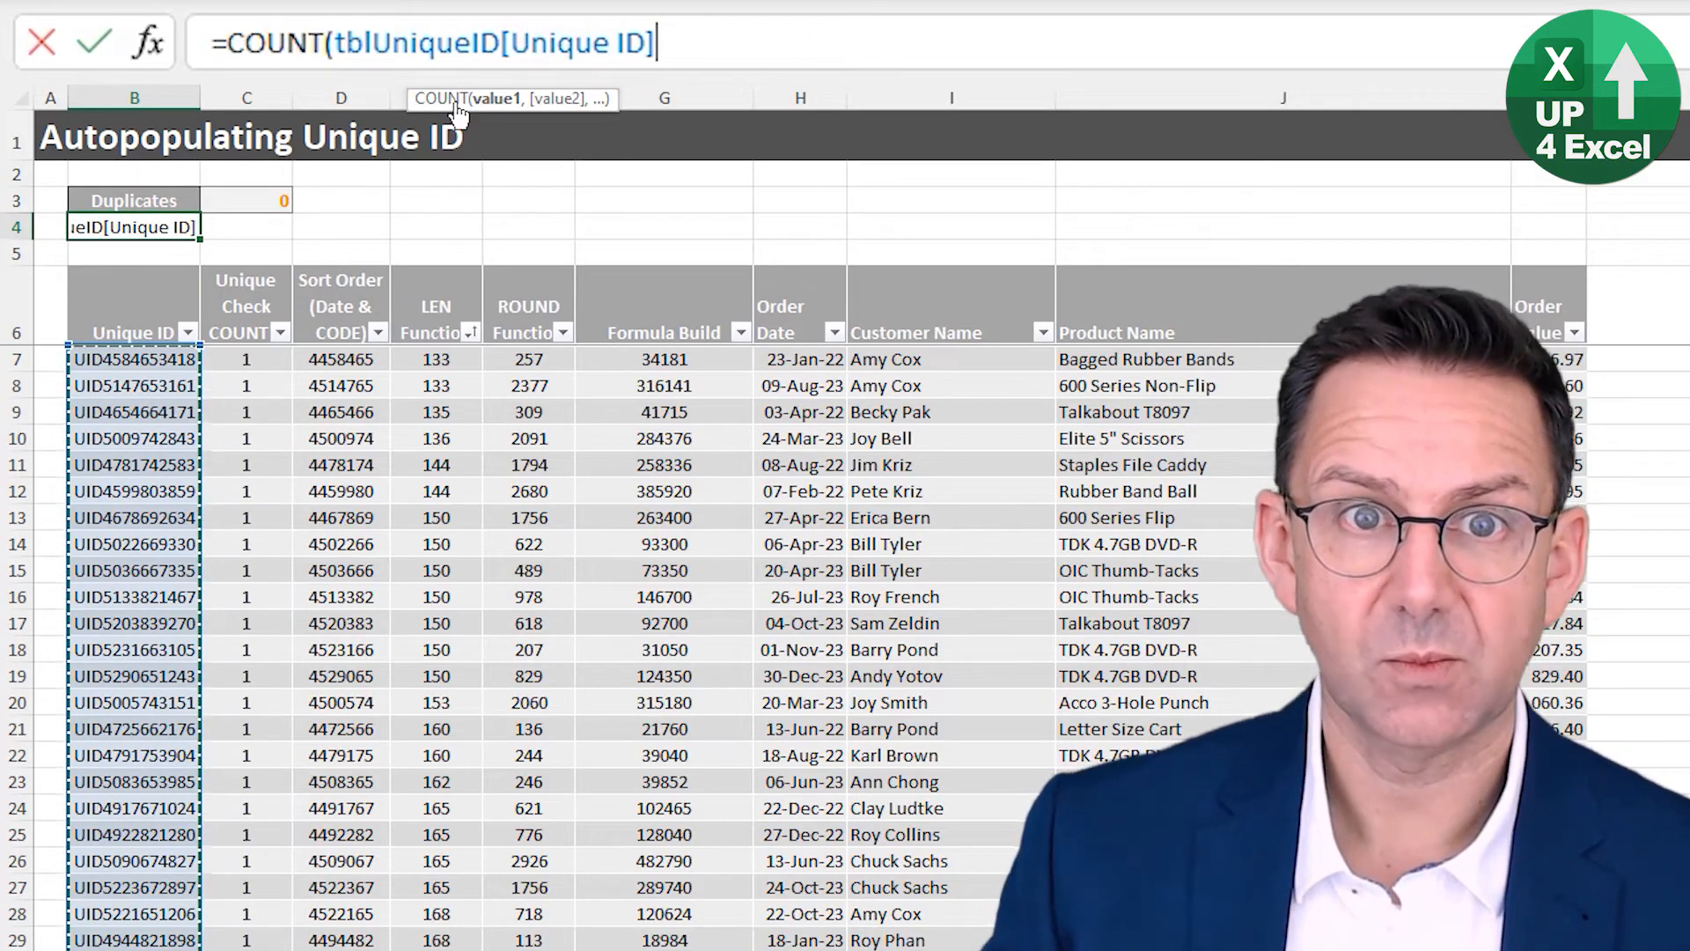
pyautogui.write('Aa')
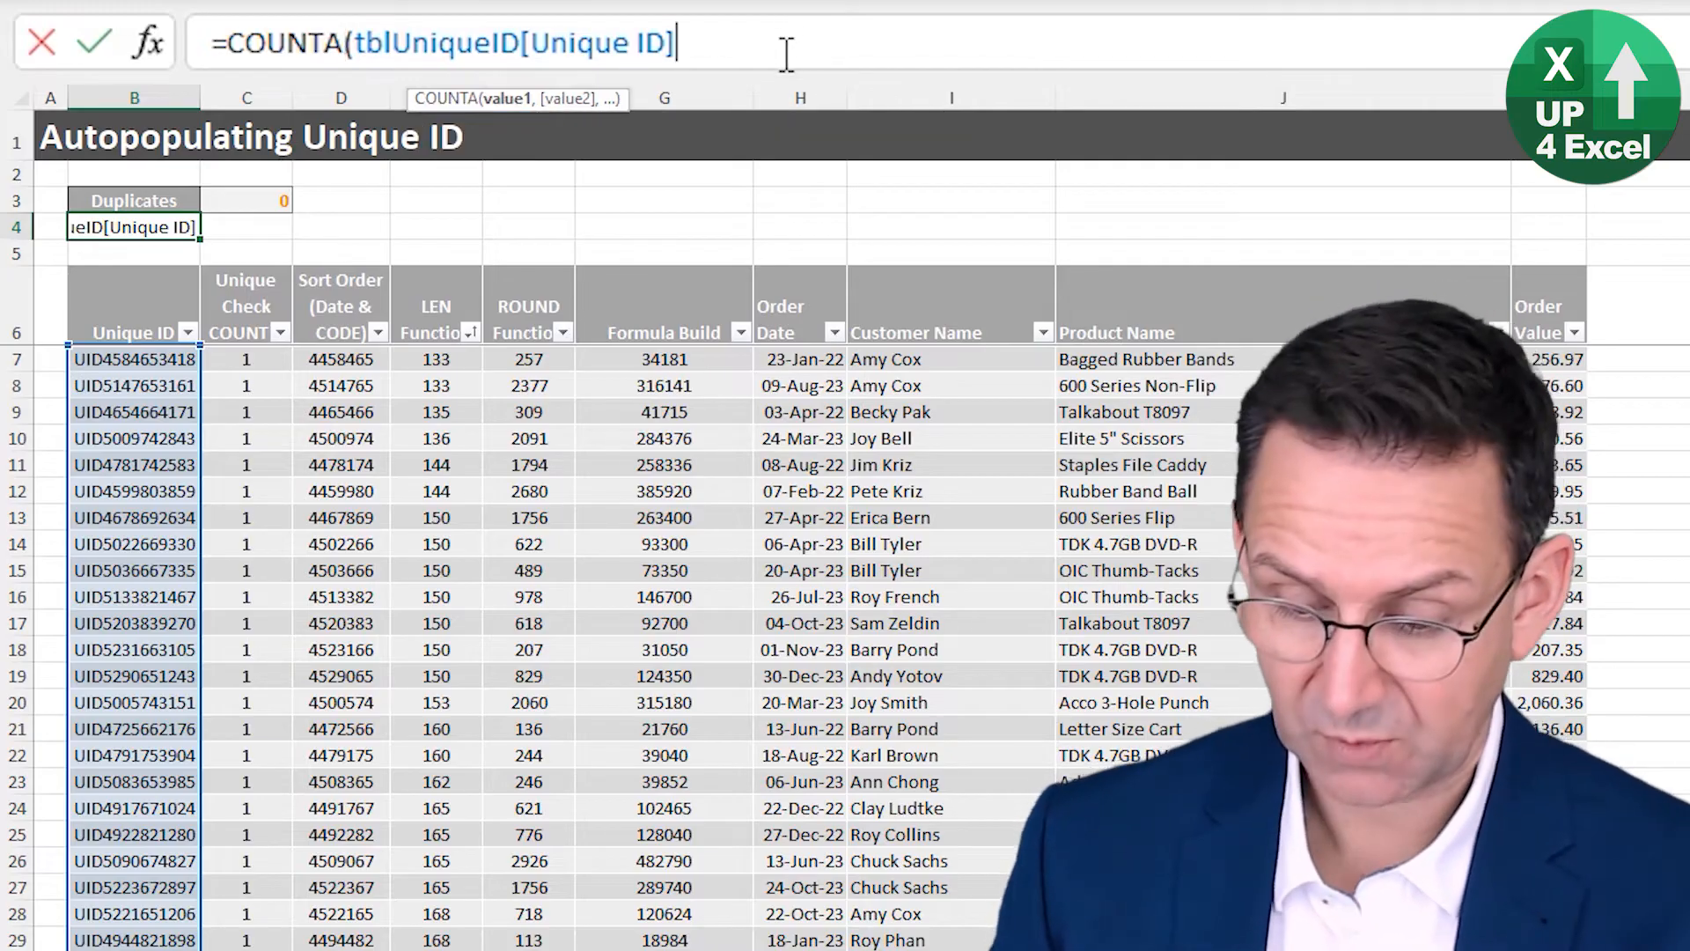
pyautogui.write(')')
pyautogui.press('Enter')
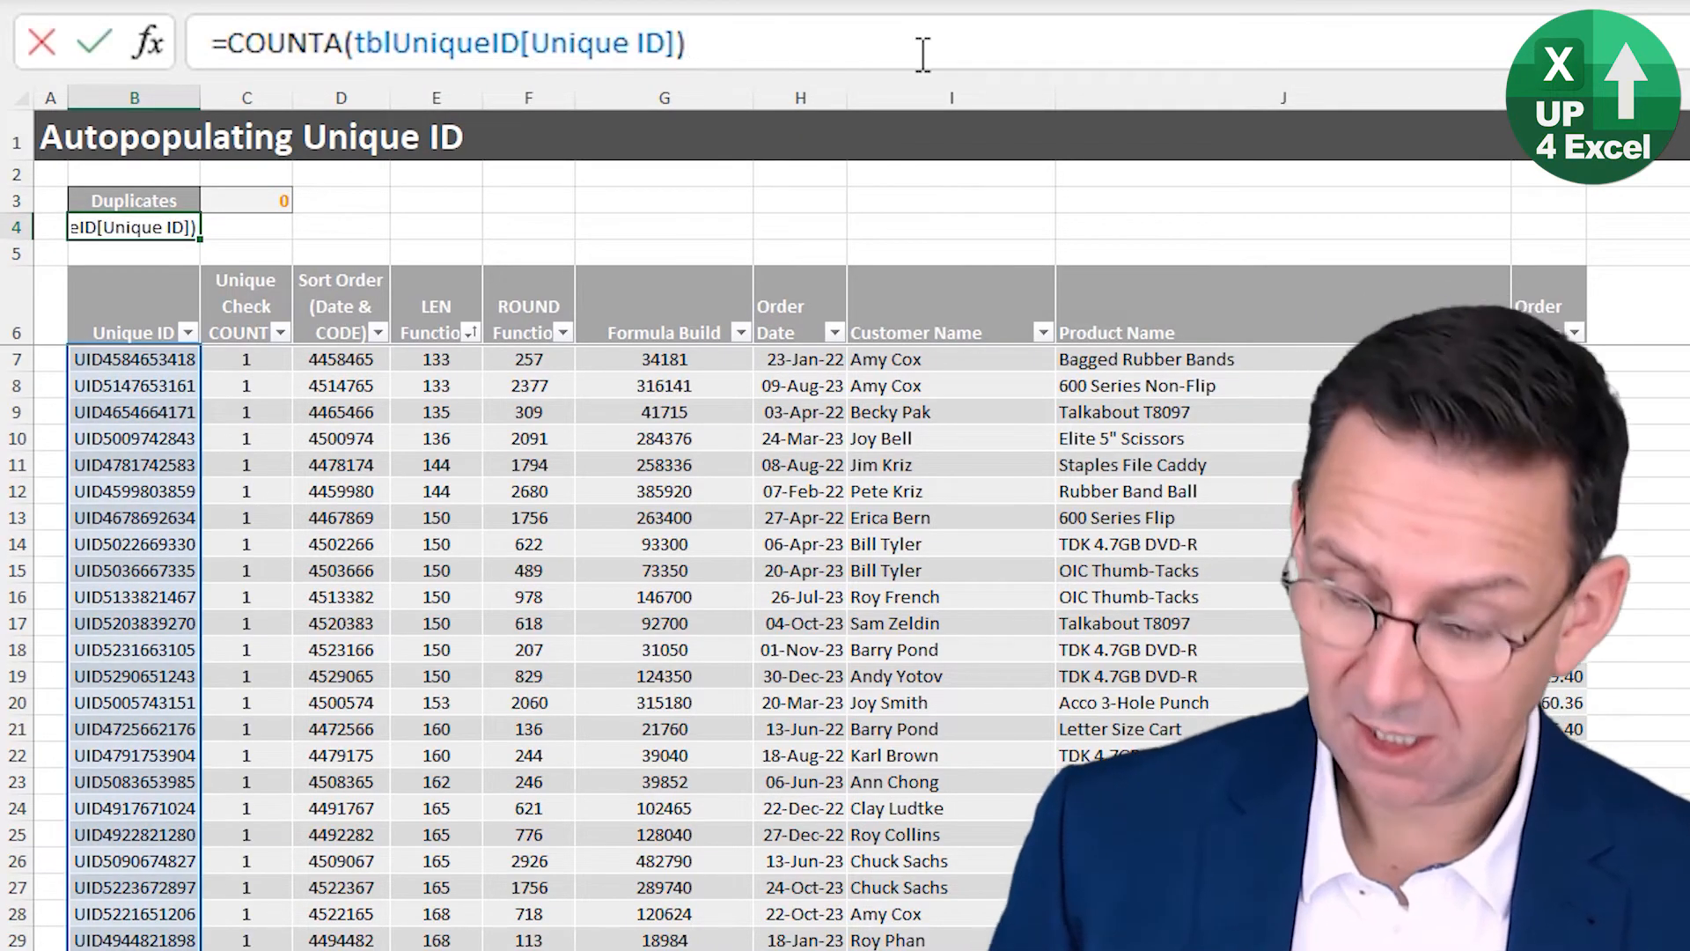
pyautogui.write('-')
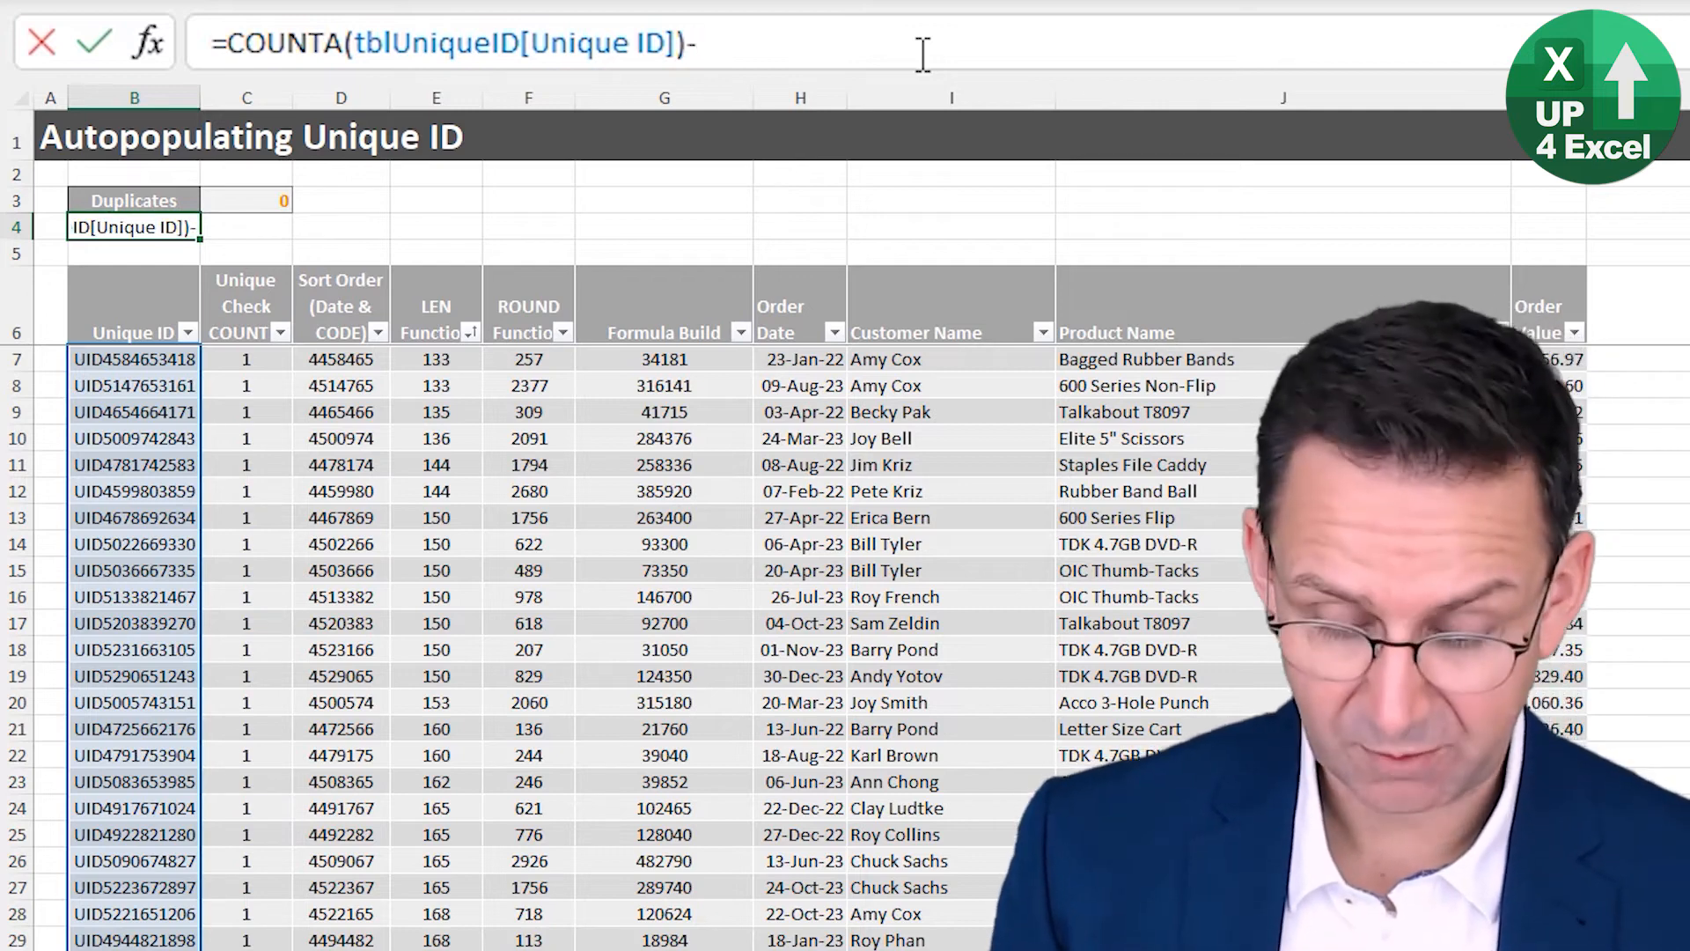
pyautogui.write('-COUNT(')
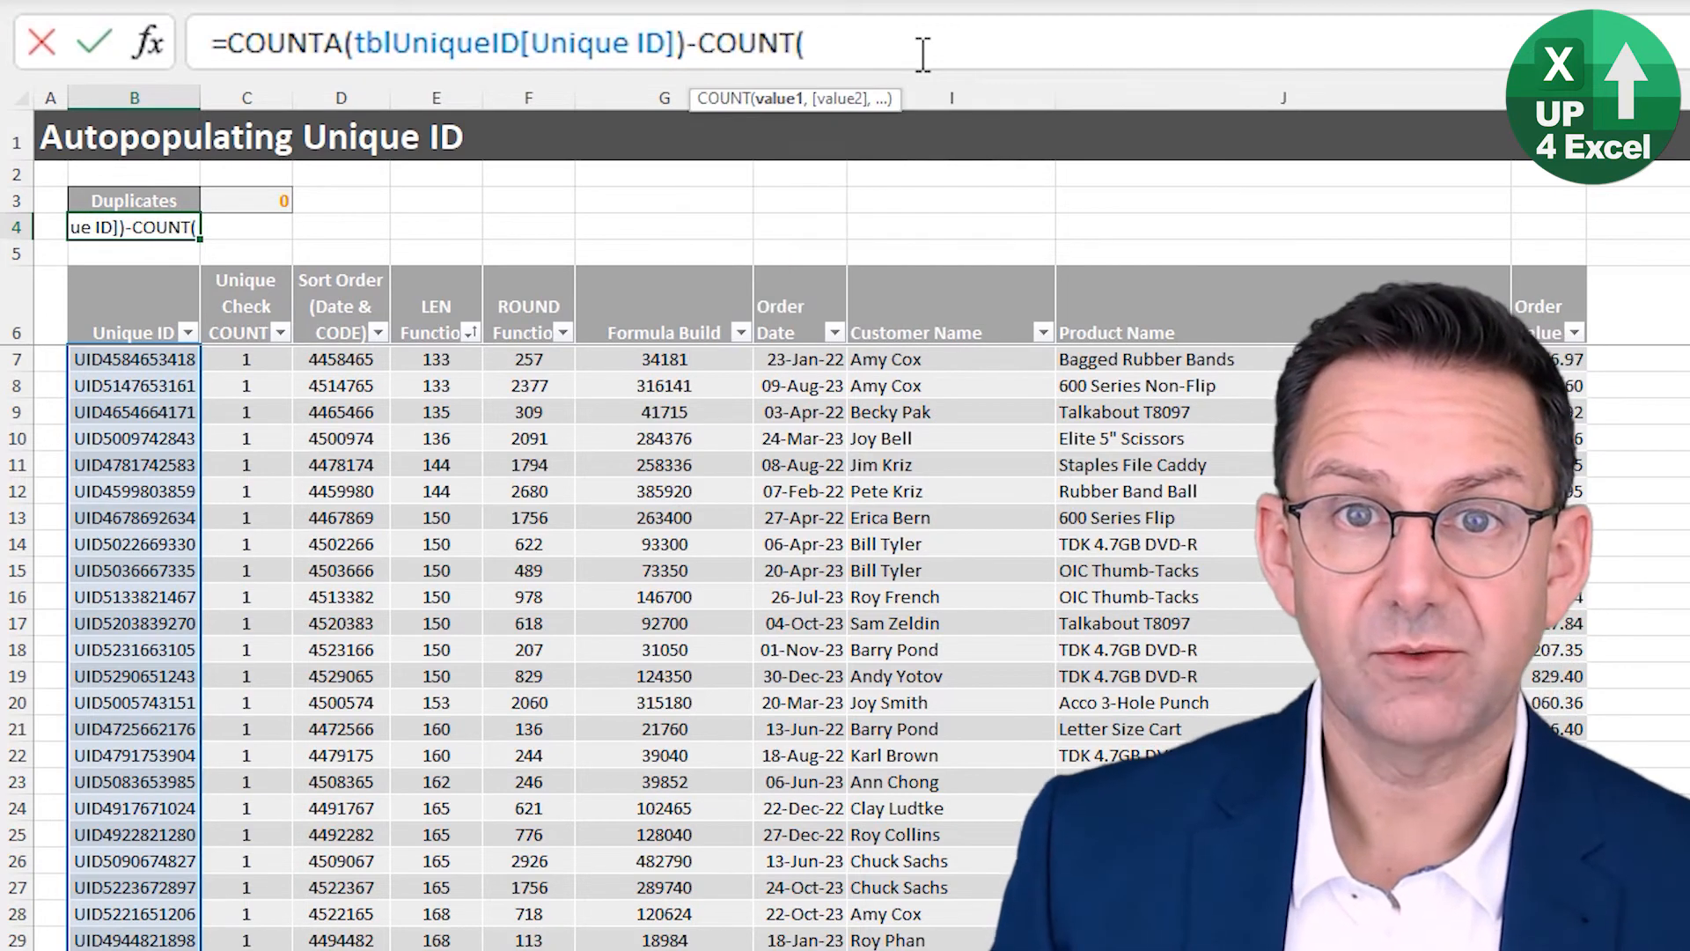
pyautogui.write('A')
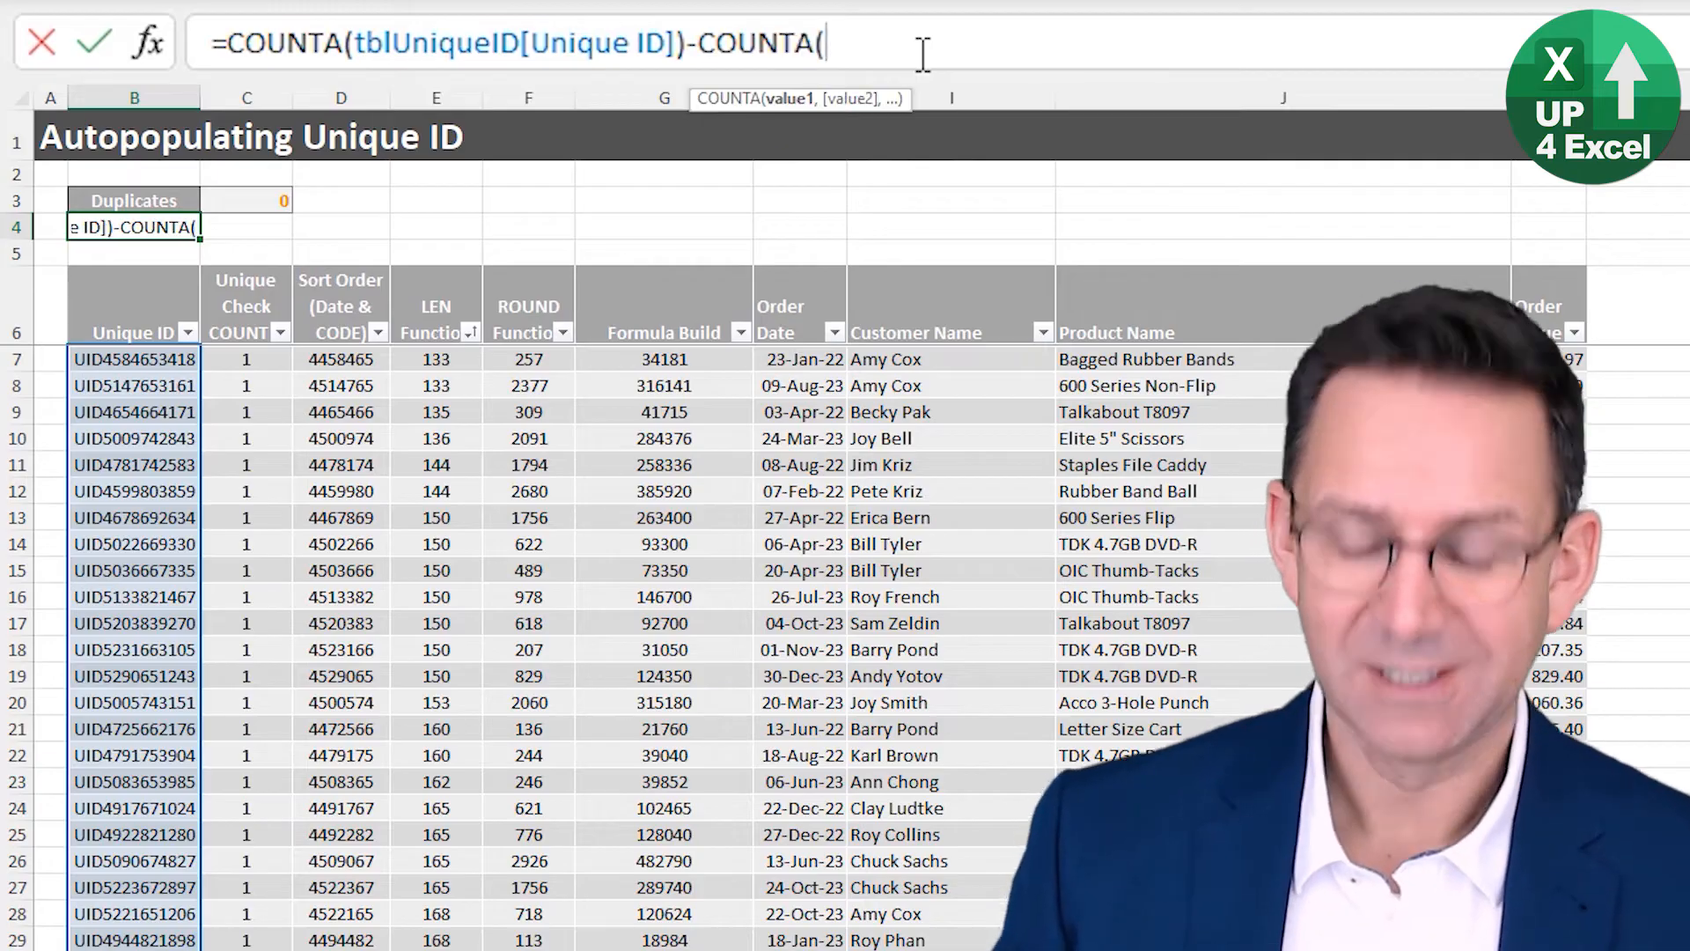
pyautogui.write('uni')
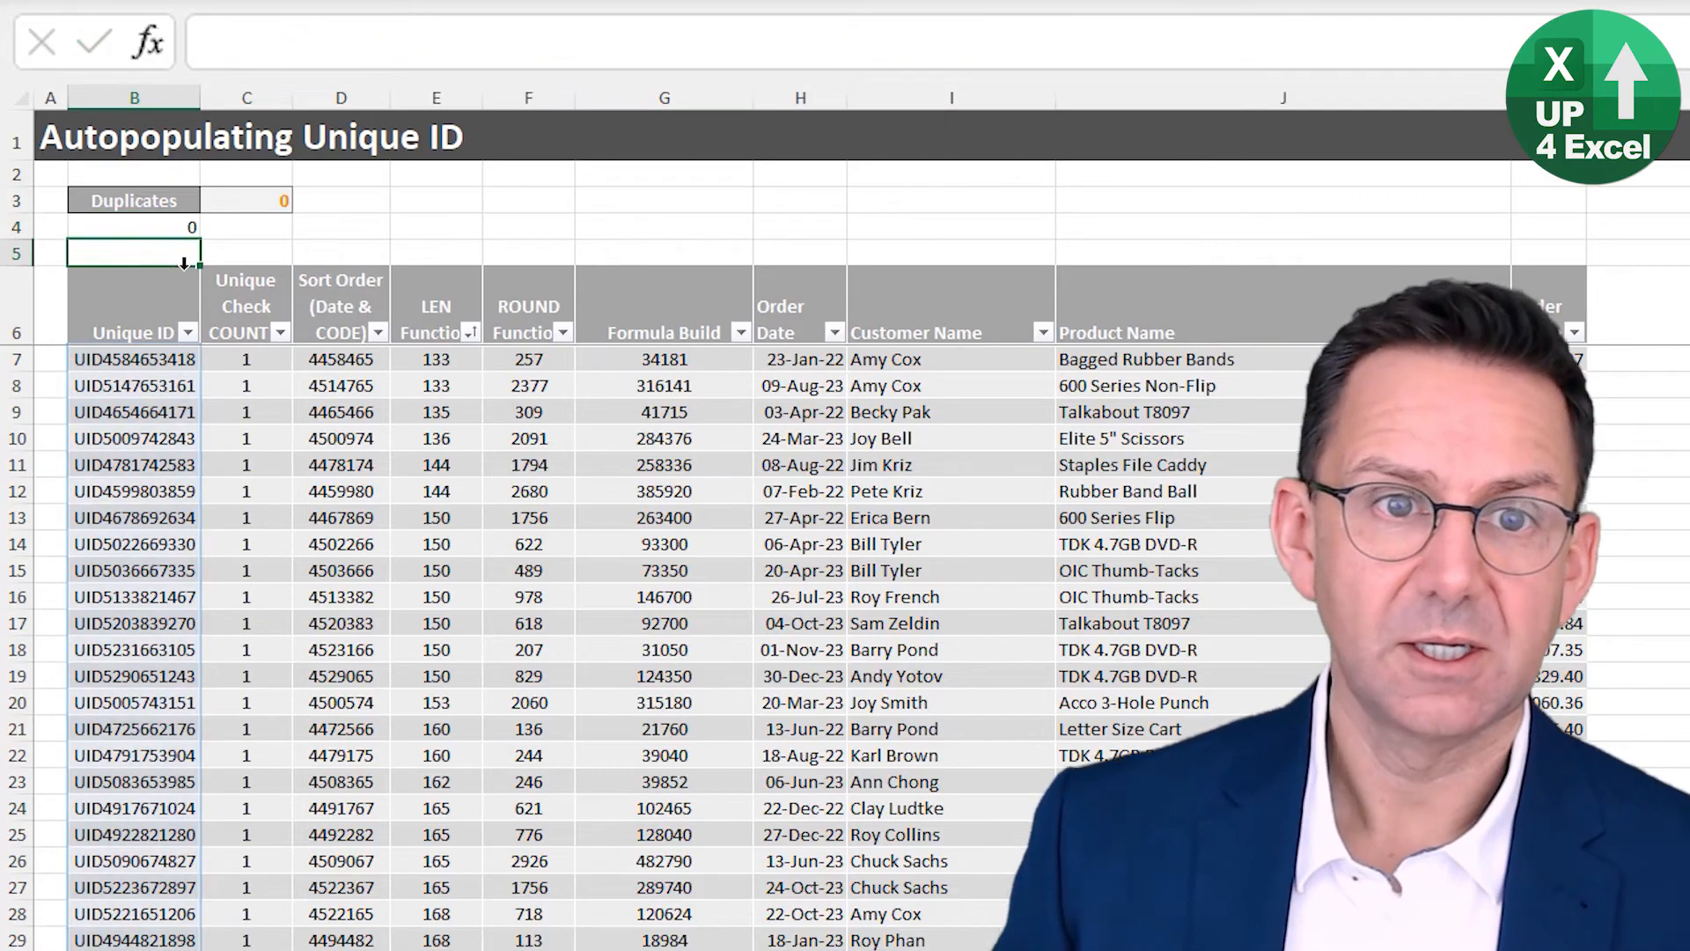
pyautogui.click(134, 227)
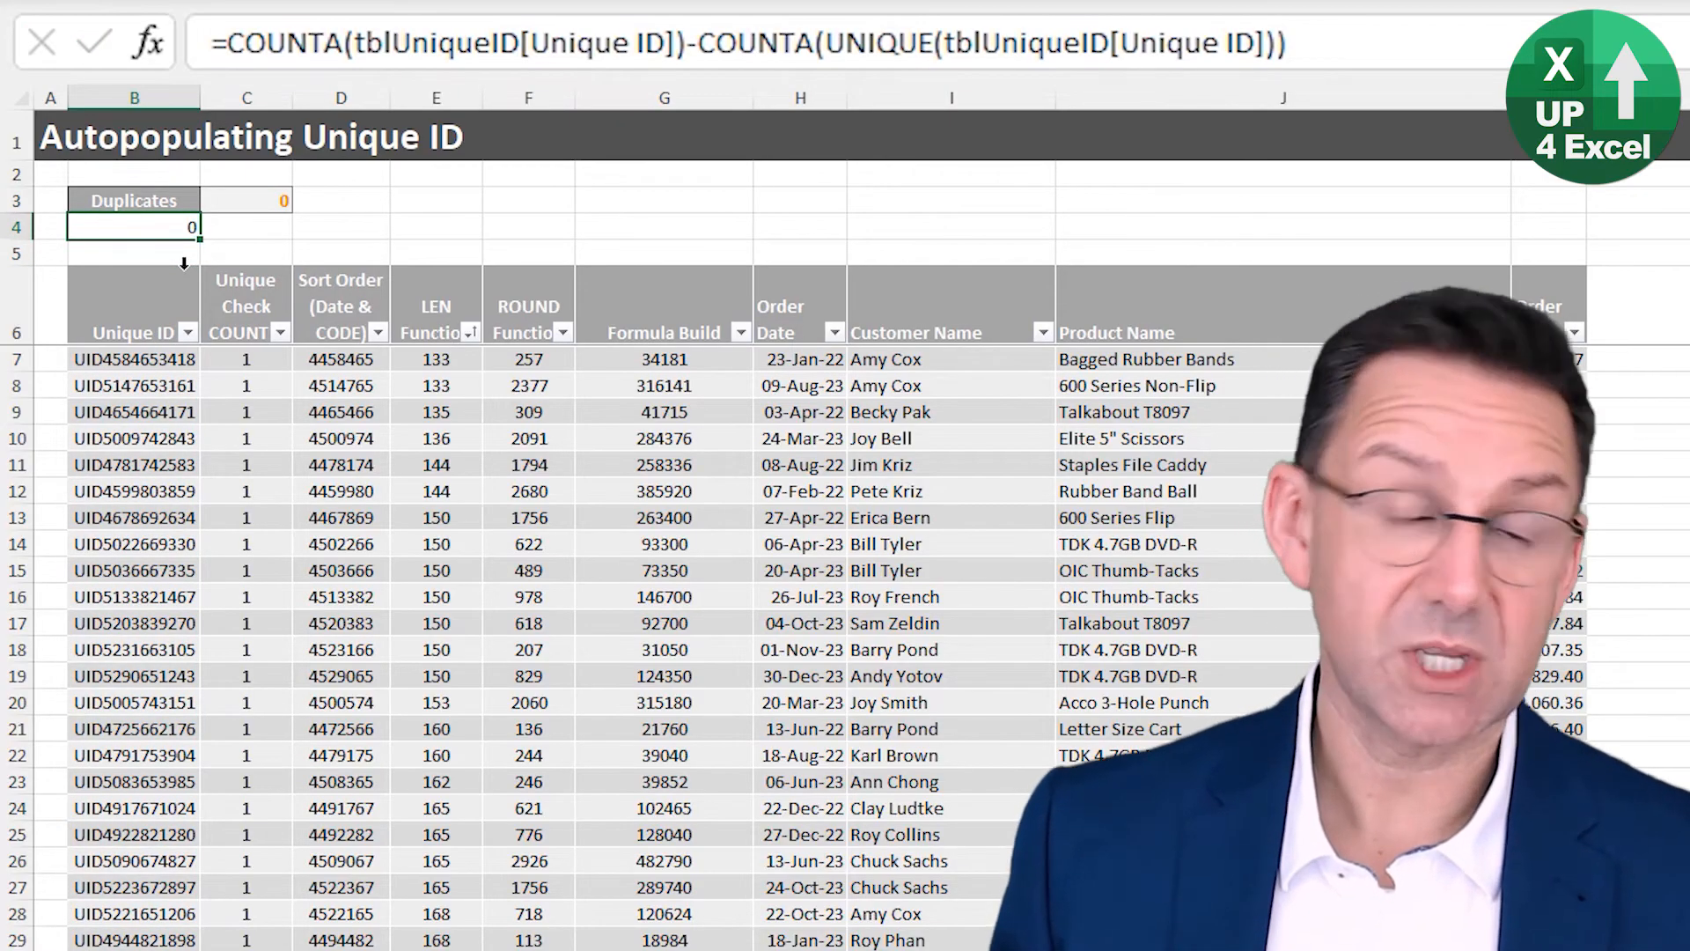